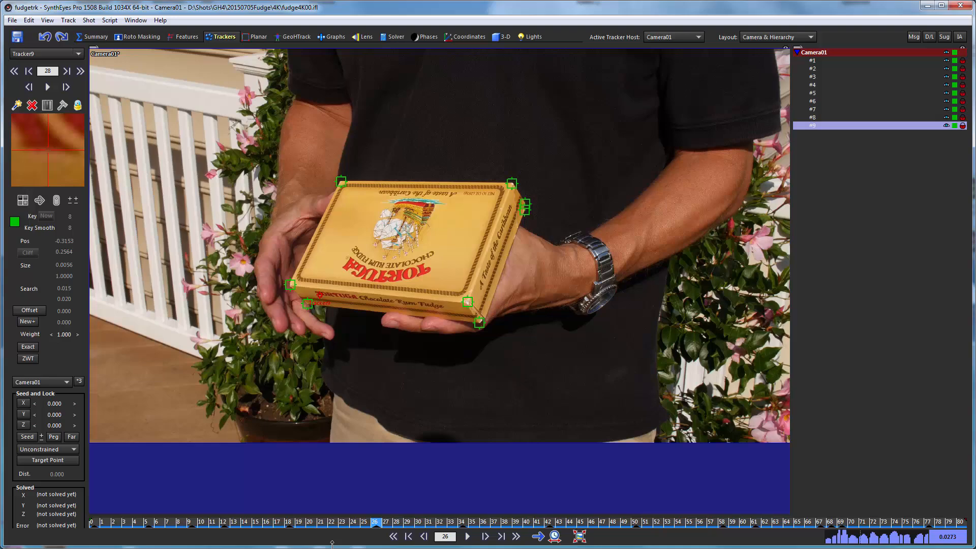
- Select the box-corner trackers and add the moving object Object01 from the Shot menu
click(408, 536)
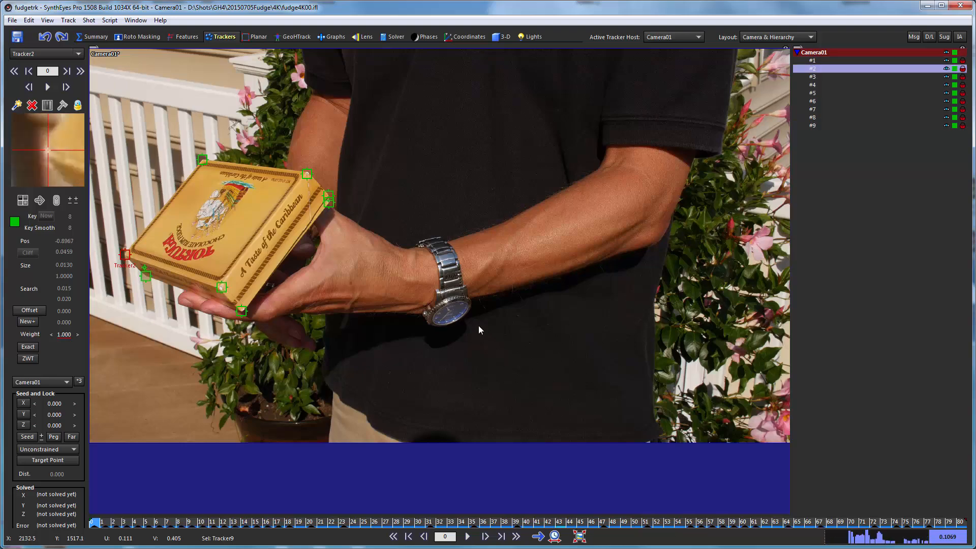
click(872, 101)
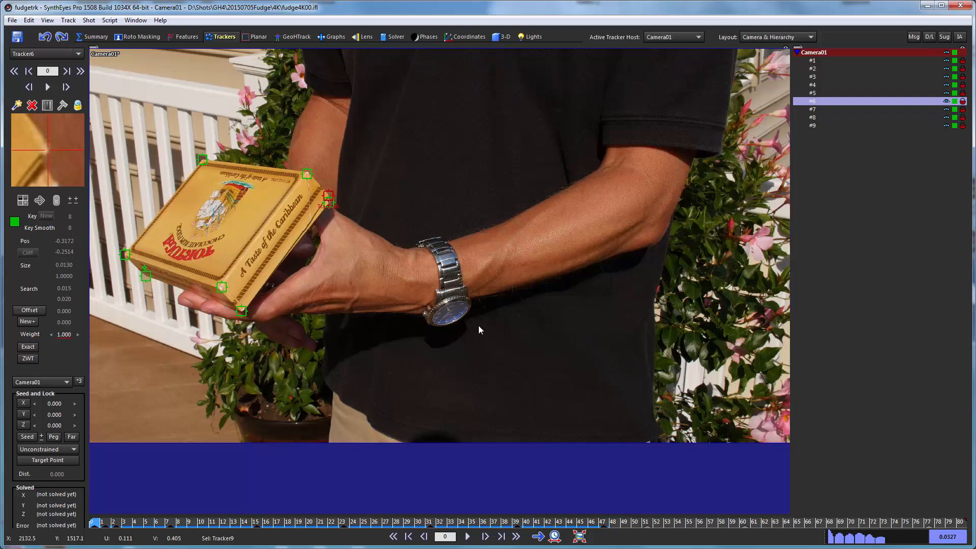
click(812, 68)
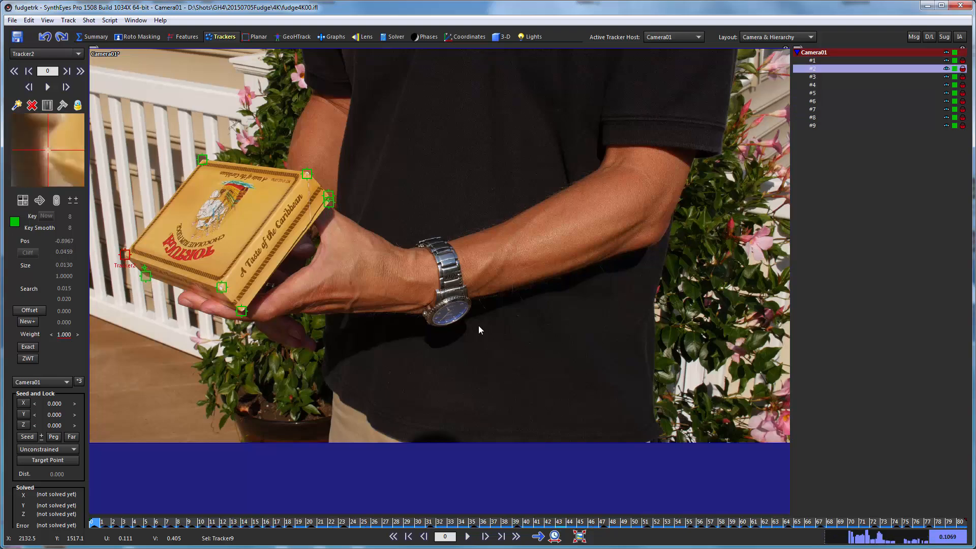
mouse_move(182, 402)
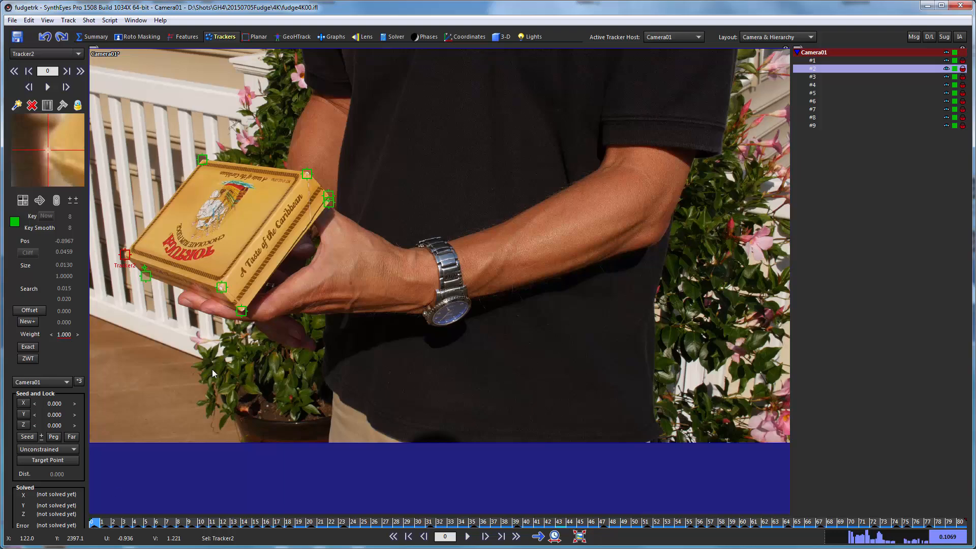
mouse_move(128, 530)
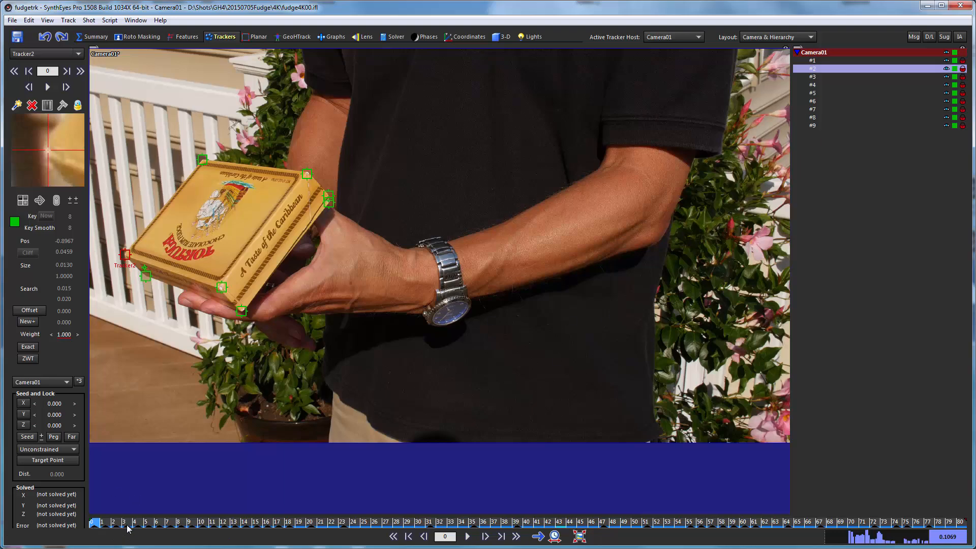
mouse_move(91, 165)
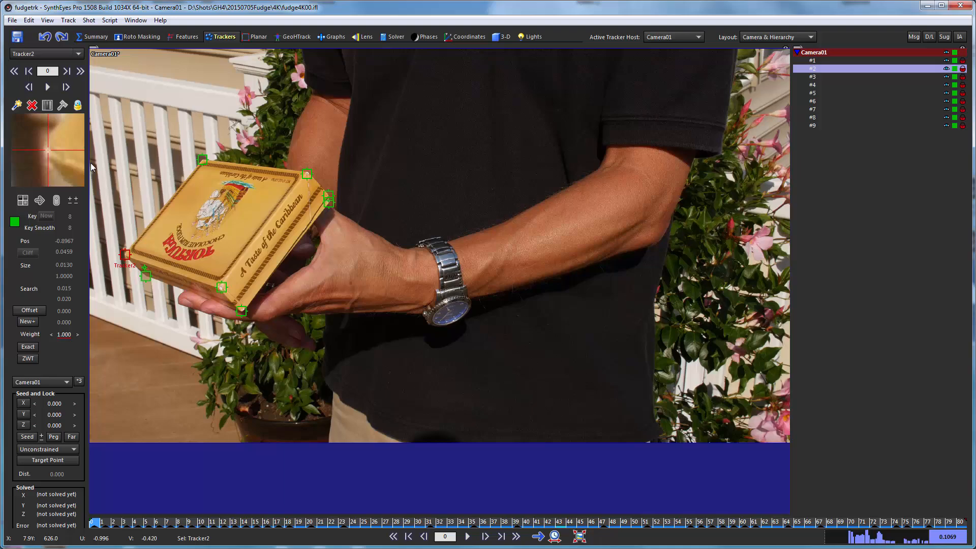
click(90, 20)
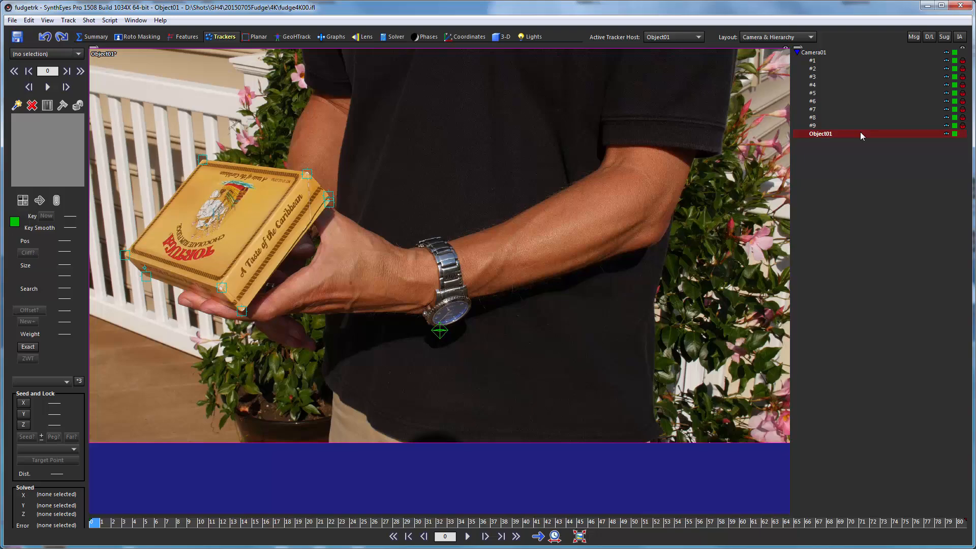
- Reassign trackers #1–#9 to Object01 and return to the start of the shot
click(810, 52)
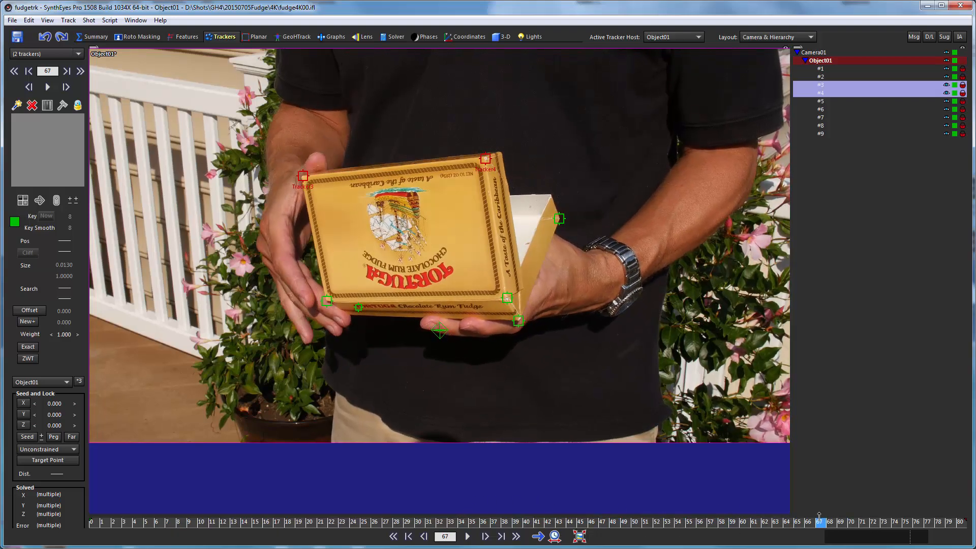
click(408, 522)
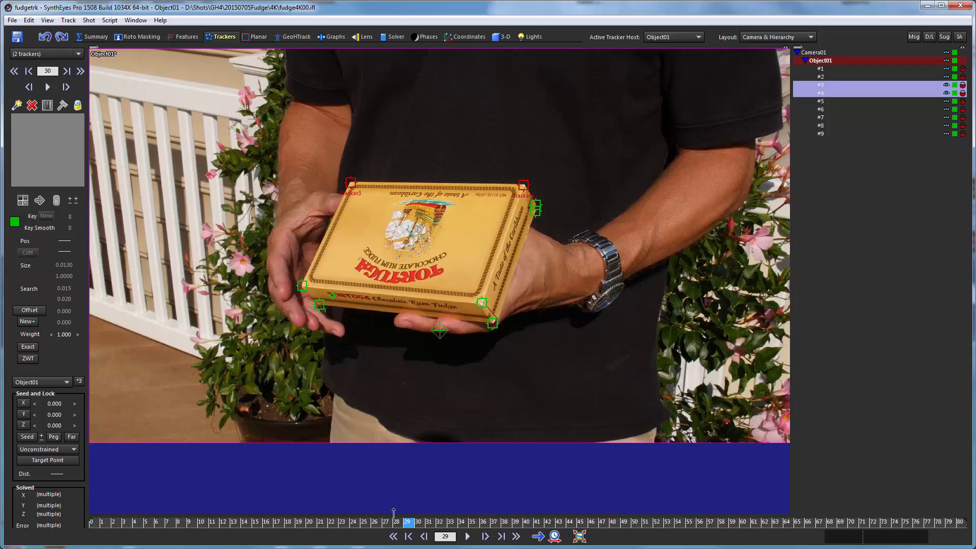
click(409, 536)
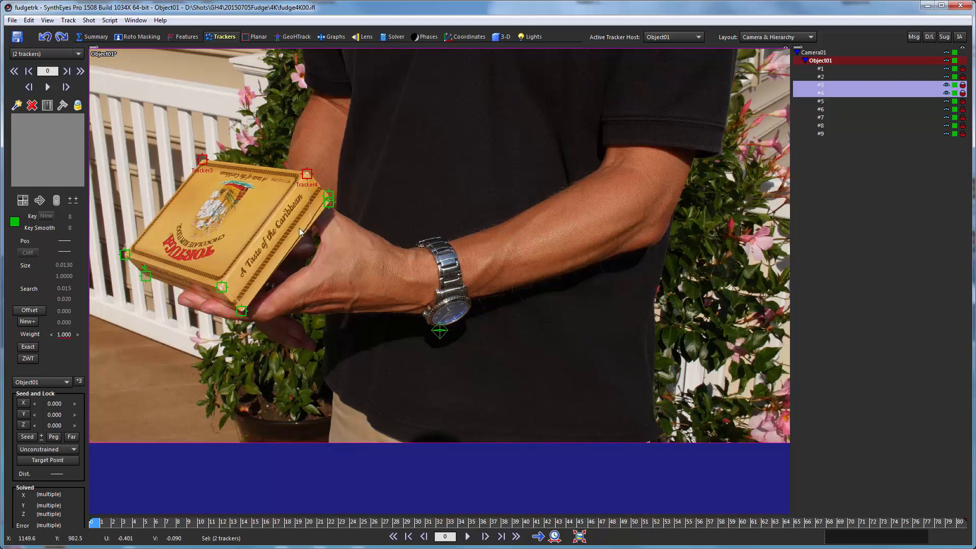
mouse_move(409, 314)
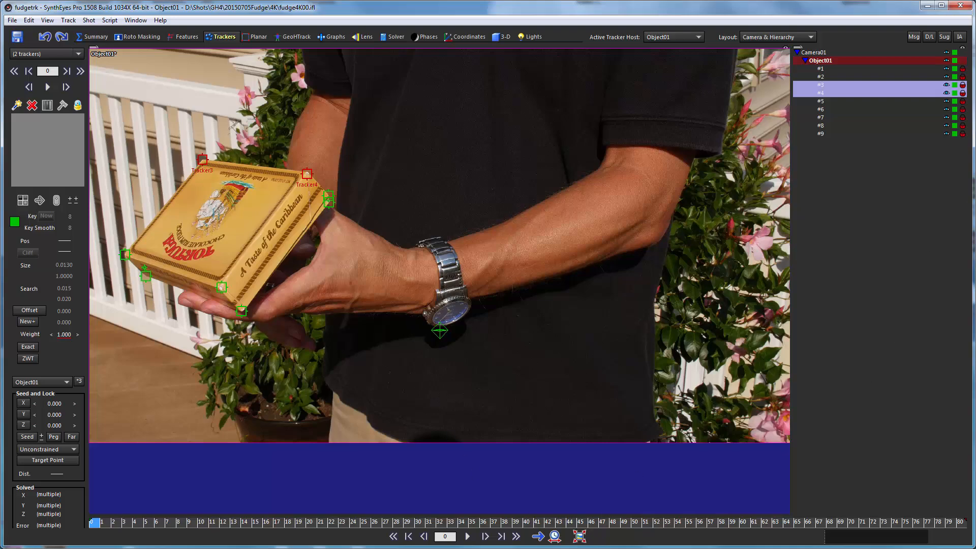
mouse_move(813, 201)
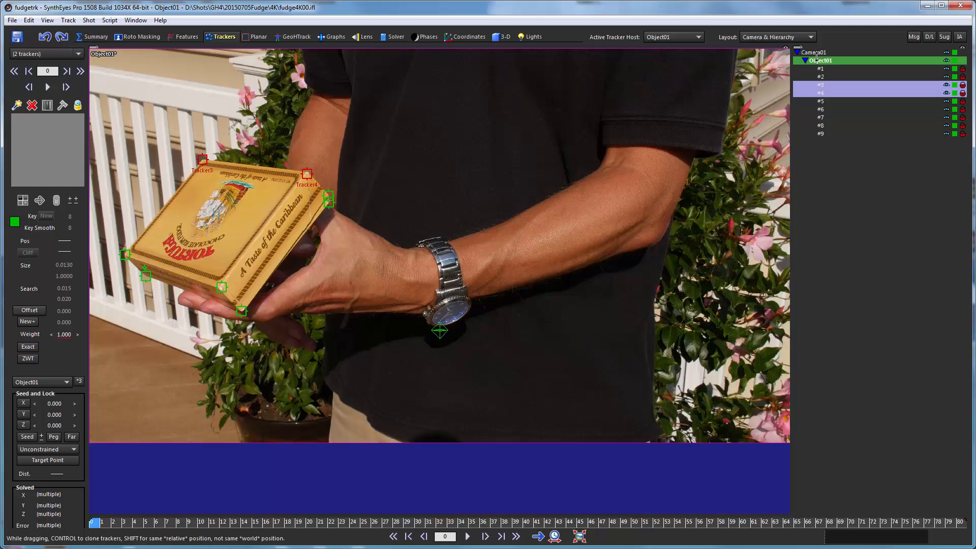
- Clone trackers #3 and #4 onto Camera01 as #31 and #41, keeping the originals on Object01
click(815, 52)
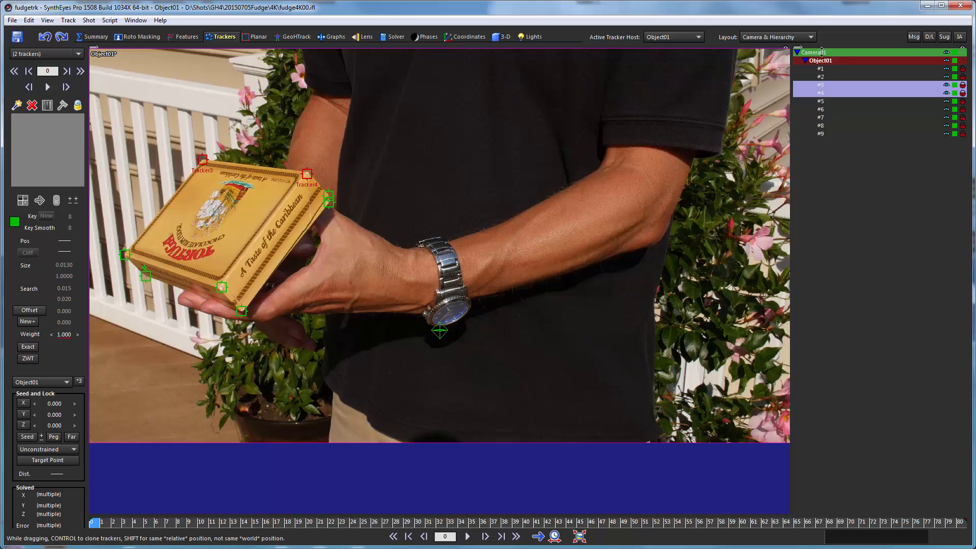
click(819, 60)
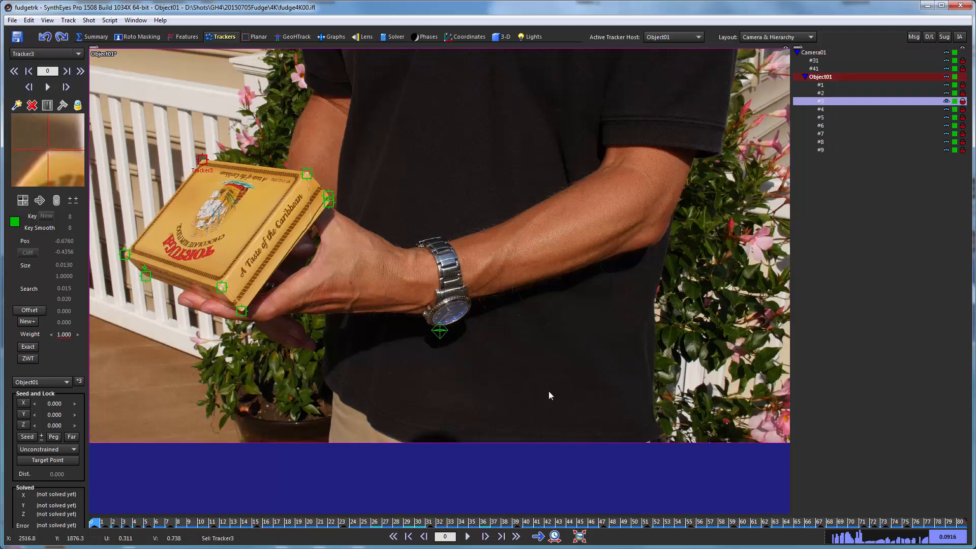
mouse_move(736, 123)
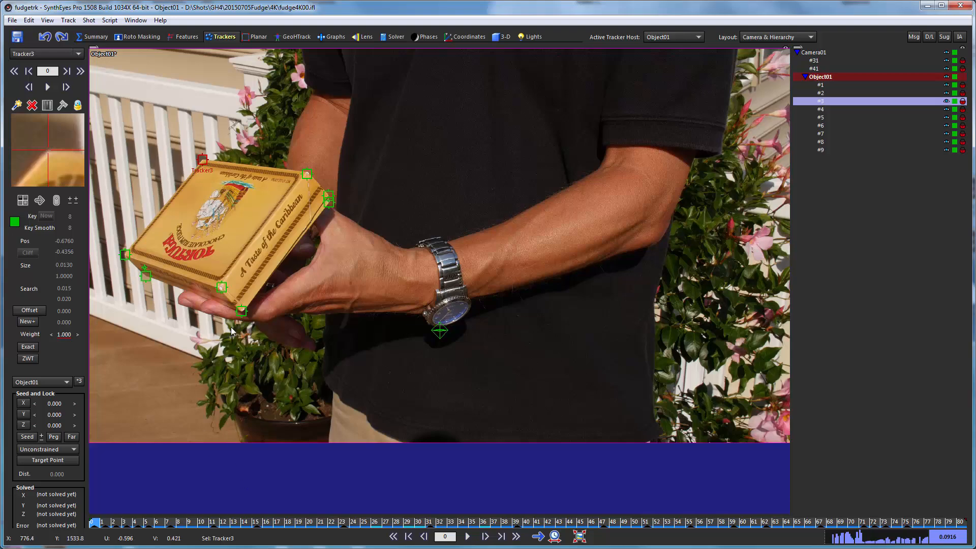
mouse_move(229, 362)
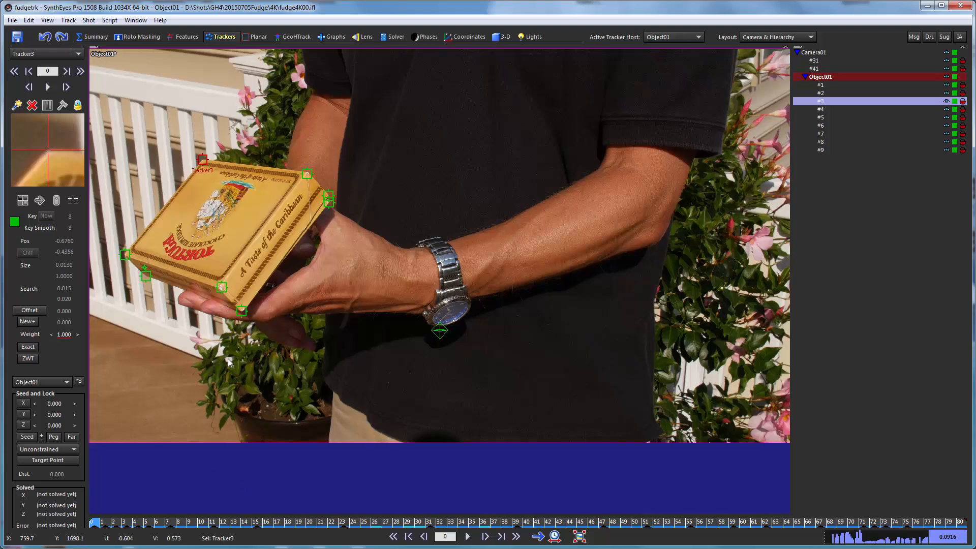
- Switch off Tracker4 from frame 48 onward
click(613, 522)
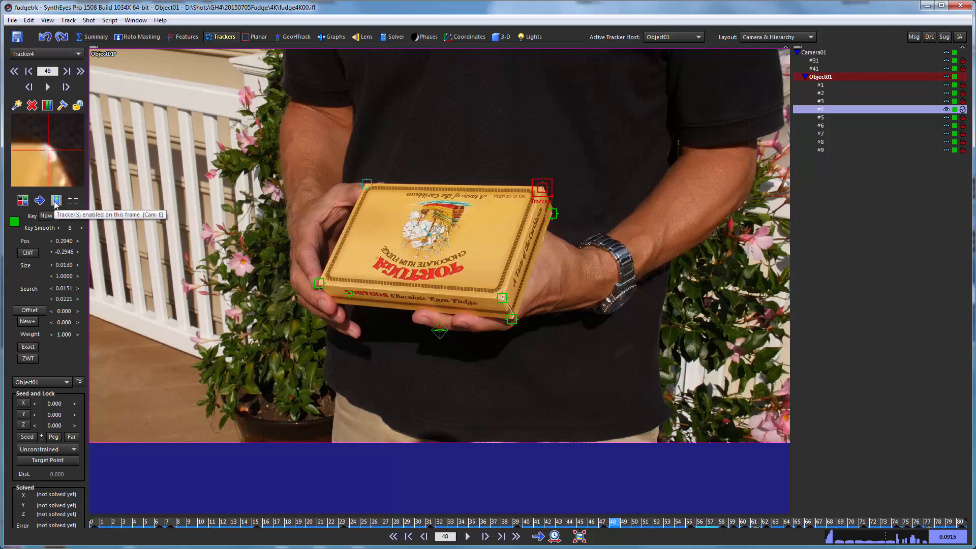
click(77, 105)
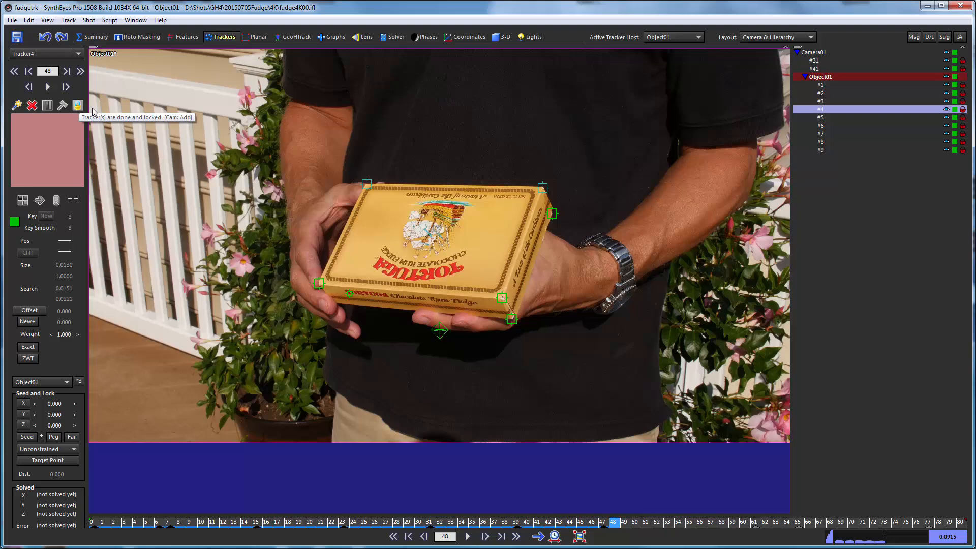
mouse_move(370, 498)
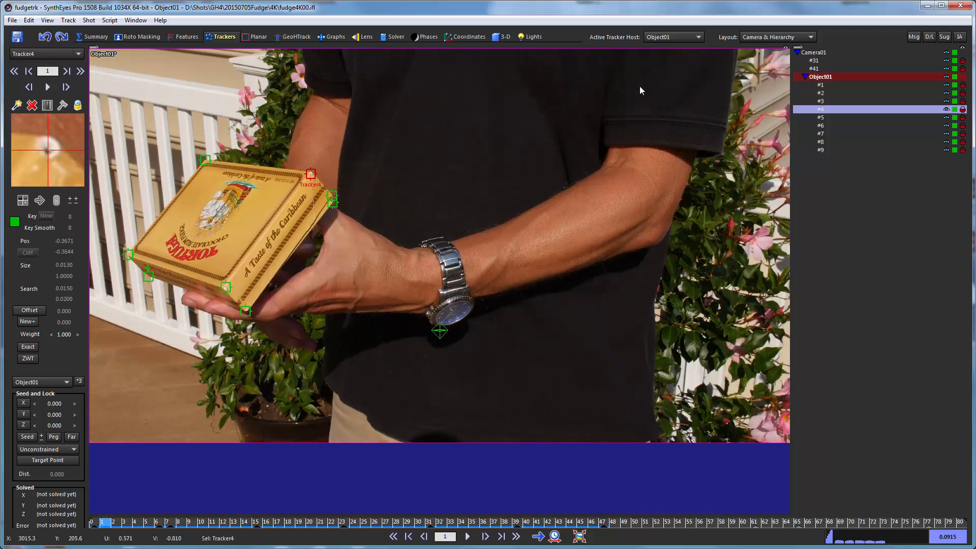
mouse_move(468, 27)
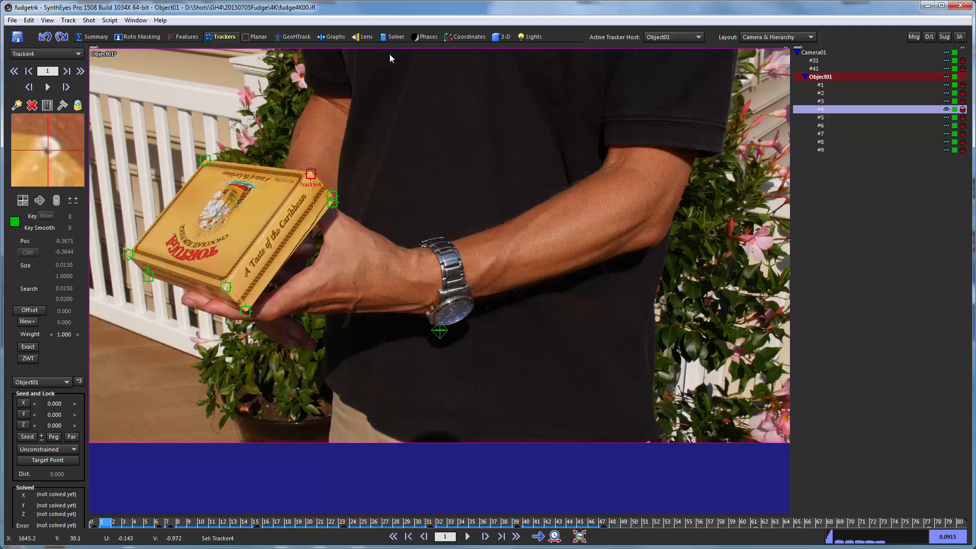
- Lock Tracker3 to the XY plane in the Coordinates room and accept the solve-pending notice
click(468, 36)
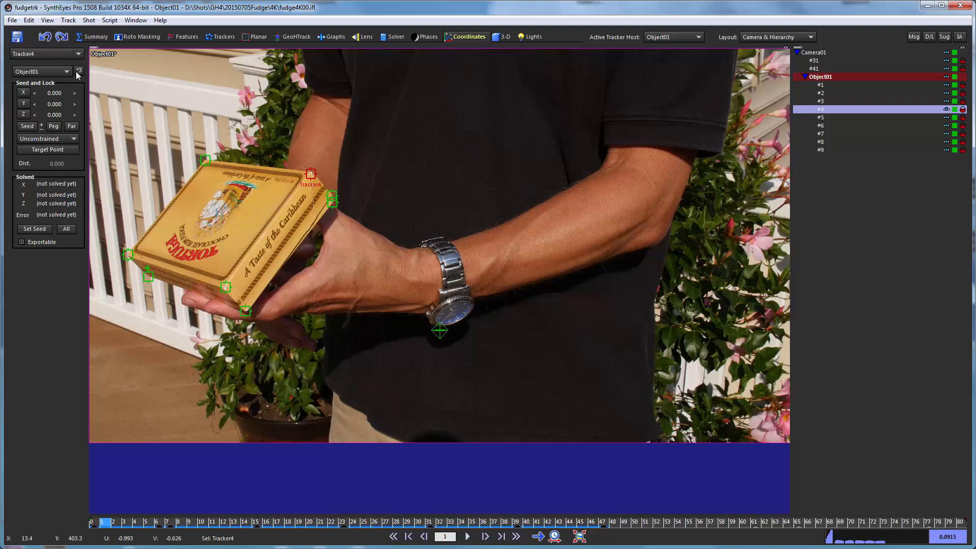
mouse_move(78, 72)
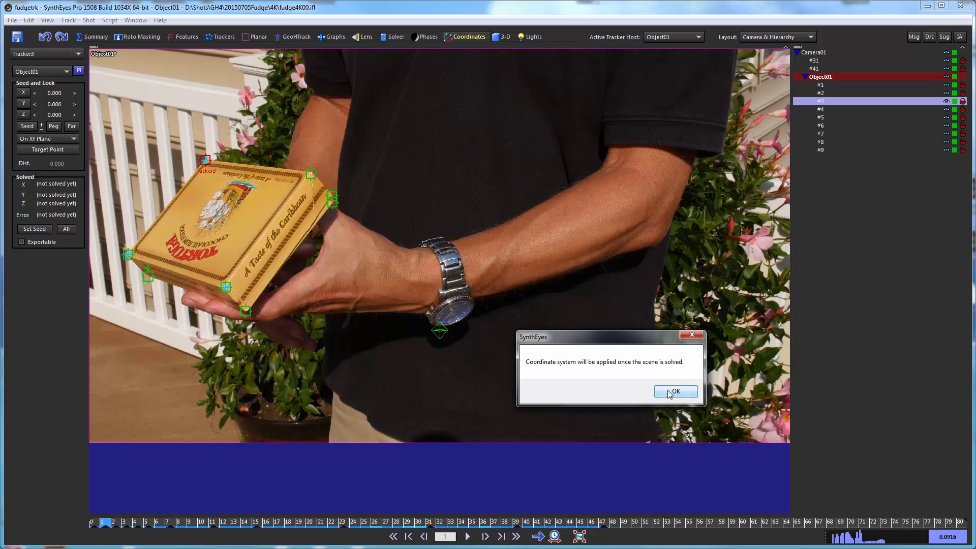
click(675, 390)
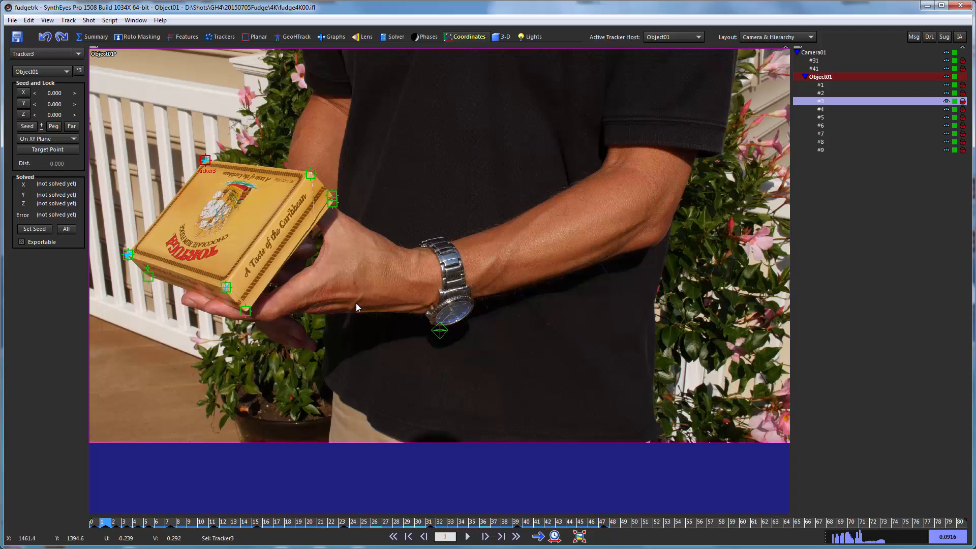
mouse_move(564, 126)
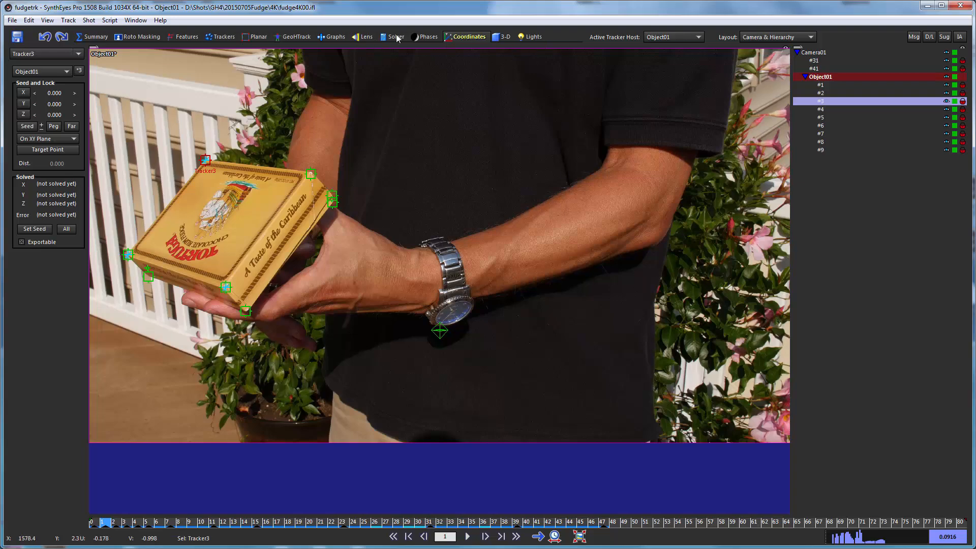
- In the Solver room, make Camera01 the host and set its solving mode to Disabled
click(395, 37)
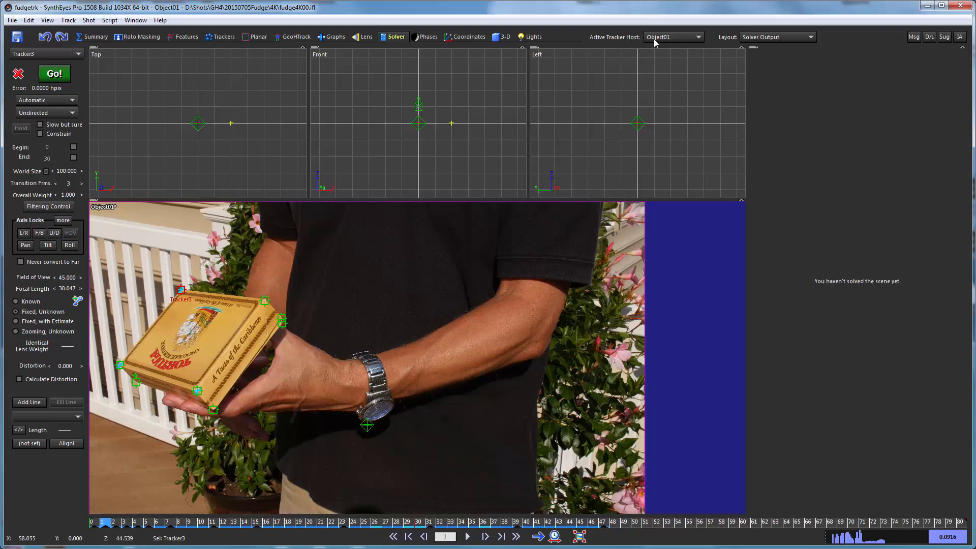
click(674, 37)
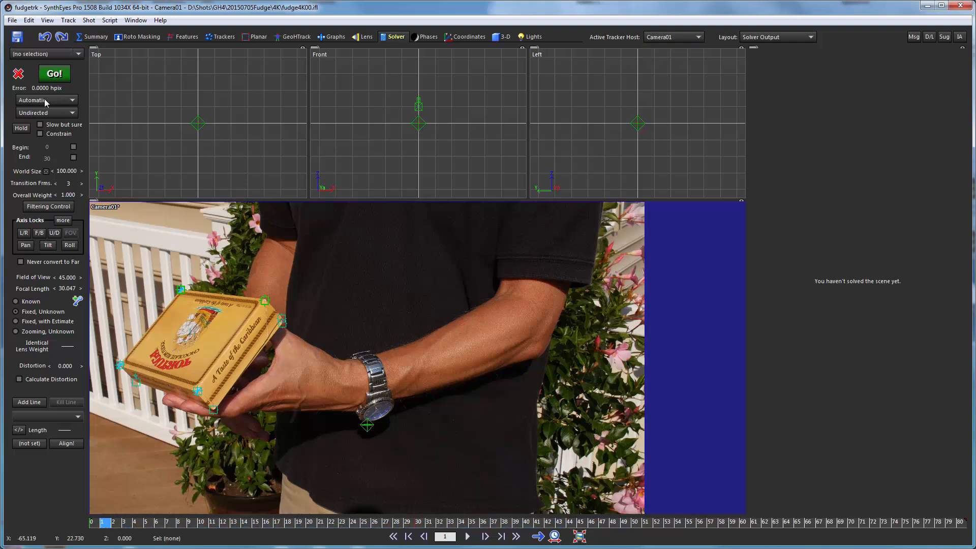
click(45, 100)
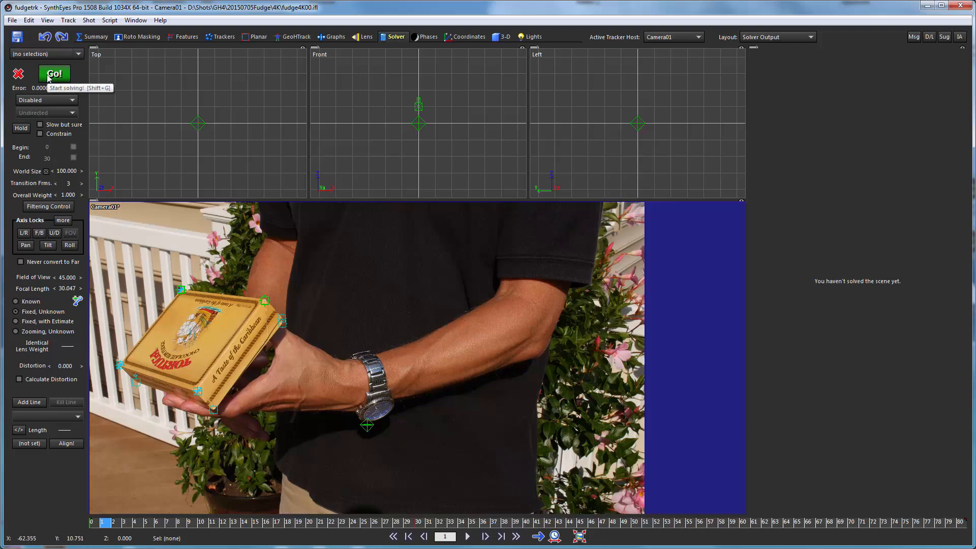
- Run the solve, accept the Done solving report and step through the track
click(54, 73)
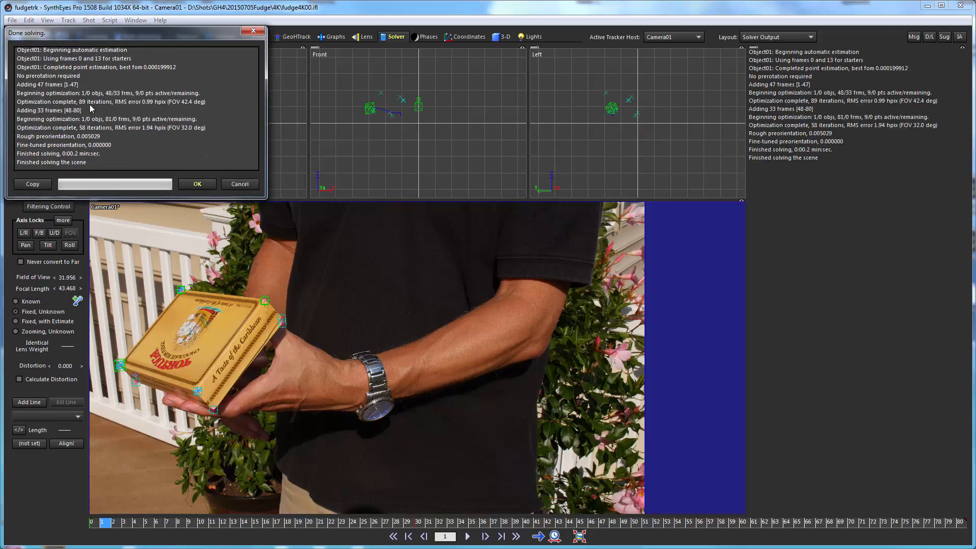
click(196, 184)
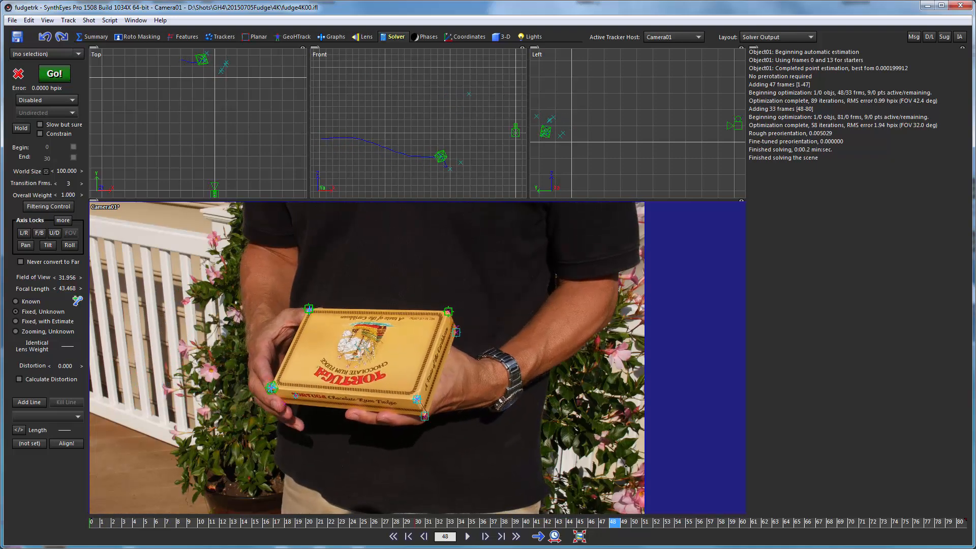
click(423, 536)
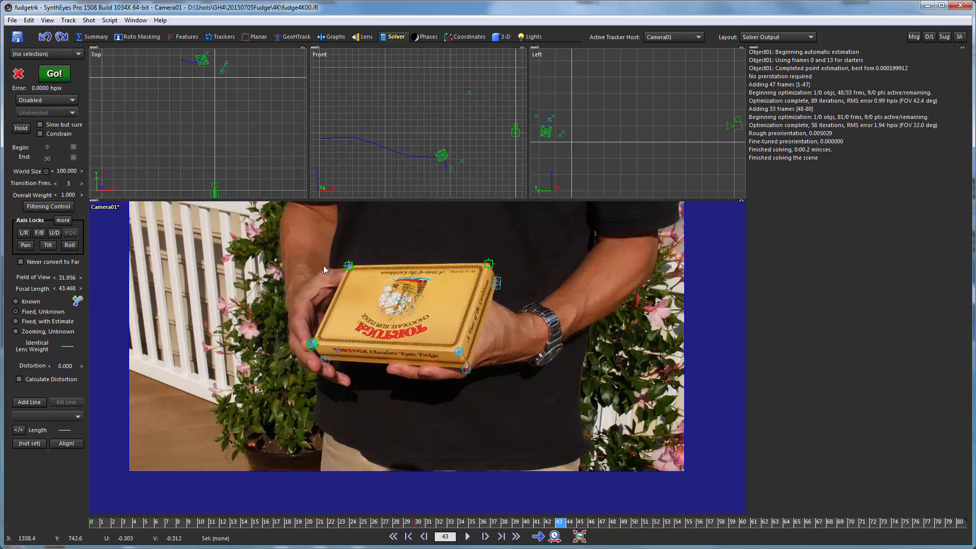
mouse_move(187, 159)
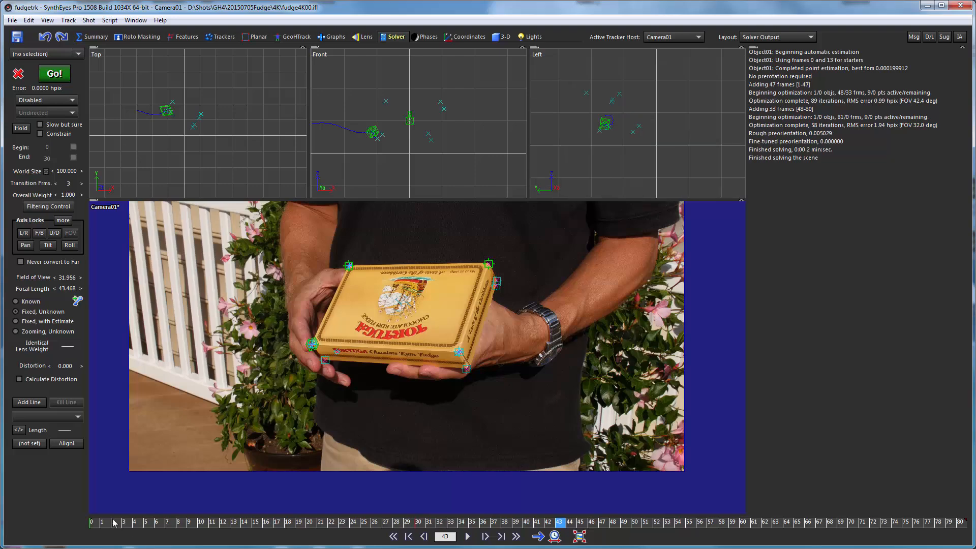
- Review frames 65, 53, 69 and 77 where the lid opens, then return to the shot start
click(800, 522)
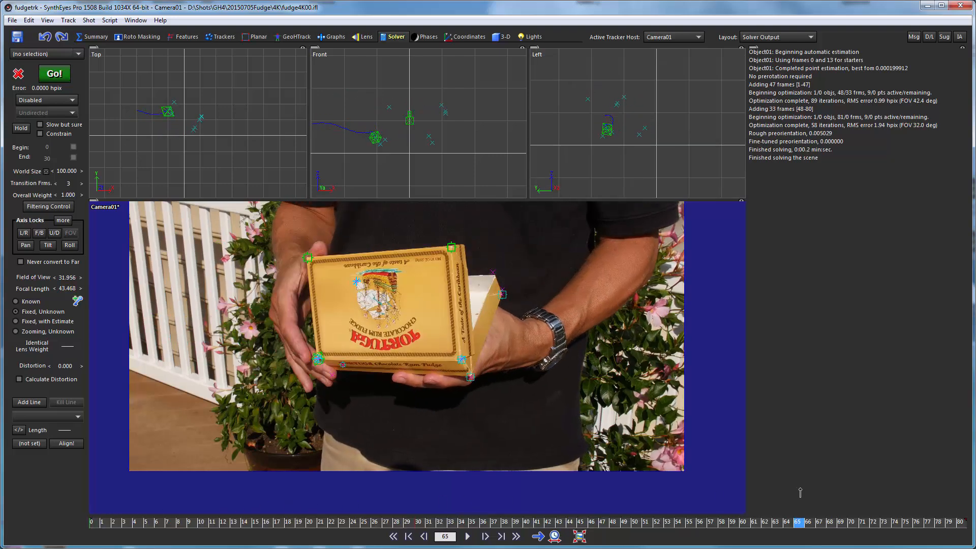
click(288, 522)
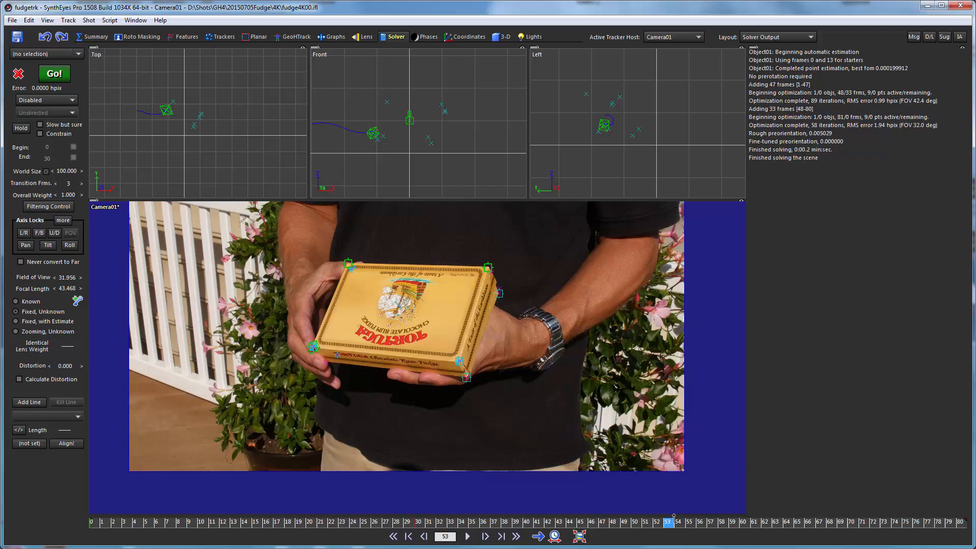
click(841, 522)
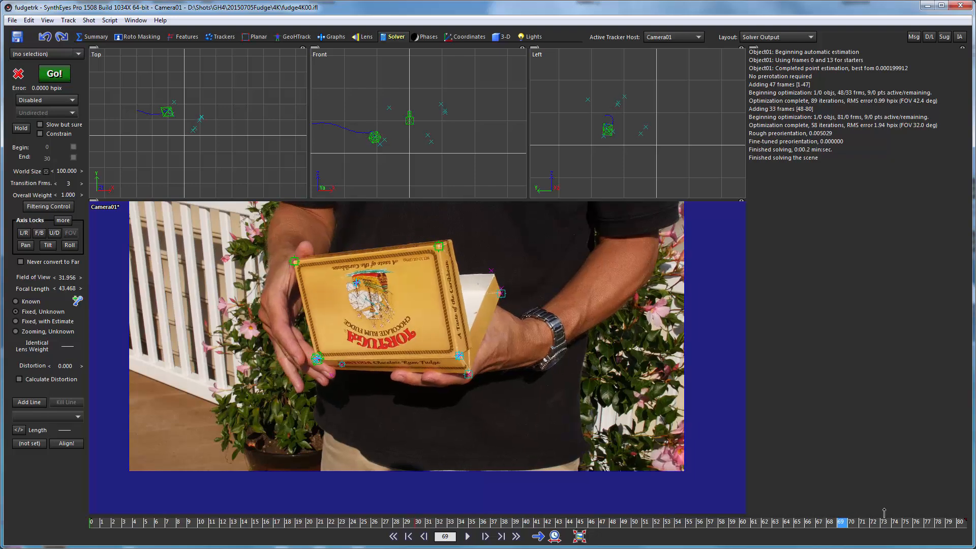
click(882, 522)
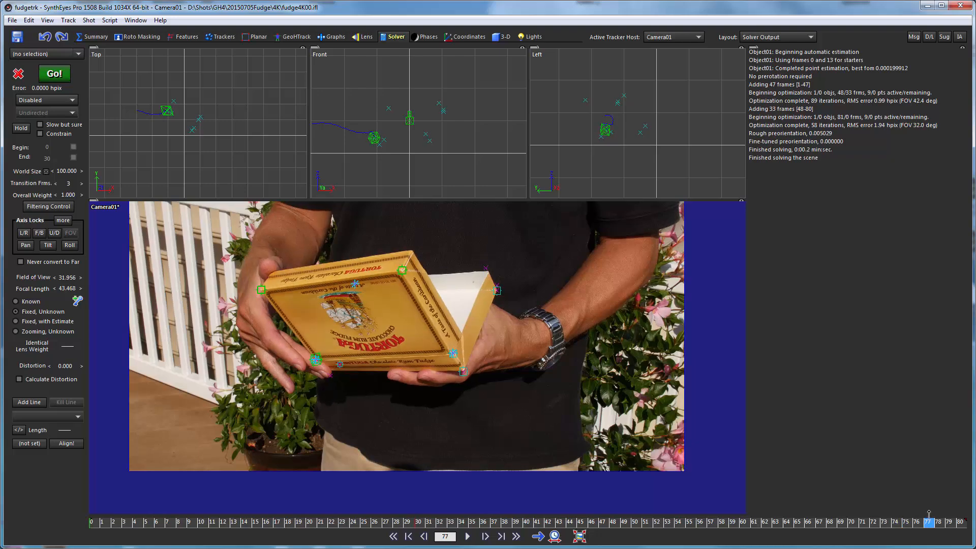
click(408, 536)
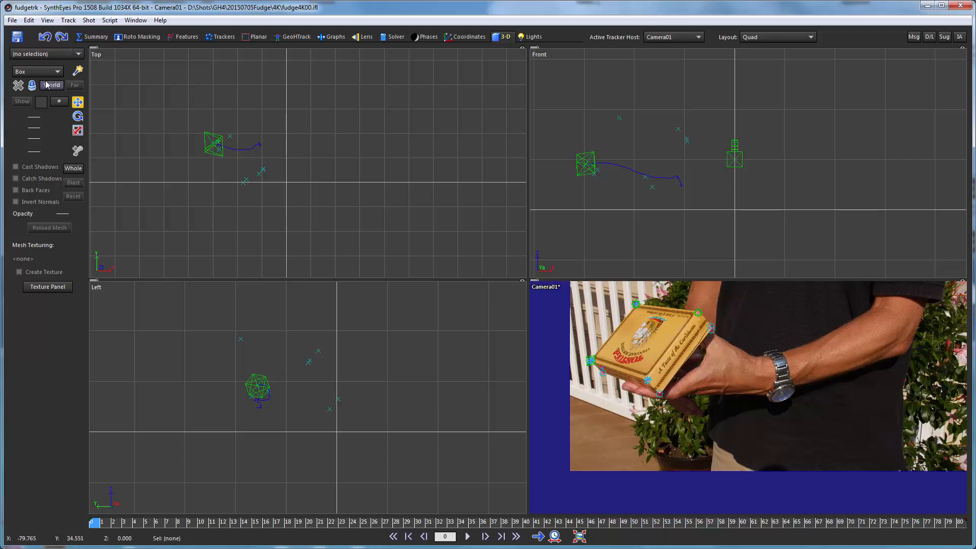
- In the 3-D room, make Object01 the tracker host with Object coordinates
click(52, 85)
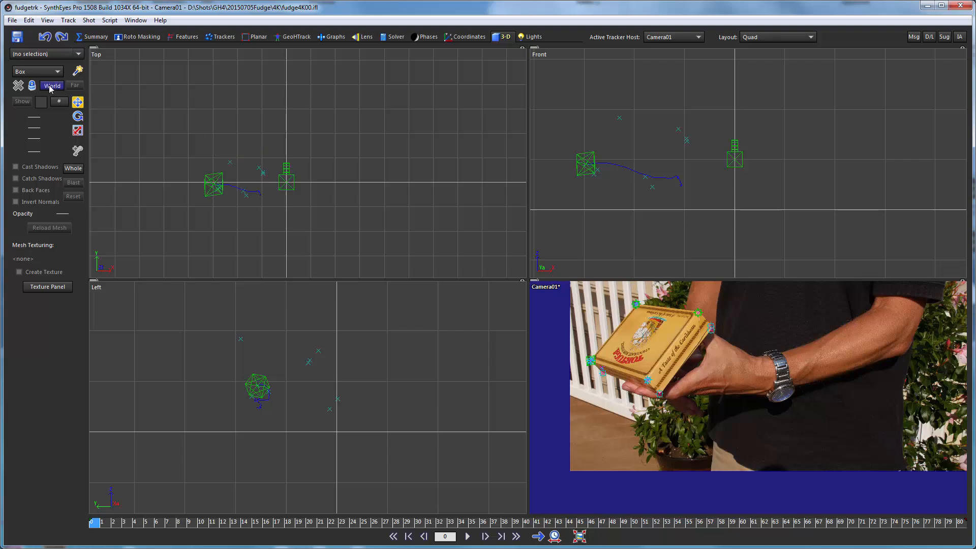
click(698, 36)
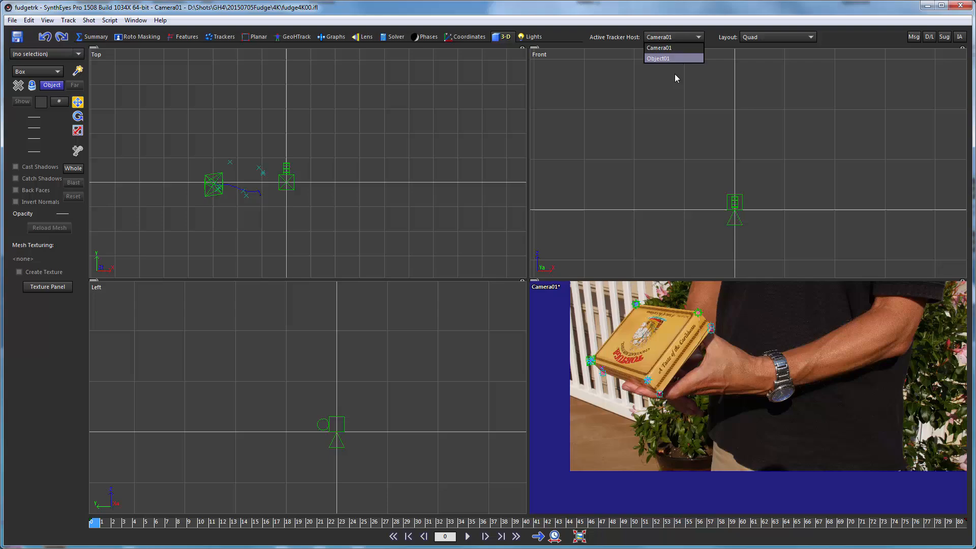
click(658, 58)
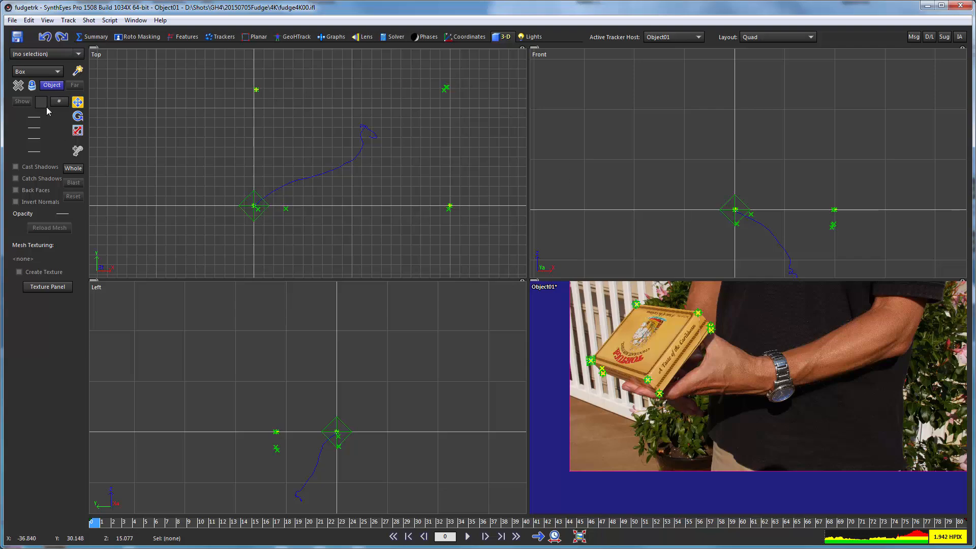
mouse_move(78, 70)
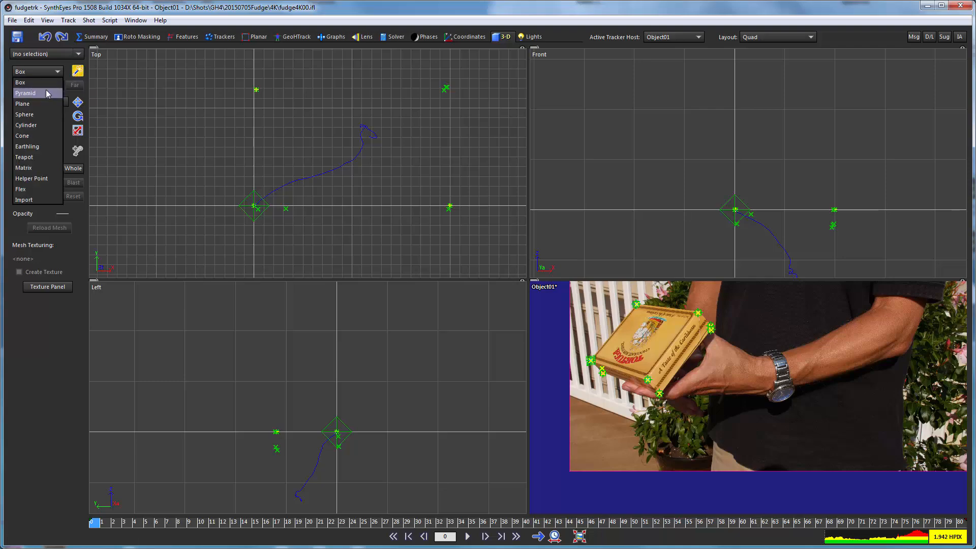
- Create Plane01 across the lid-corner trackers and return the view to World coordinates
click(23, 103)
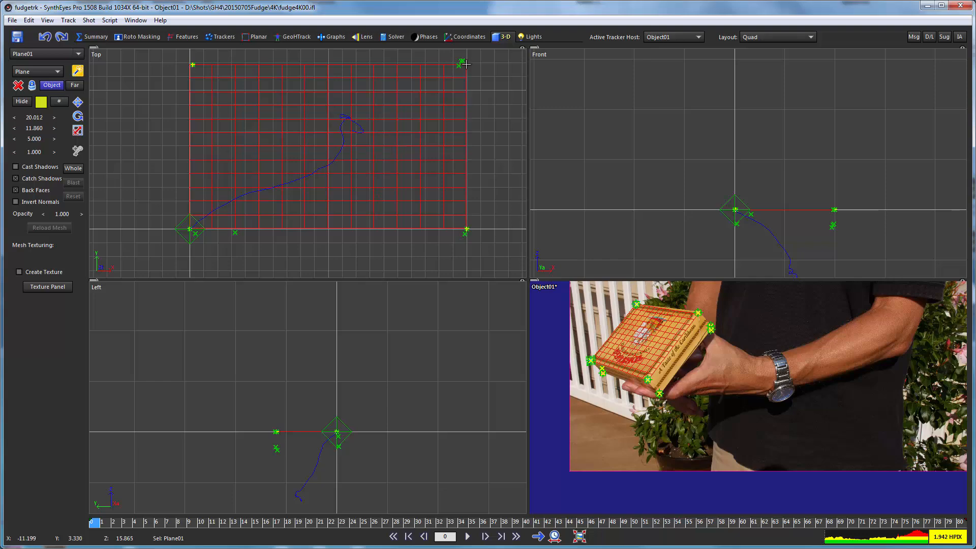
mouse_move(631, 362)
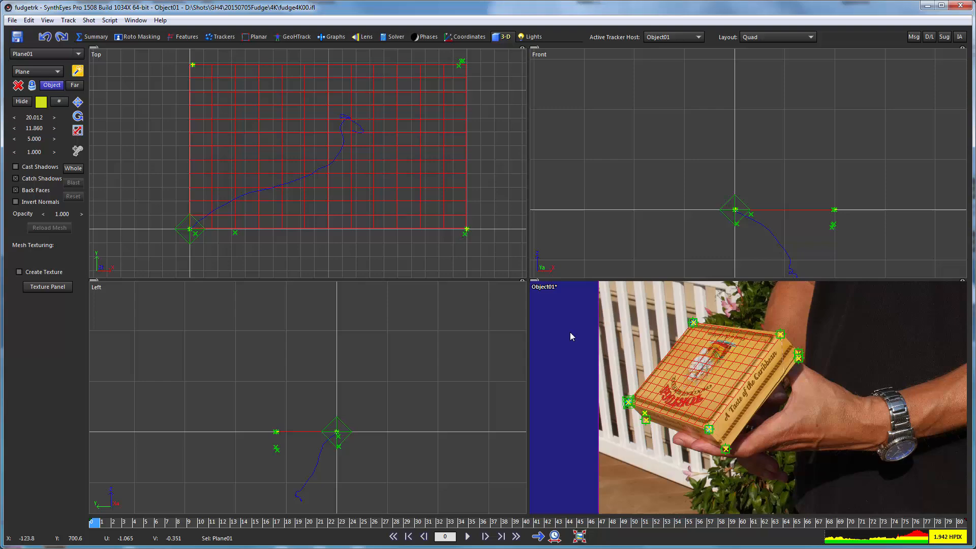
mouse_move(407, 425)
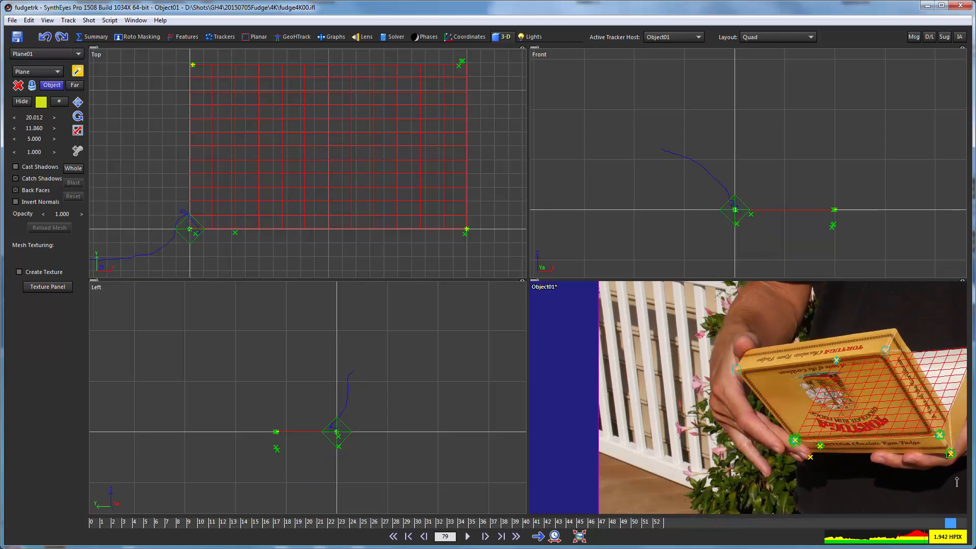
click(418, 521)
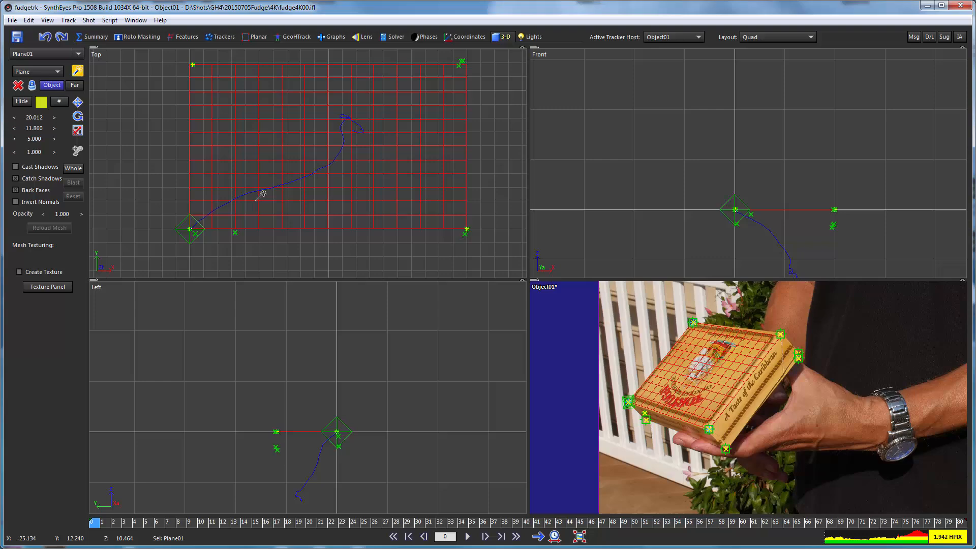
mouse_move(53, 88)
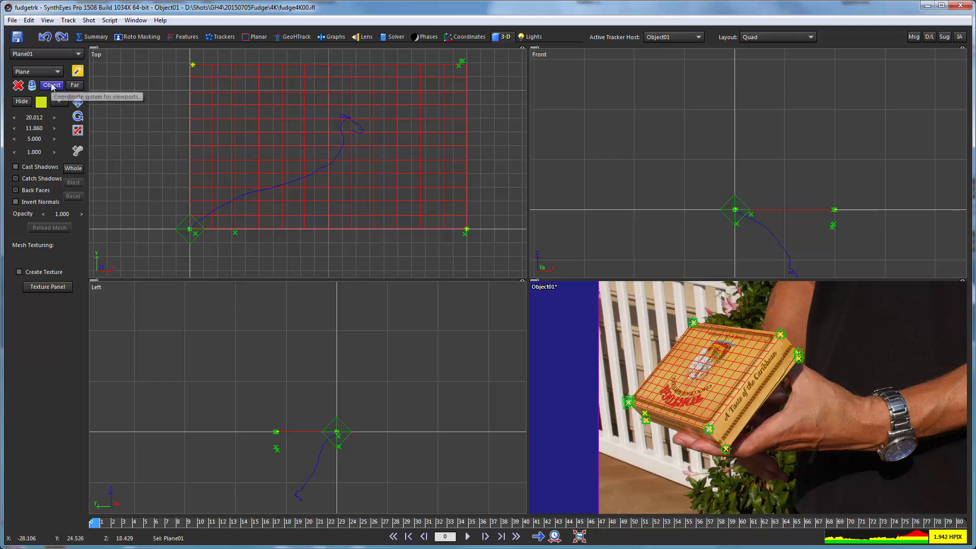
click(51, 84)
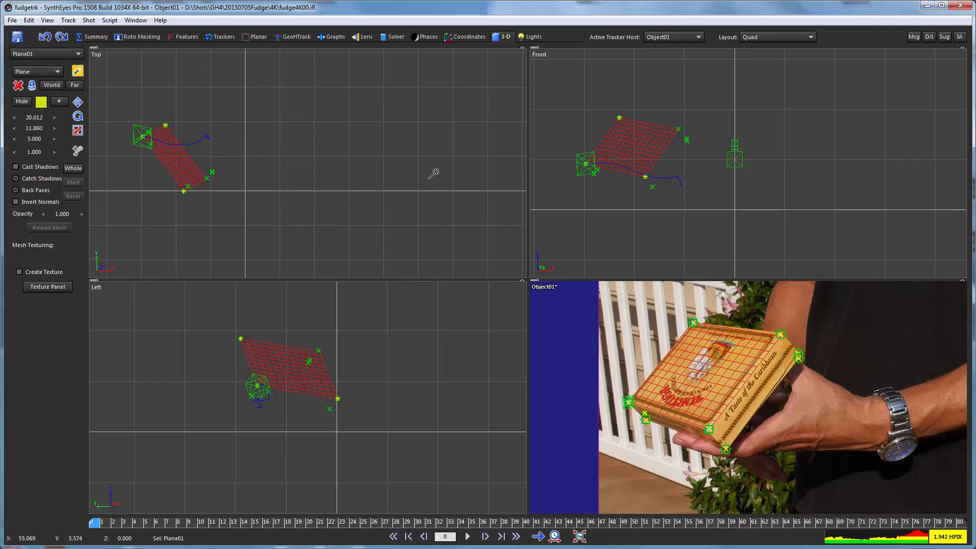
mouse_move(302, 48)
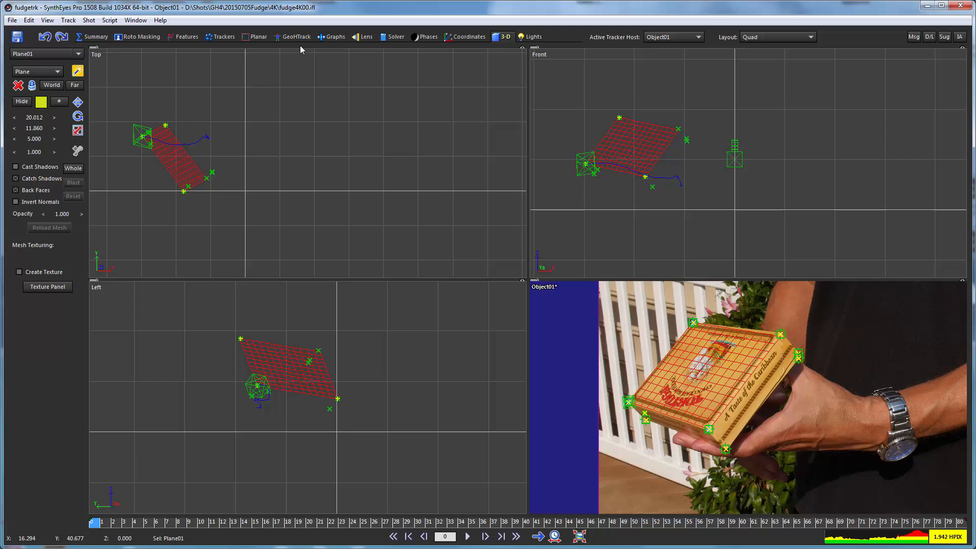
- Enter the GeoHTrack room with Object01 selected over the box shot
click(295, 37)
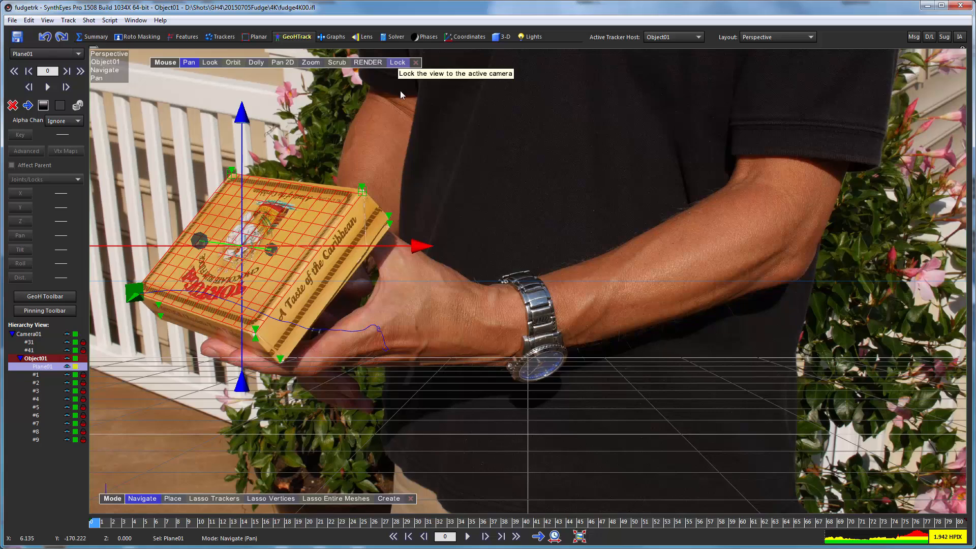
mouse_move(513, 290)
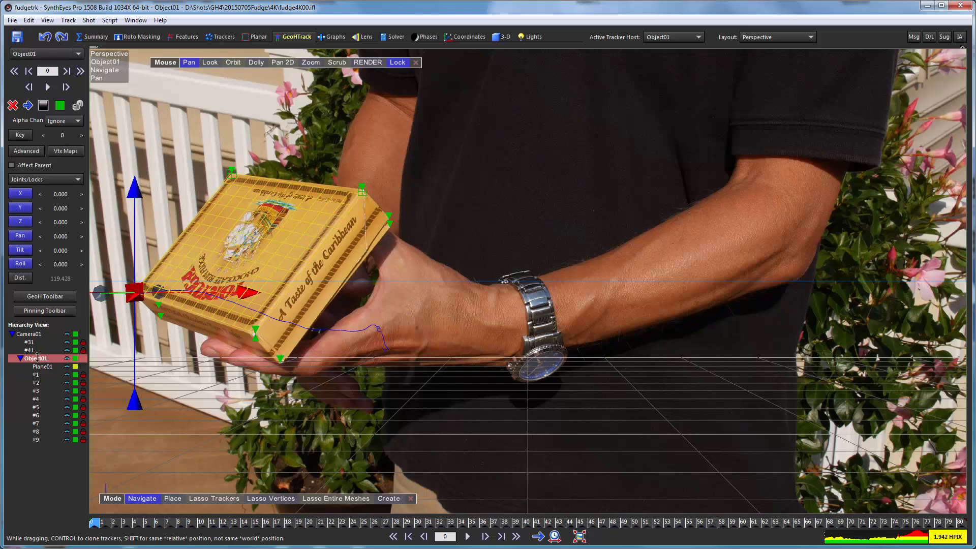
mouse_move(189, 281)
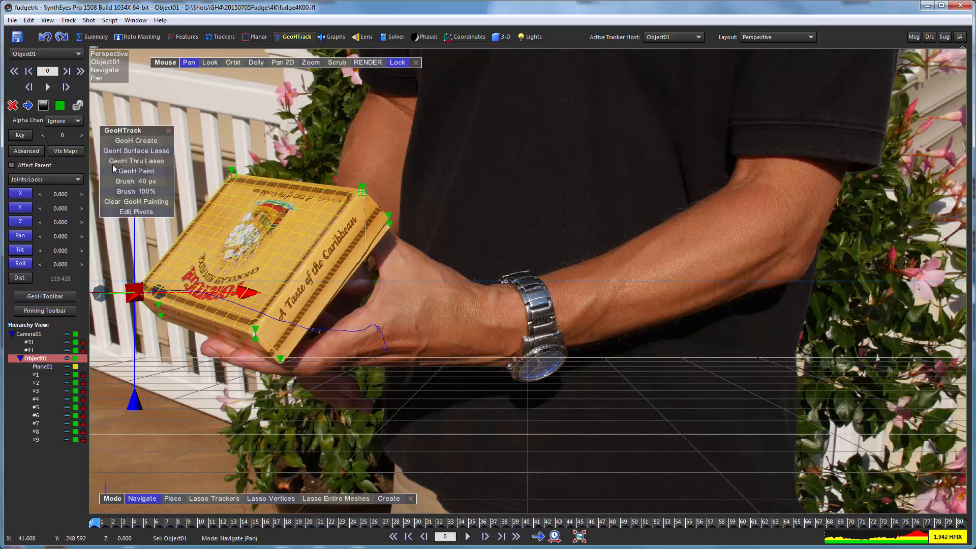
- Create GeoH object Object02 for the lid via GeoH Create
click(136, 150)
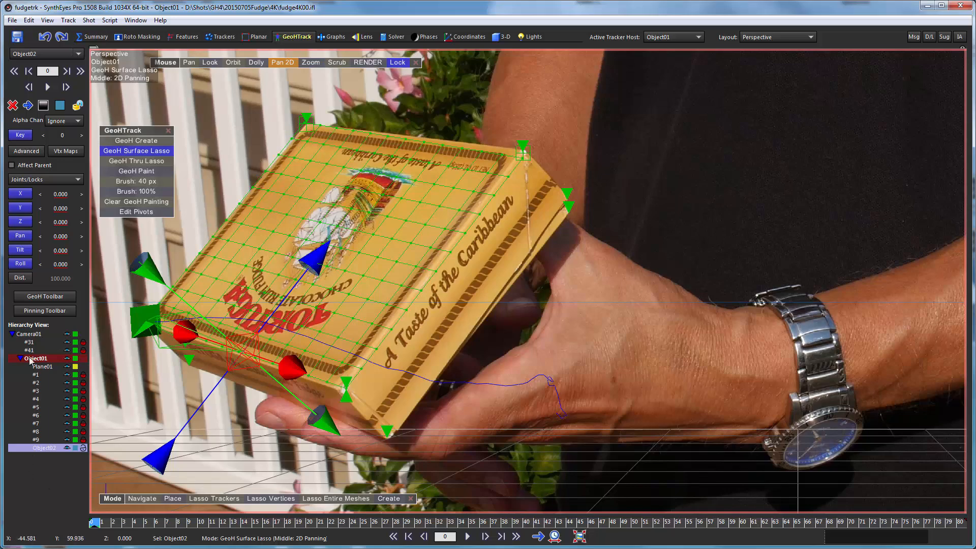
mouse_move(349, 279)
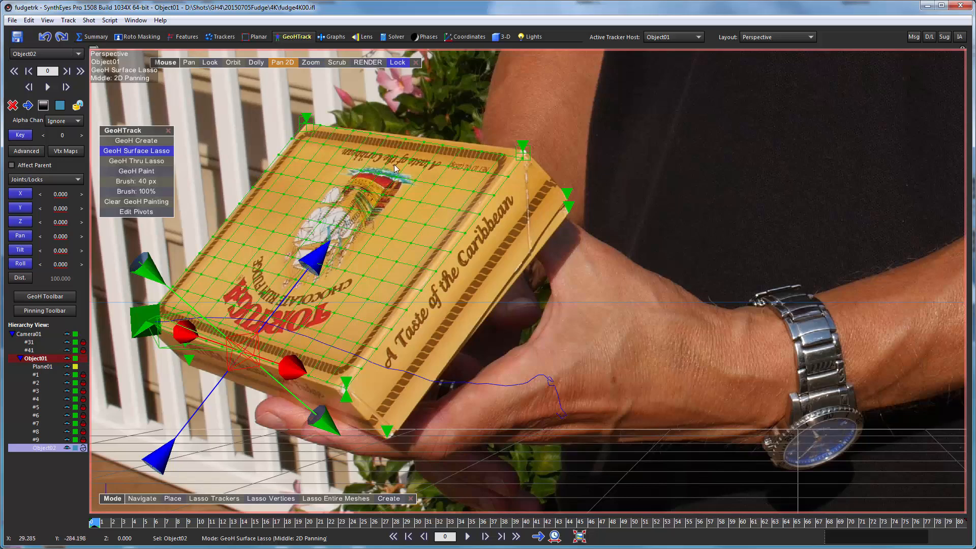
mouse_move(369, 303)
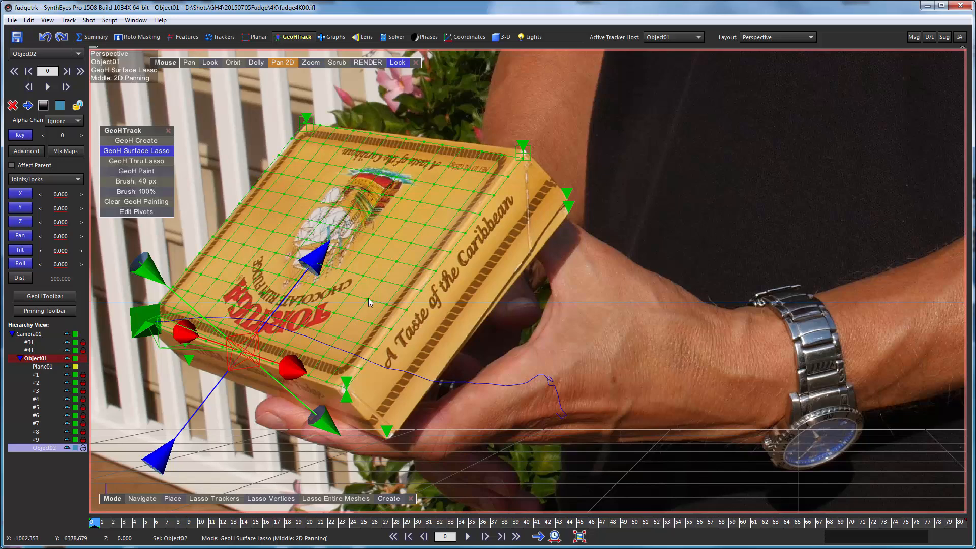
mouse_move(407, 201)
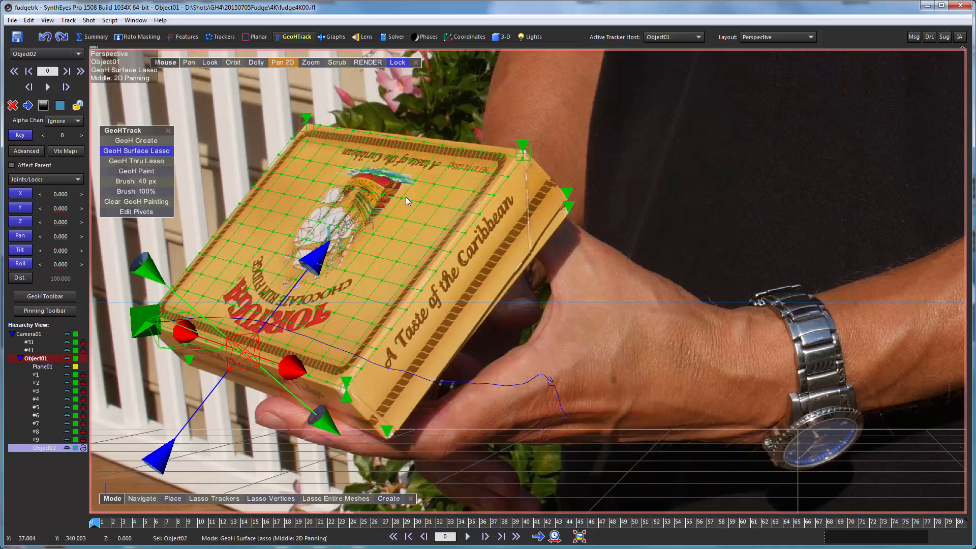
- Parent Plane01 under Object02 in the Hierarchy View
drag(404, 193, 473, 224)
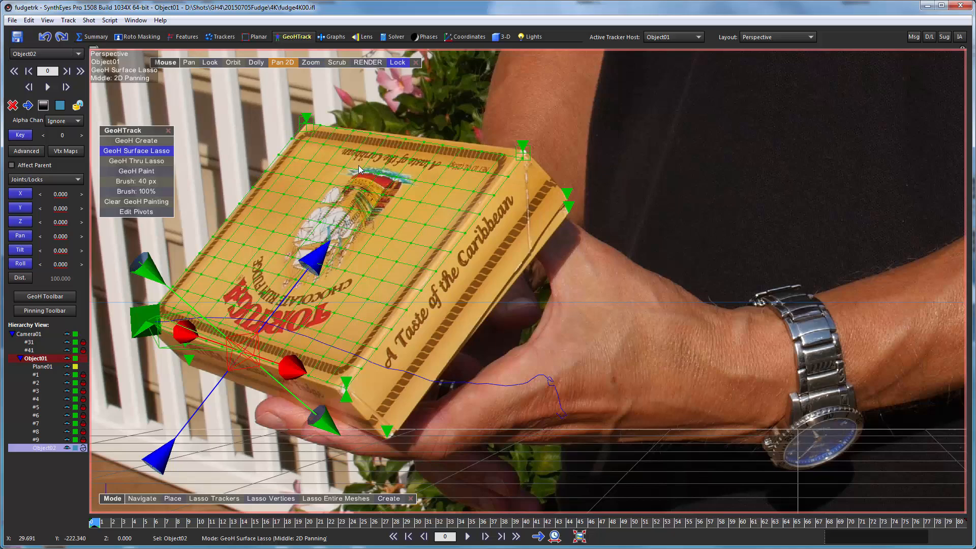
mouse_move(259, 280)
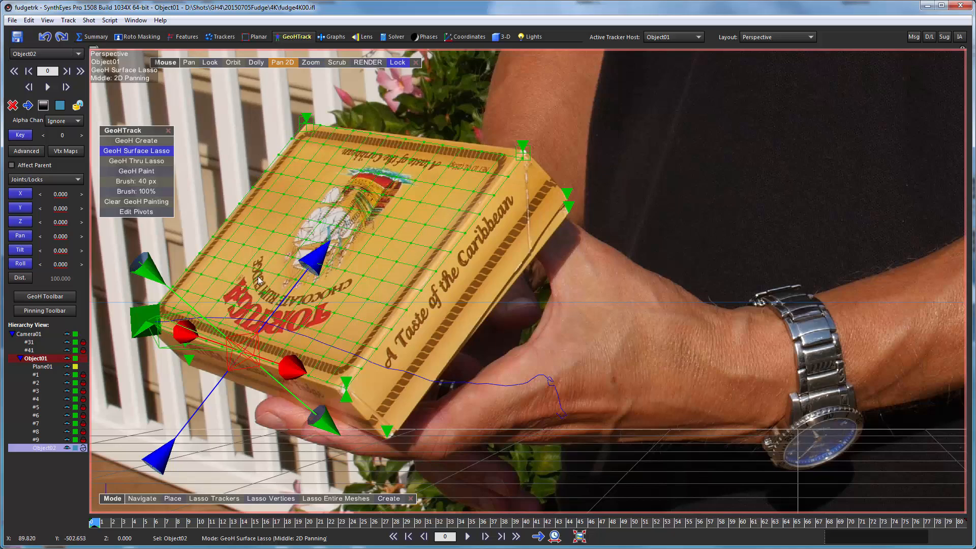
mouse_move(288, 190)
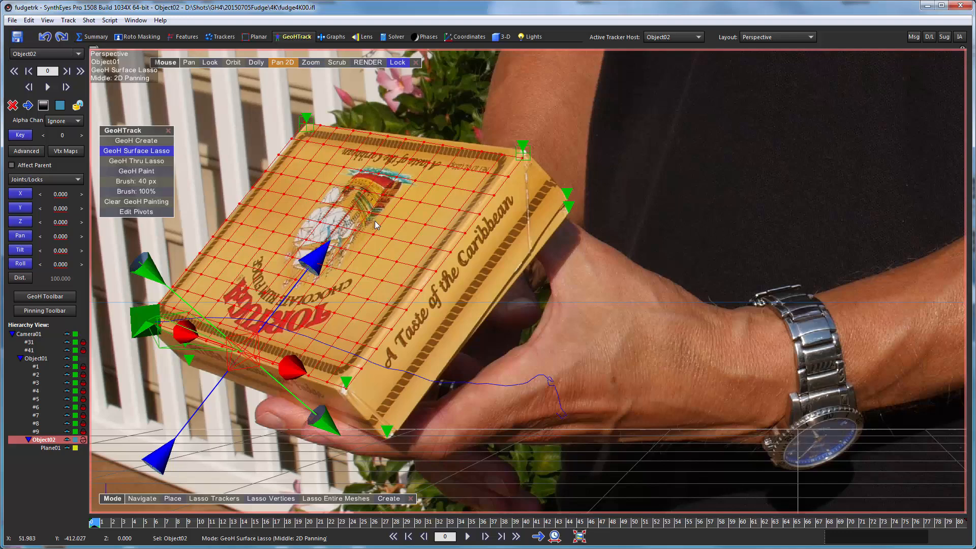
mouse_move(418, 365)
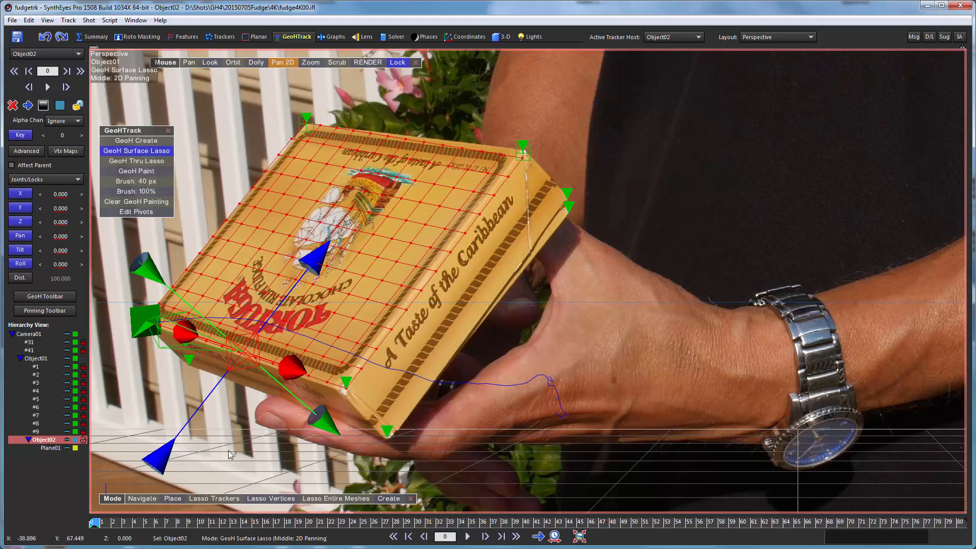
mouse_move(375, 328)
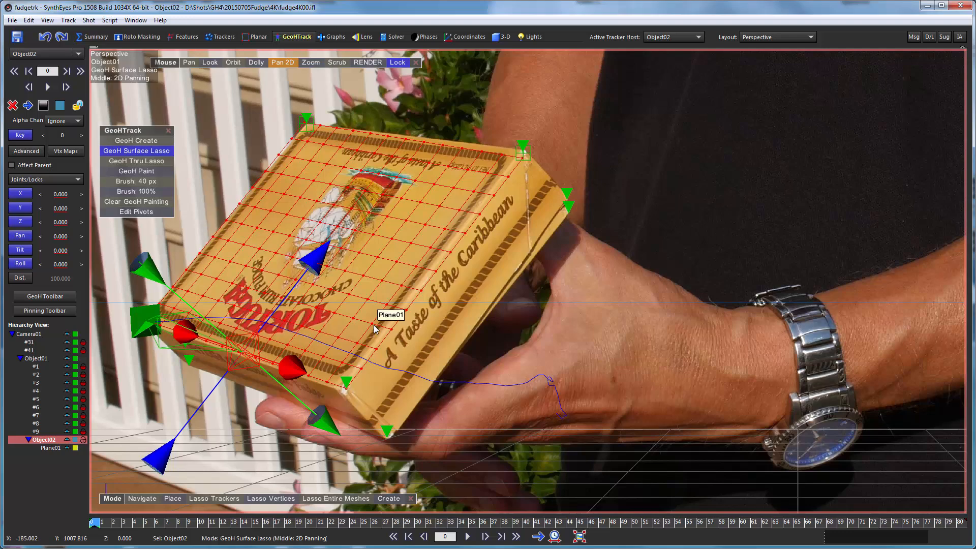
mouse_move(255, 355)
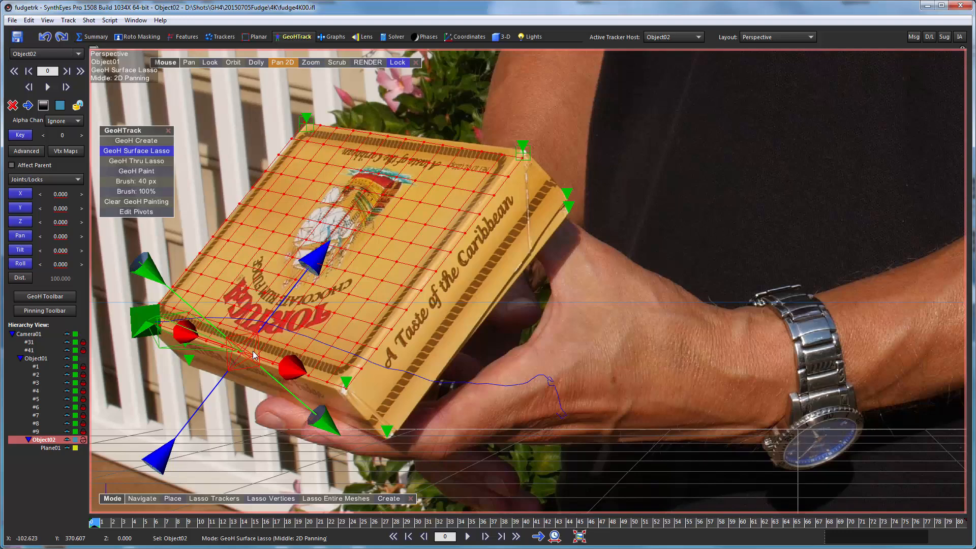
mouse_move(287, 210)
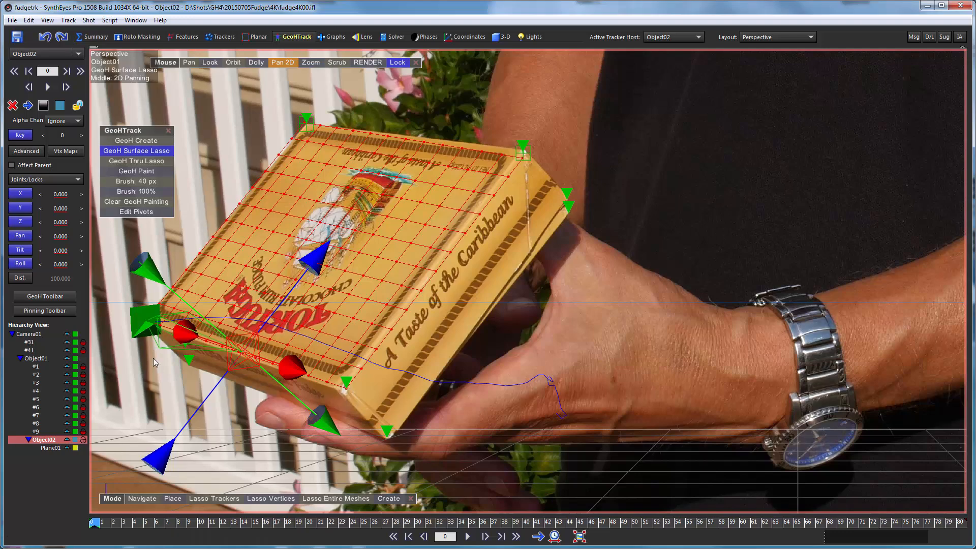
mouse_move(273, 209)
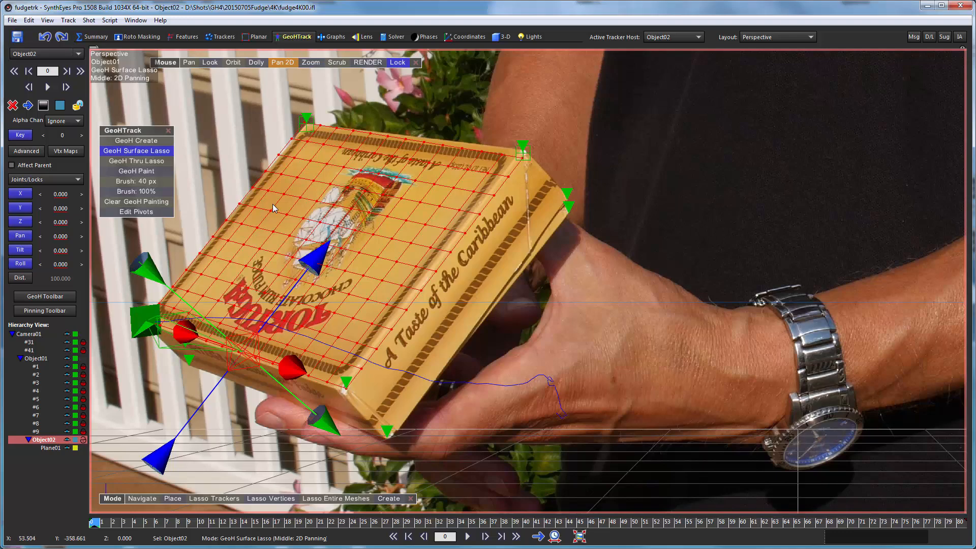
mouse_move(525, 147)
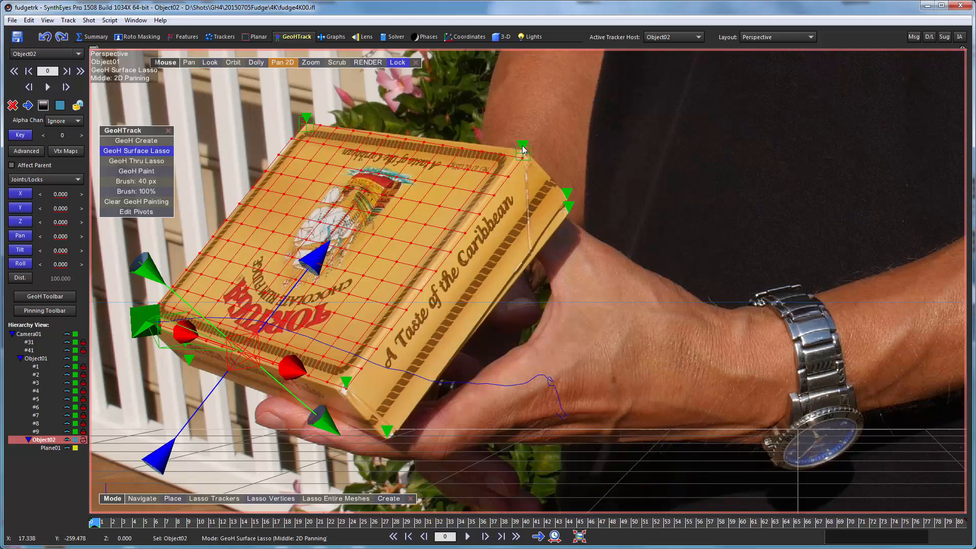
mouse_move(55, 368)
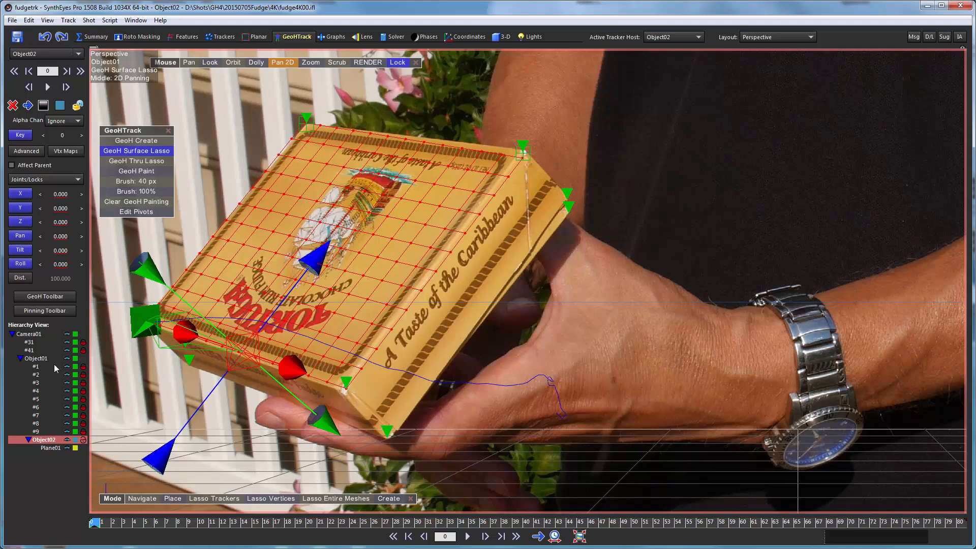
- Reparent tracker #41 from Camera01 onto Object02 beside Plane01 in the Hierarchy View
click(30, 350)
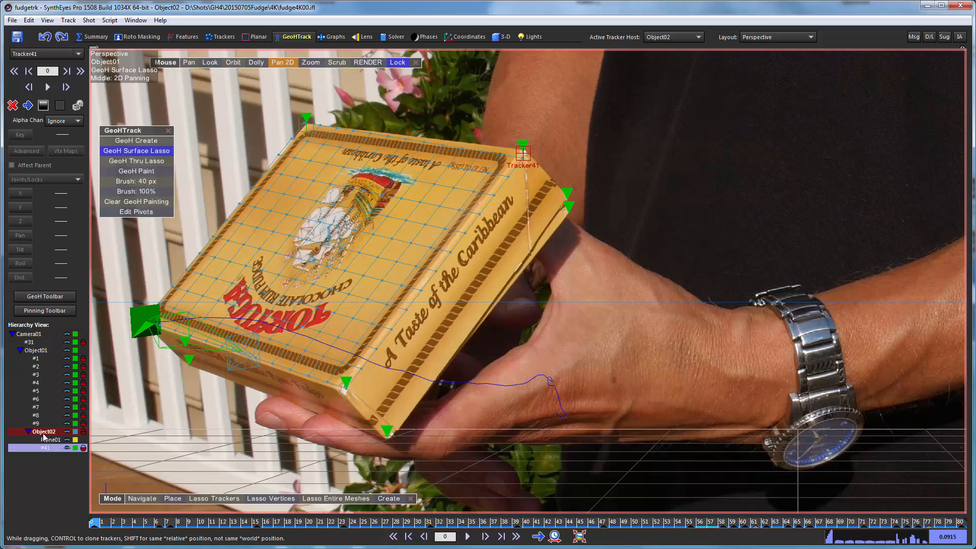
click(38, 448)
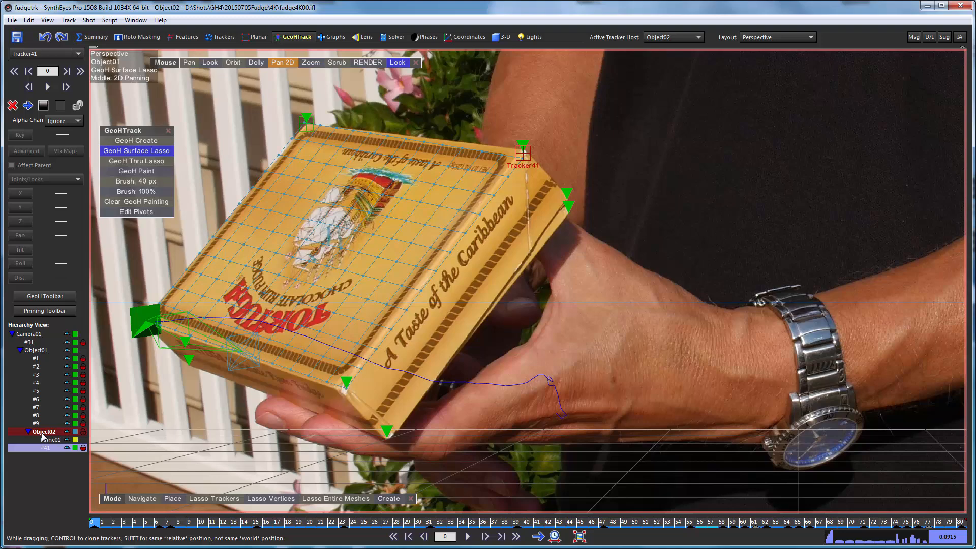
mouse_move(51, 457)
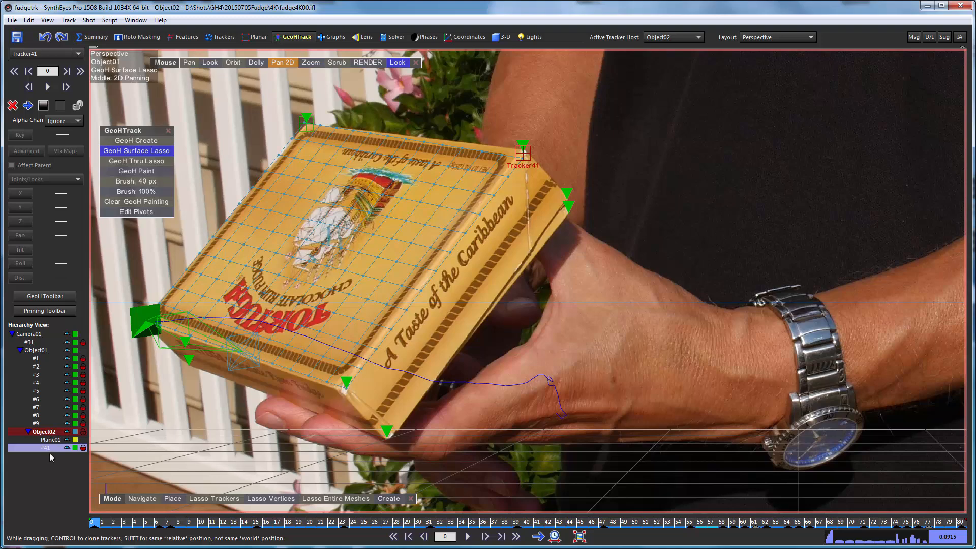
mouse_move(51, 451)
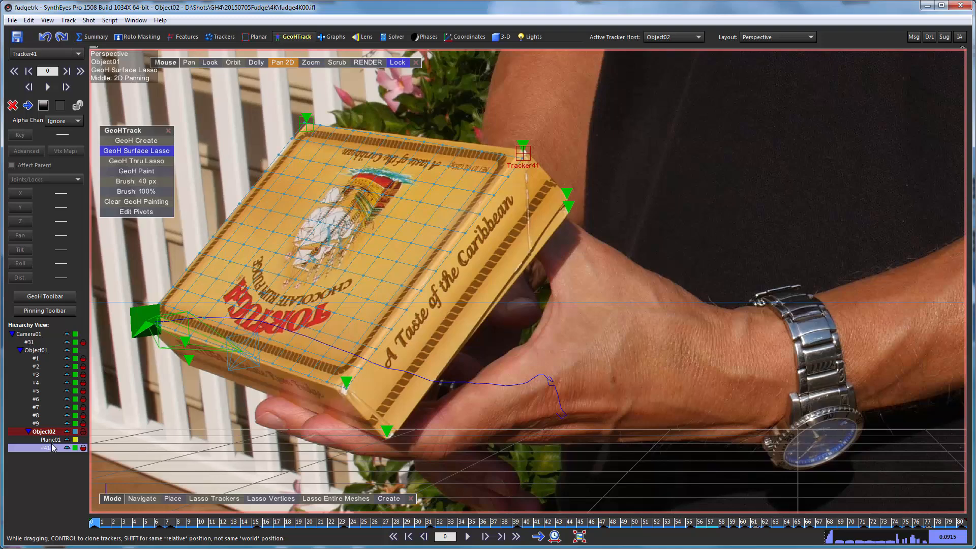
mouse_move(380, 293)
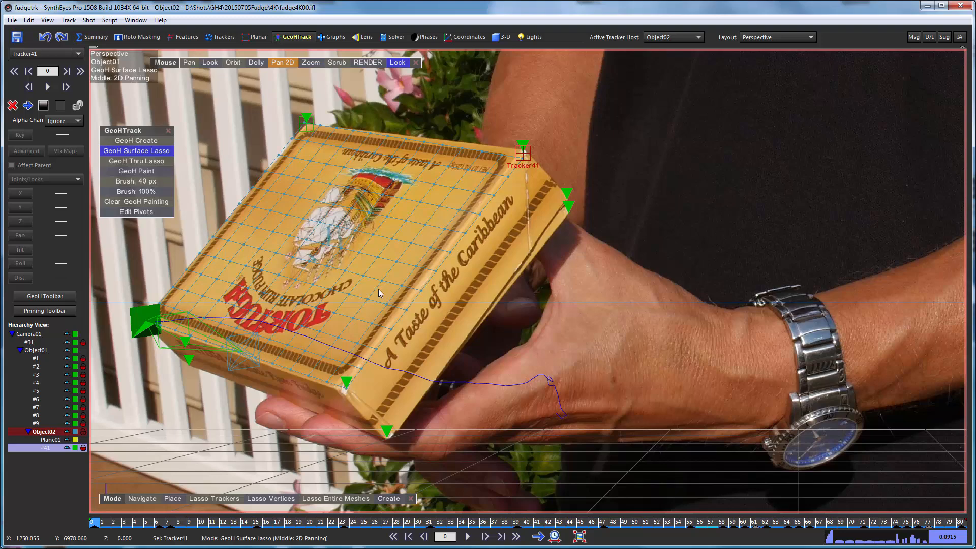
mouse_move(229, 263)
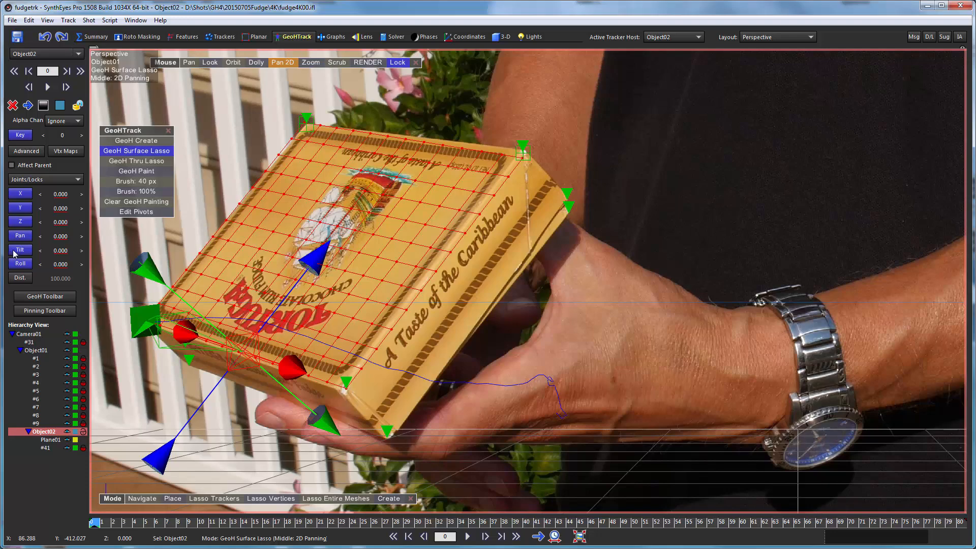
mouse_move(21, 258)
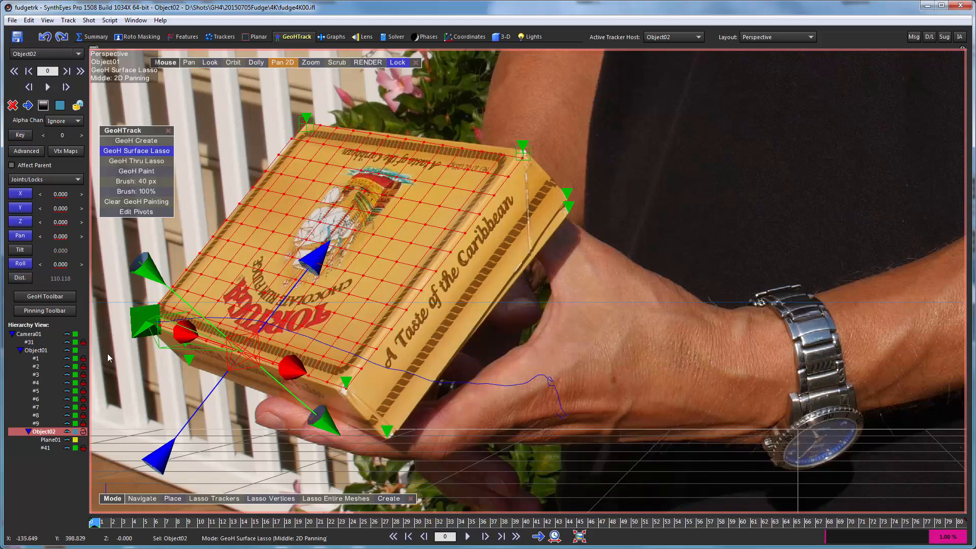
mouse_move(68, 464)
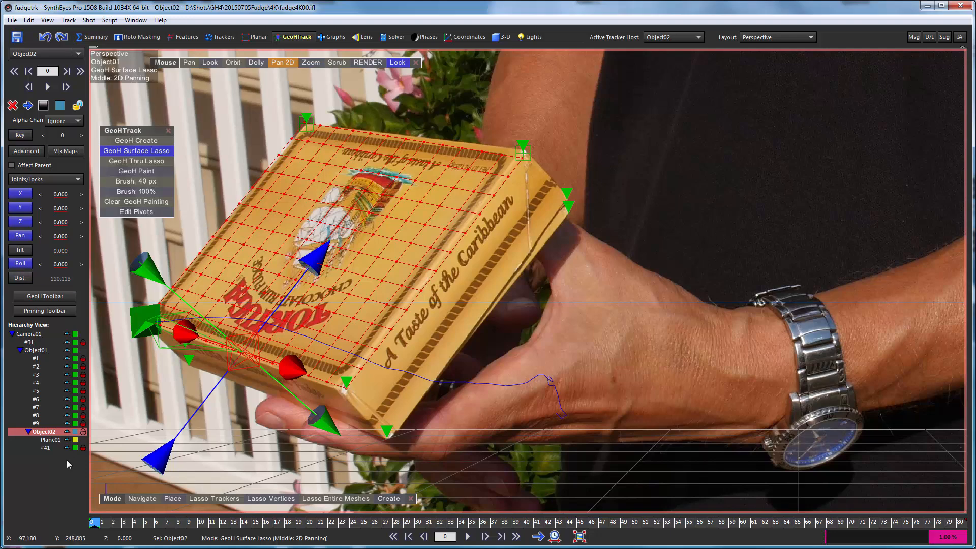
mouse_move(102, 292)
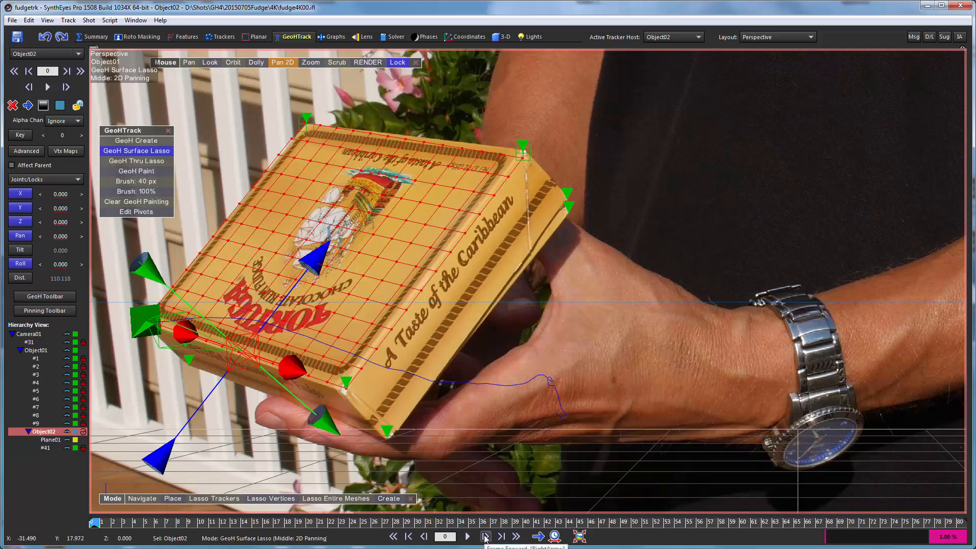
click(484, 536)
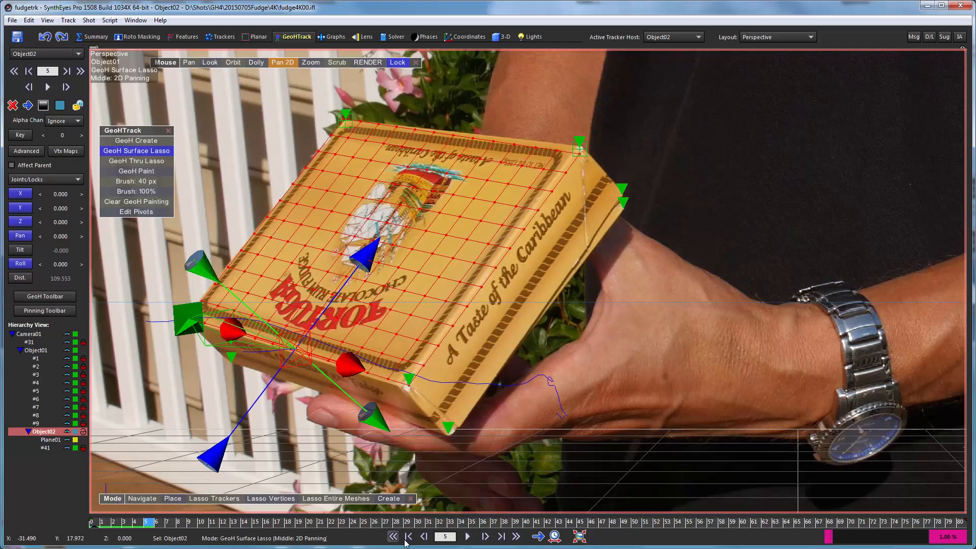
click(409, 536)
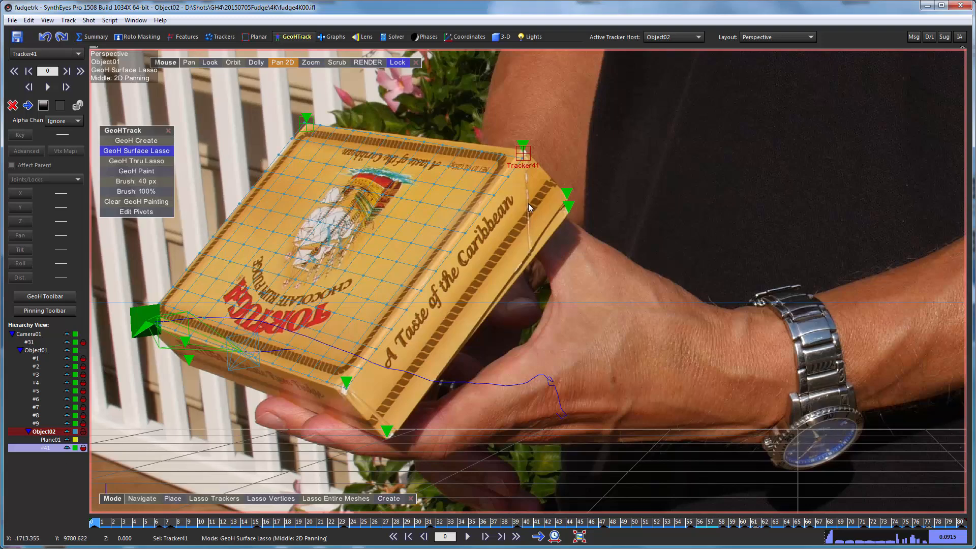
mouse_move(290, 229)
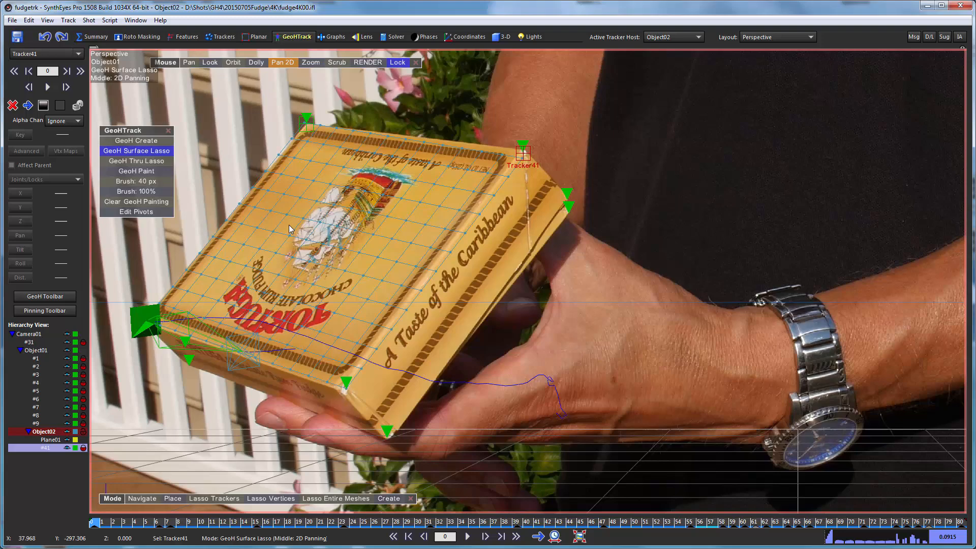
mouse_move(249, 484)
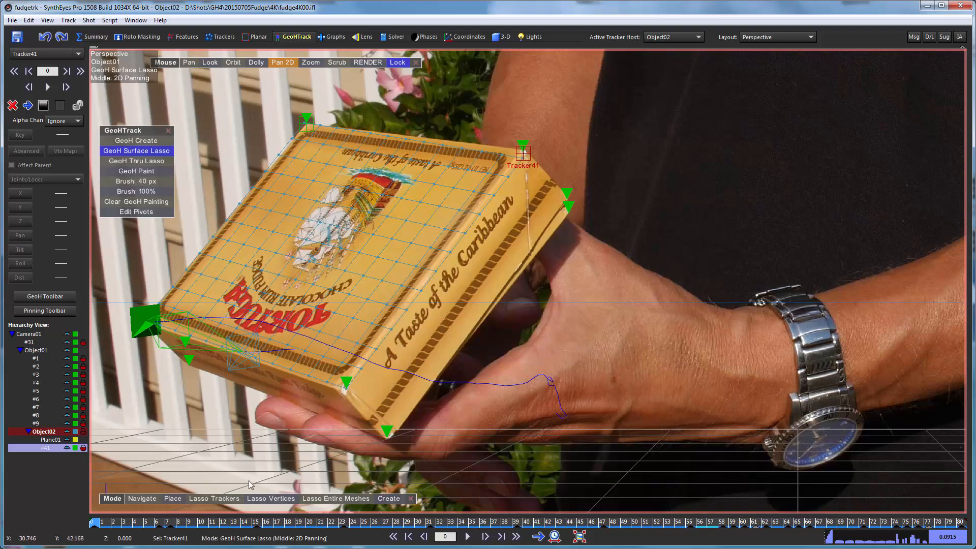
- Enter Place on mesh mode and check the scene in four orthographic views before returning to GeoH tracking
click(173, 498)
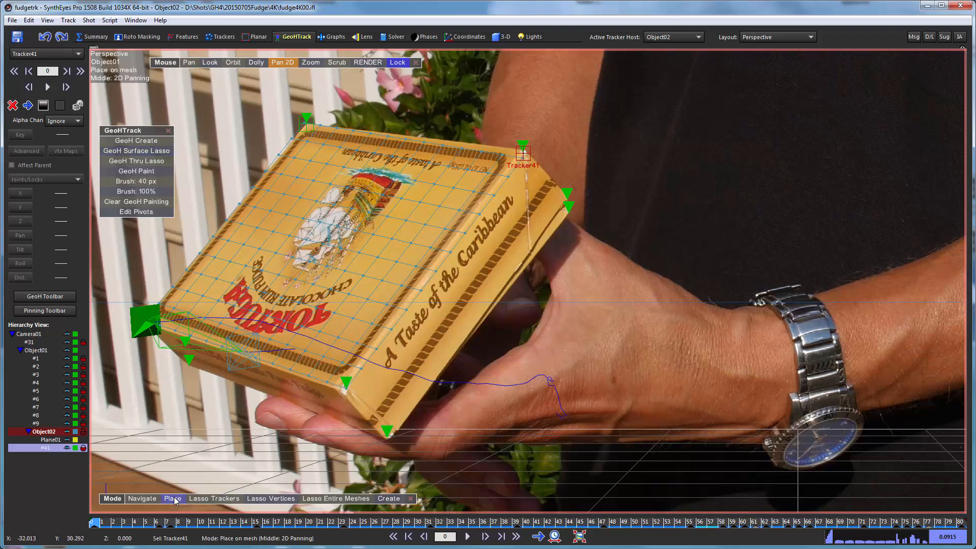
click(469, 36)
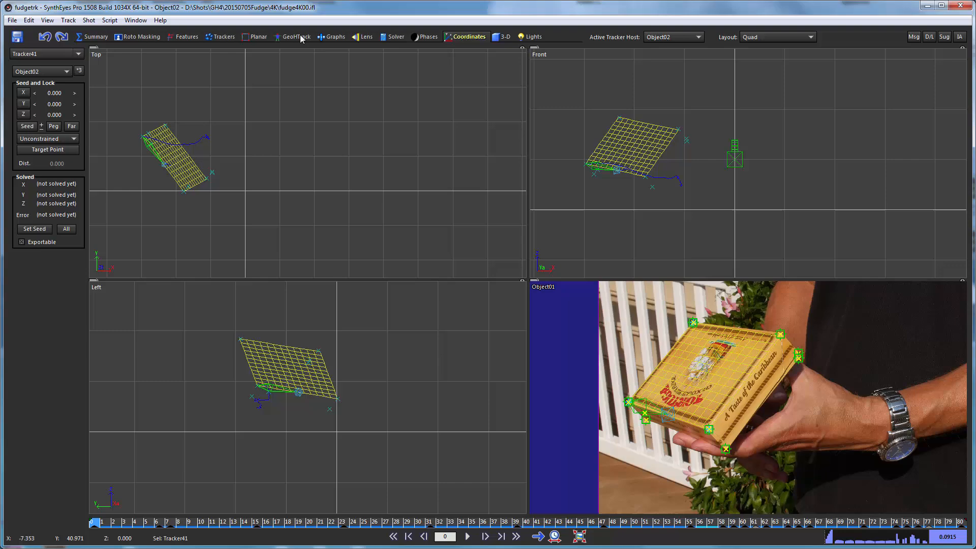
click(296, 36)
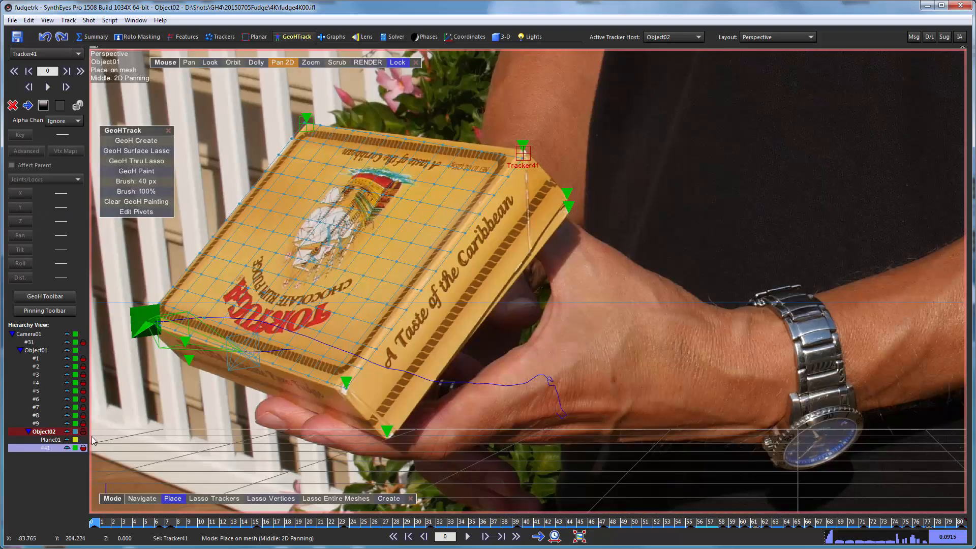
mouse_move(504, 168)
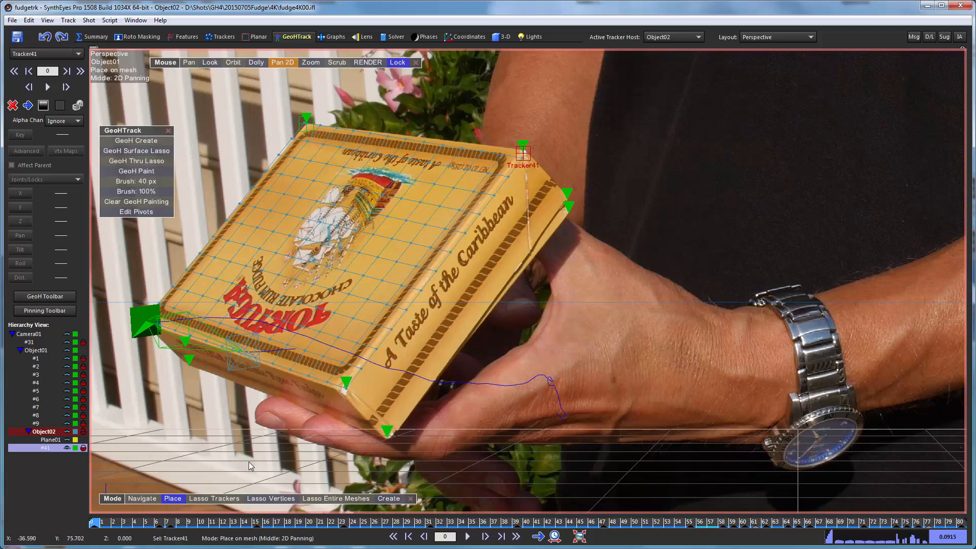
mouse_move(73, 471)
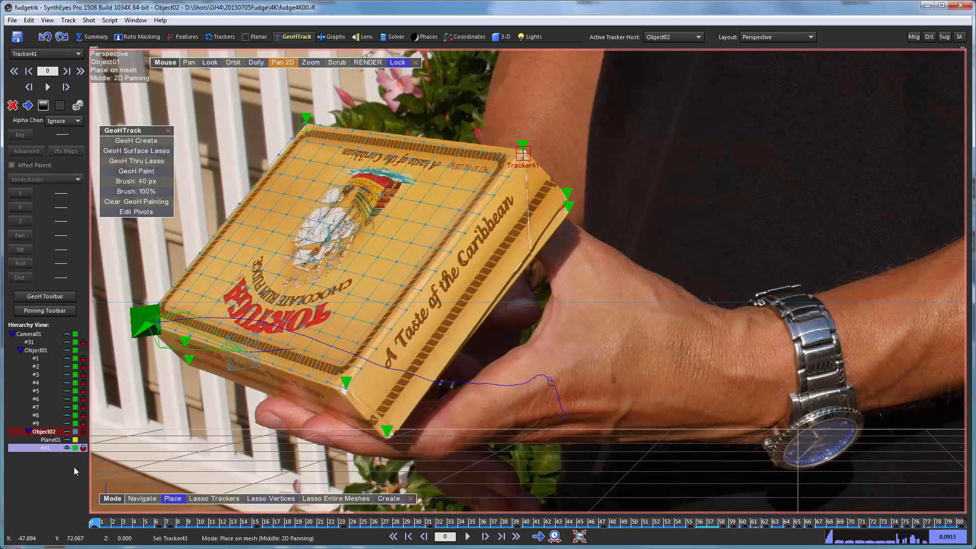
mouse_move(473, 187)
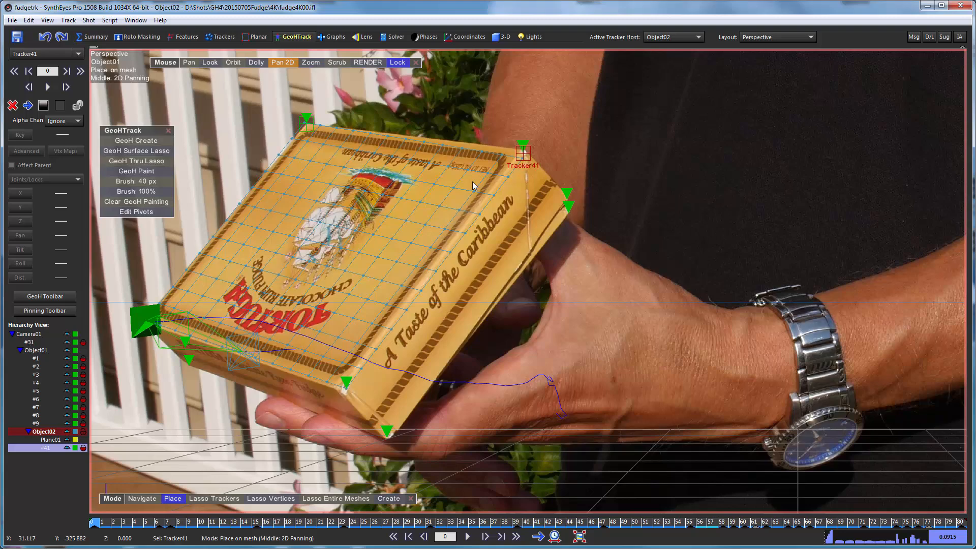
mouse_move(472, 187)
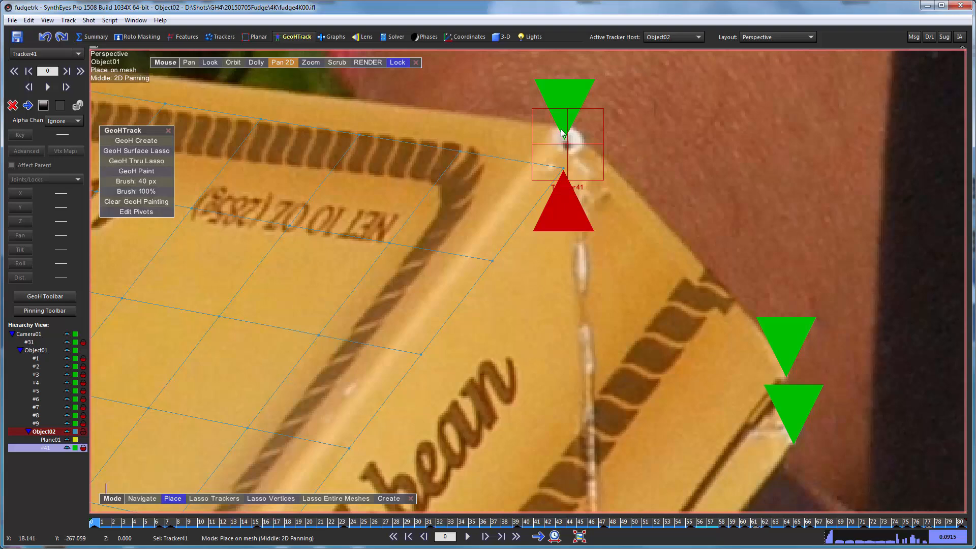
mouse_move(293, 348)
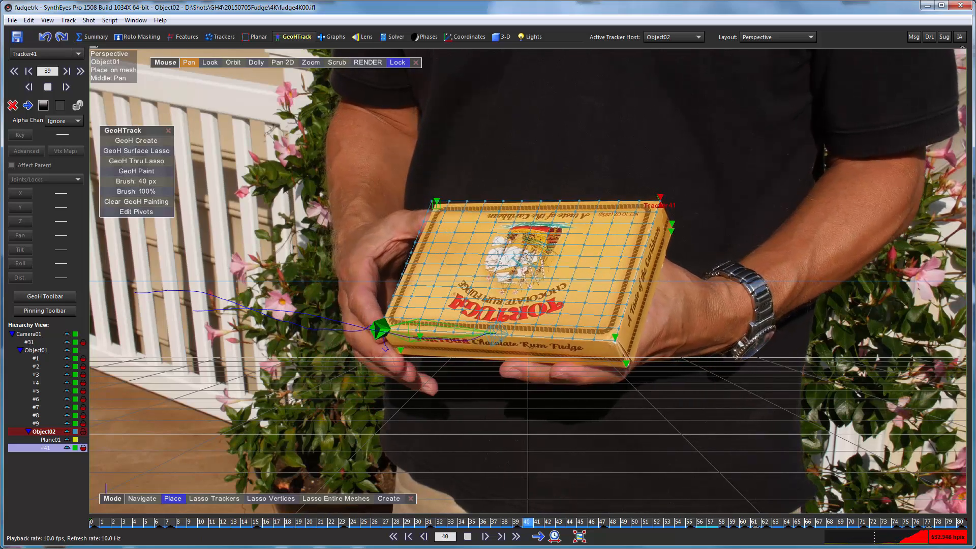
click(484, 537)
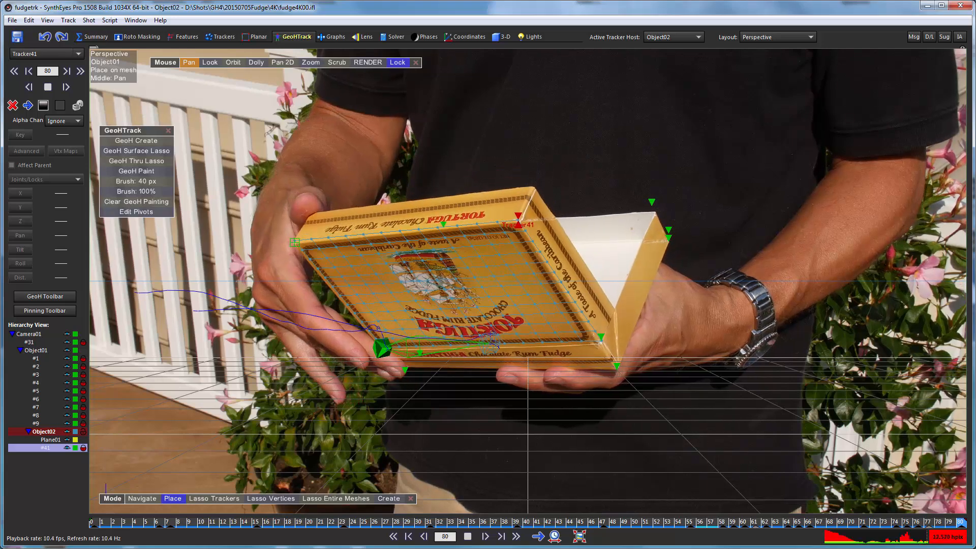
click(467, 536)
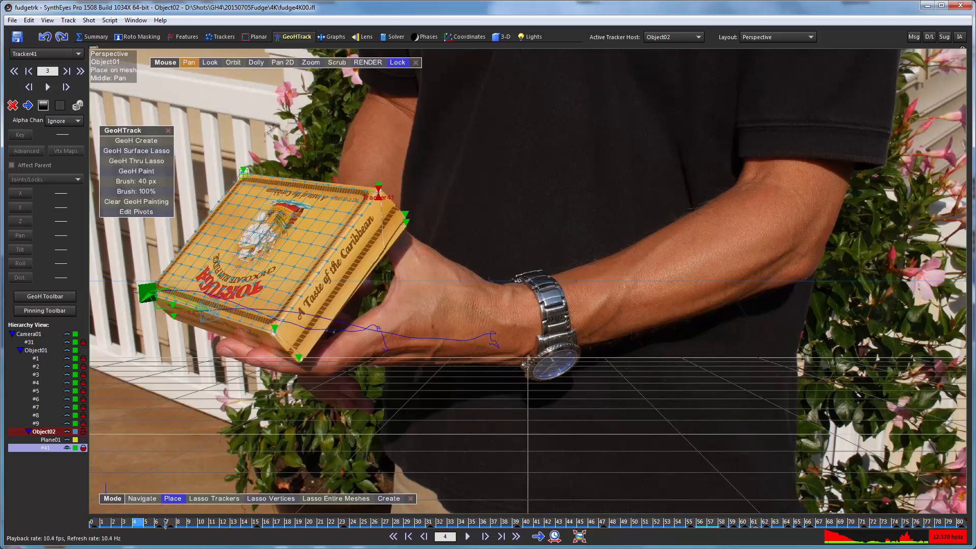
click(471, 521)
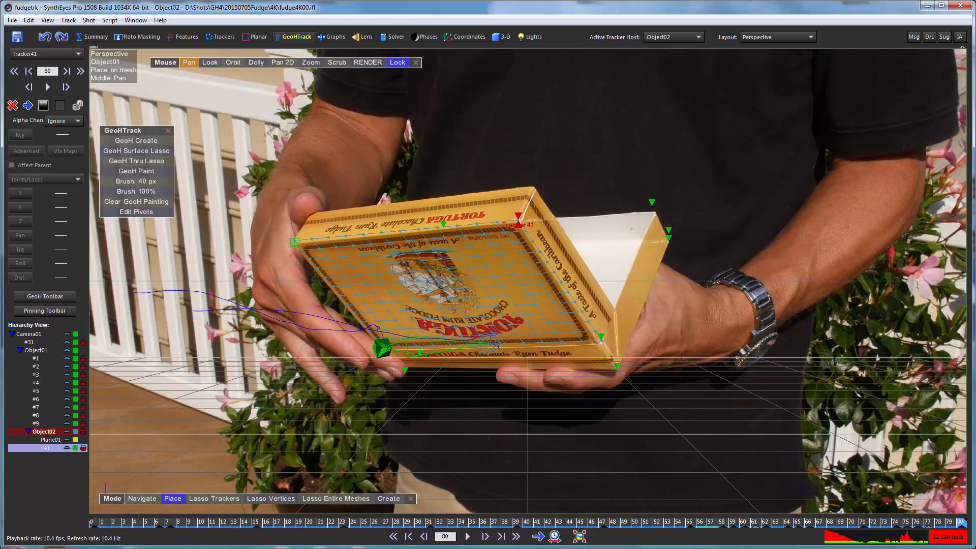
click(743, 522)
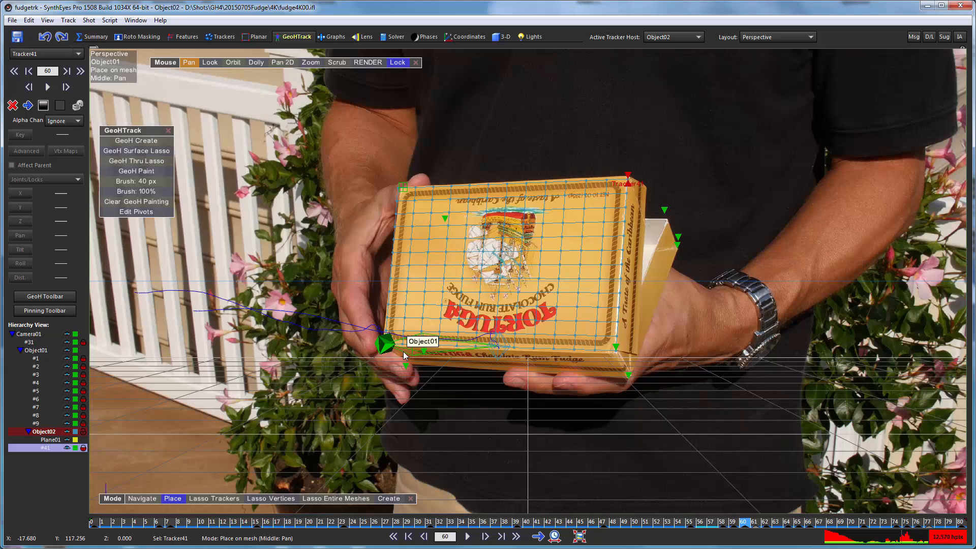
mouse_move(358, 195)
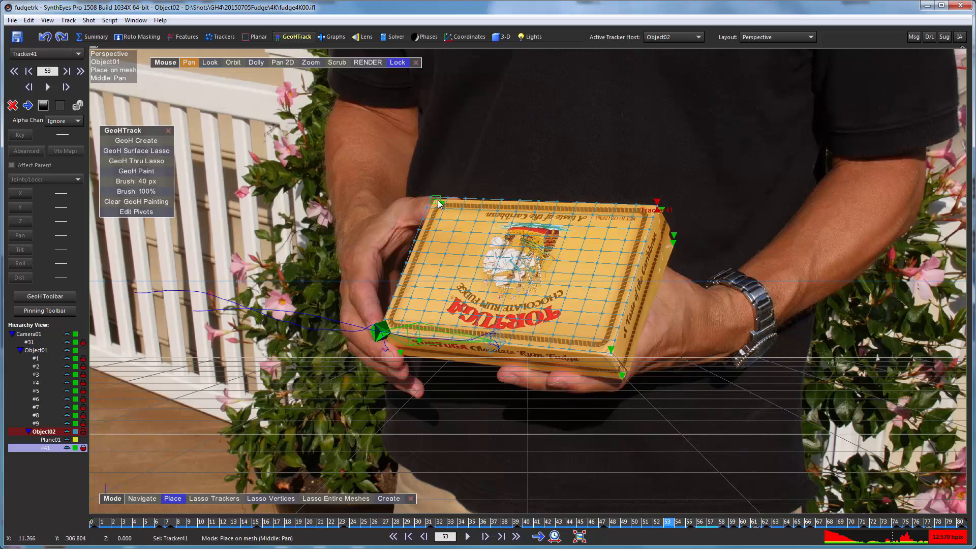
mouse_move(601, 183)
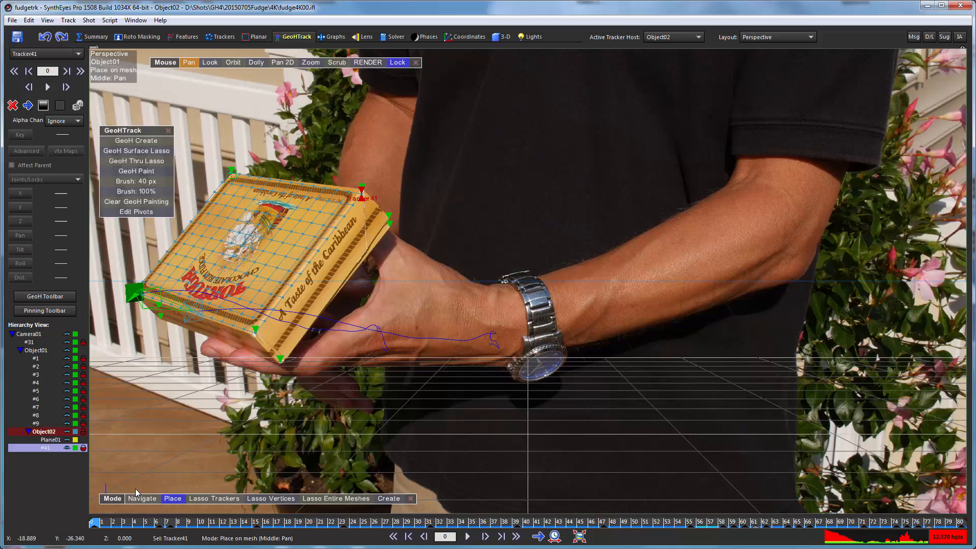
mouse_move(22, 490)
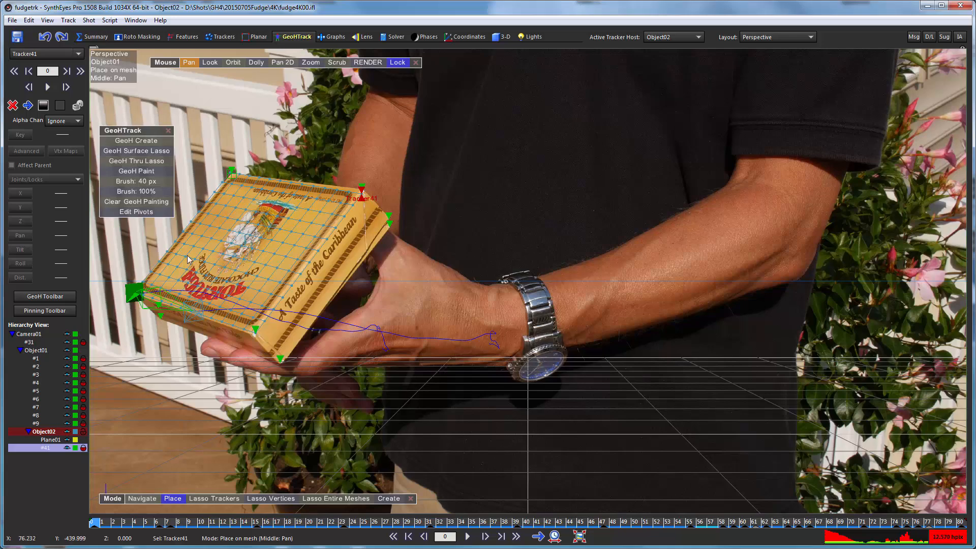
mouse_move(267, 200)
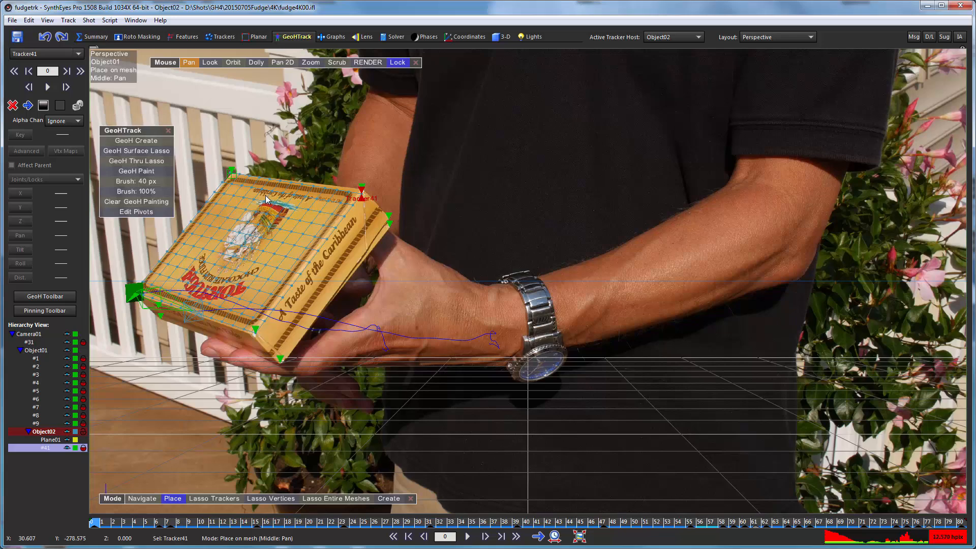
mouse_move(154, 434)
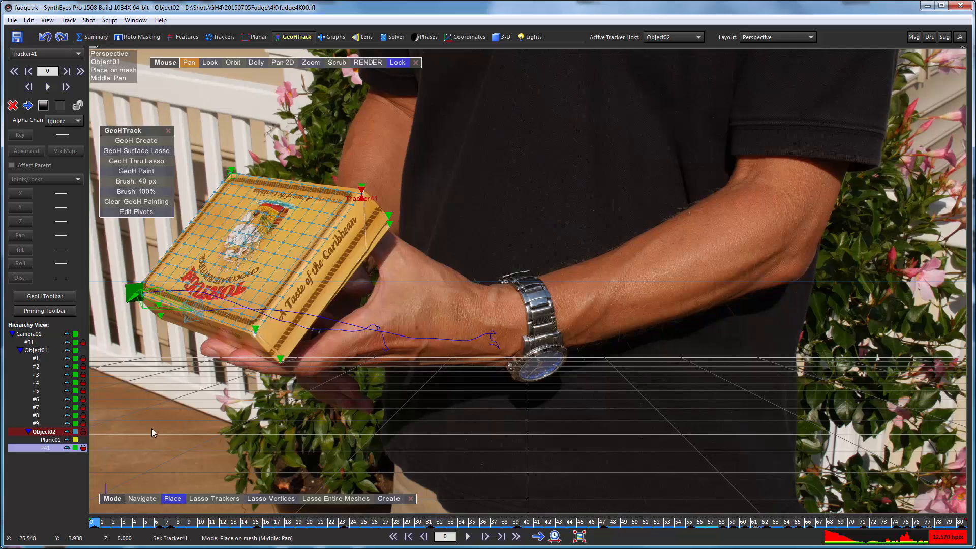
mouse_move(143, 282)
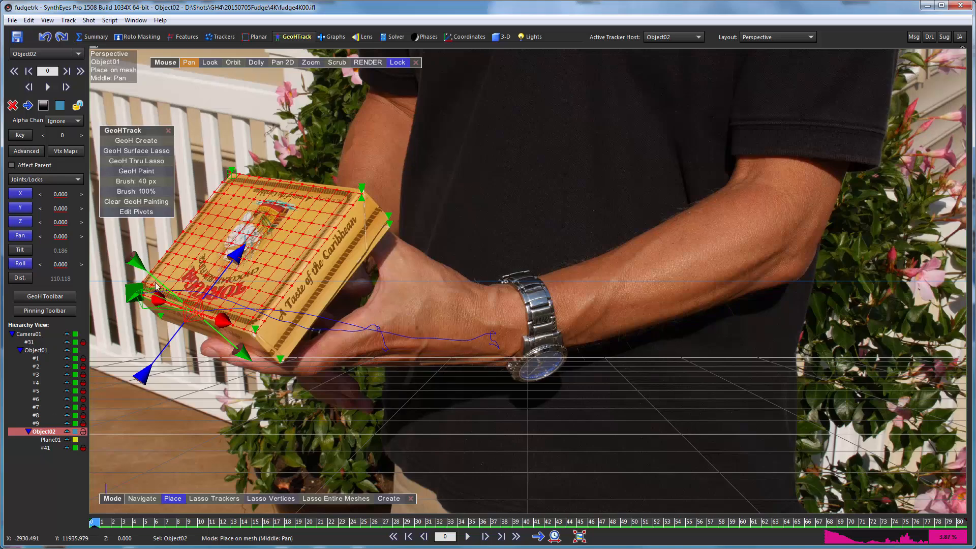
mouse_move(206, 167)
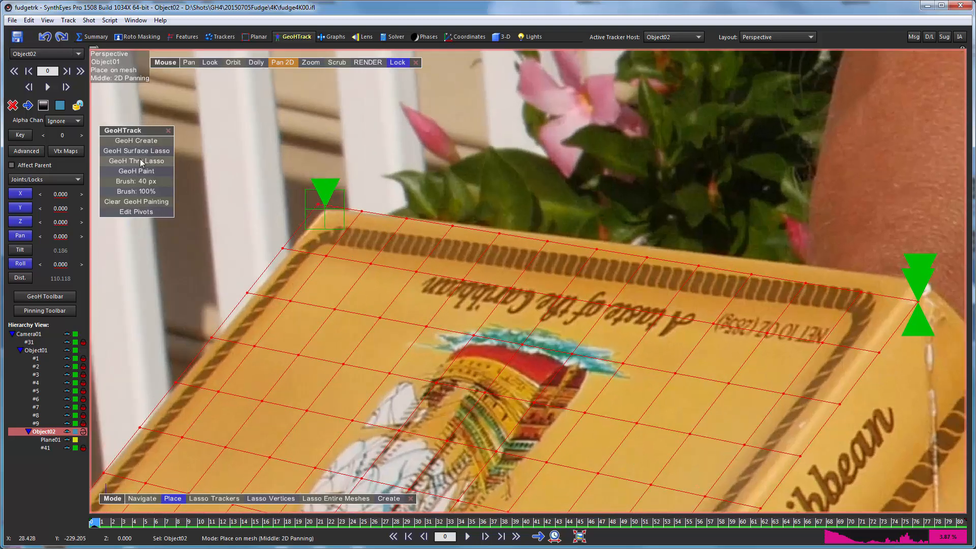
- Create GeoH Object03 from the GeoHTrack panel and bring up its Vtx Maps settings
click(136, 151)
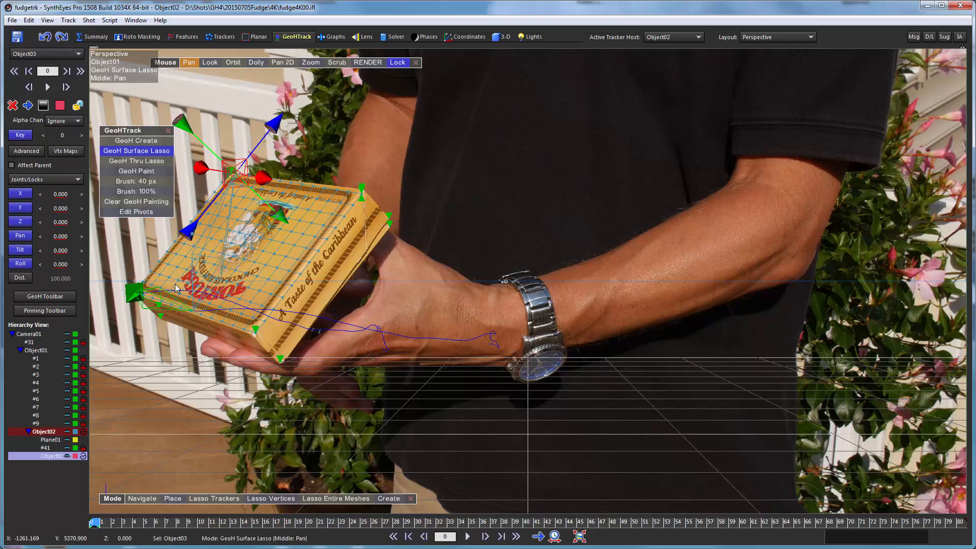
mouse_move(154, 344)
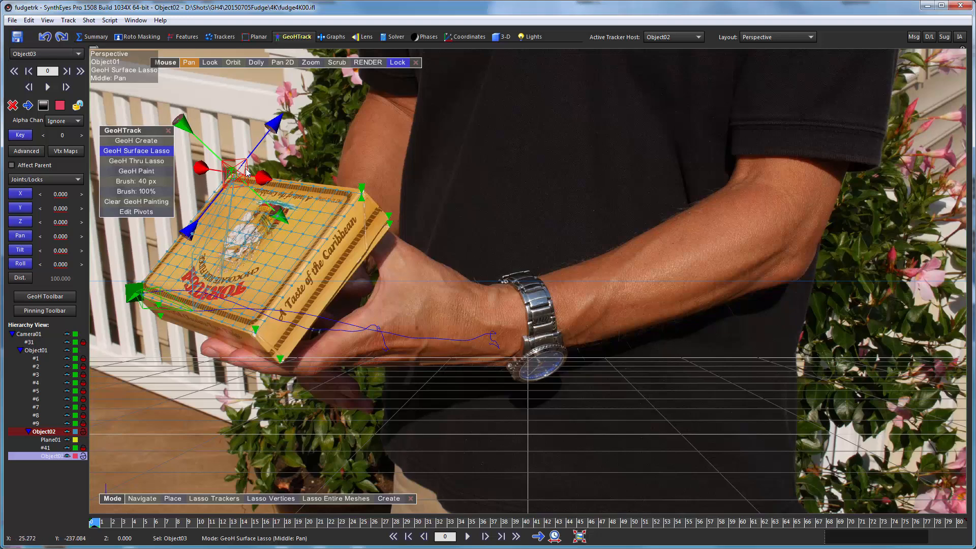
mouse_move(245, 173)
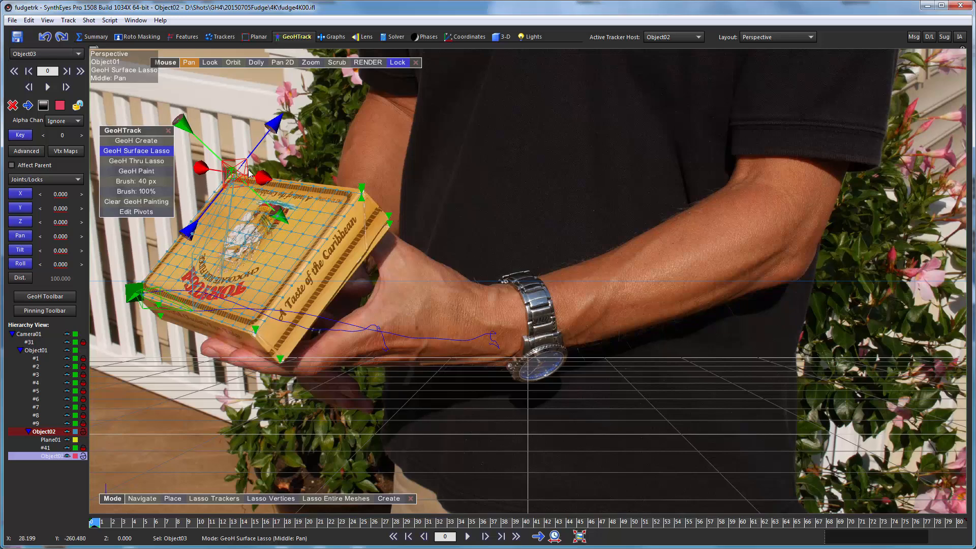
mouse_move(234, 267)
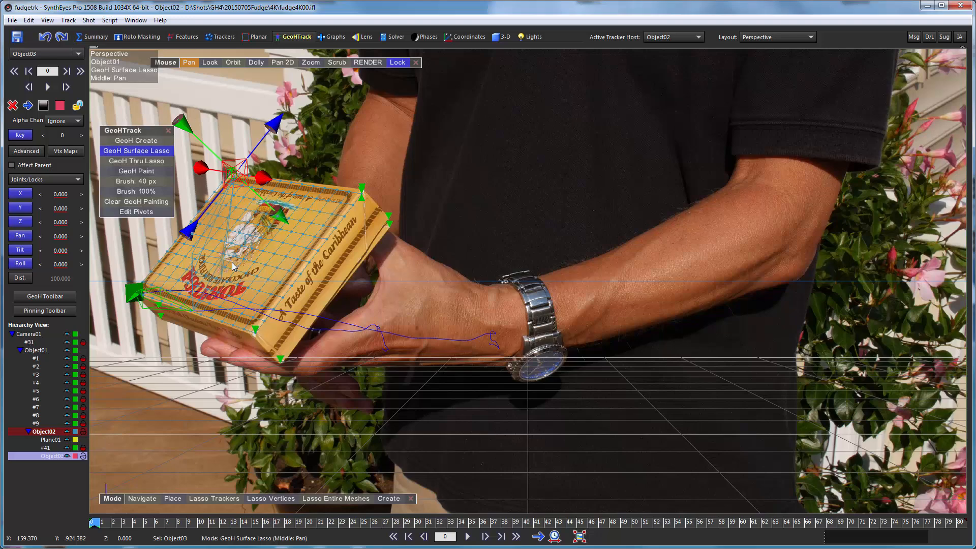
click(65, 152)
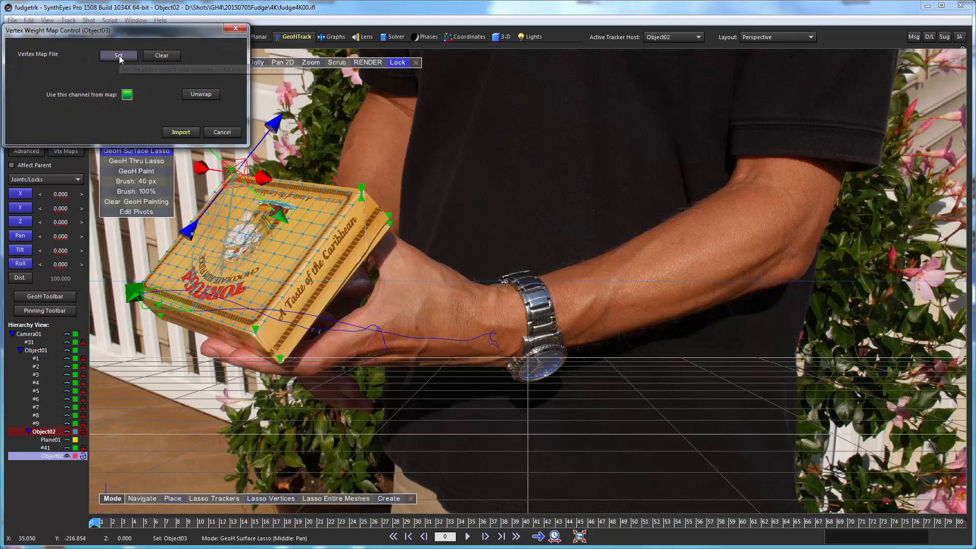
mouse_move(125, 73)
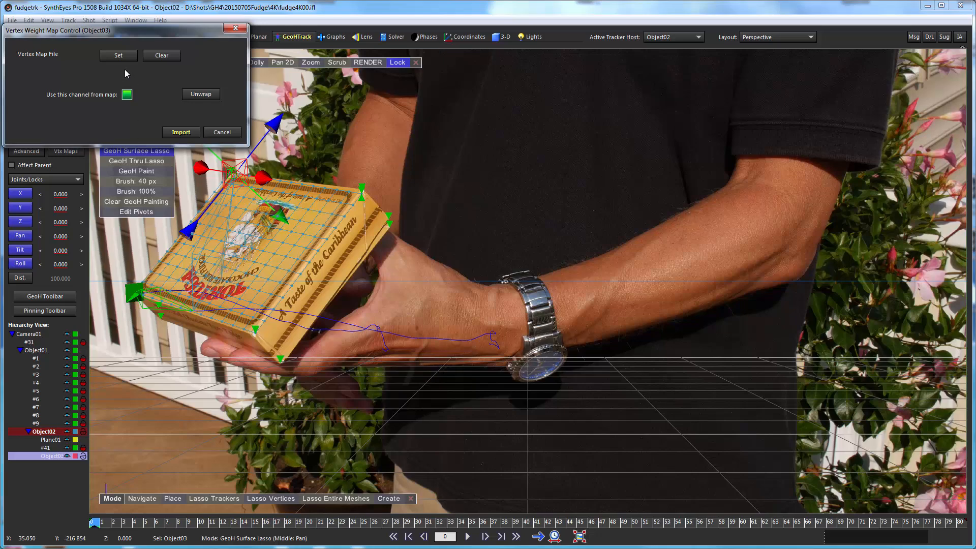
- Import gradient.bmp as Object03's vertex weight map and close the settings
click(118, 55)
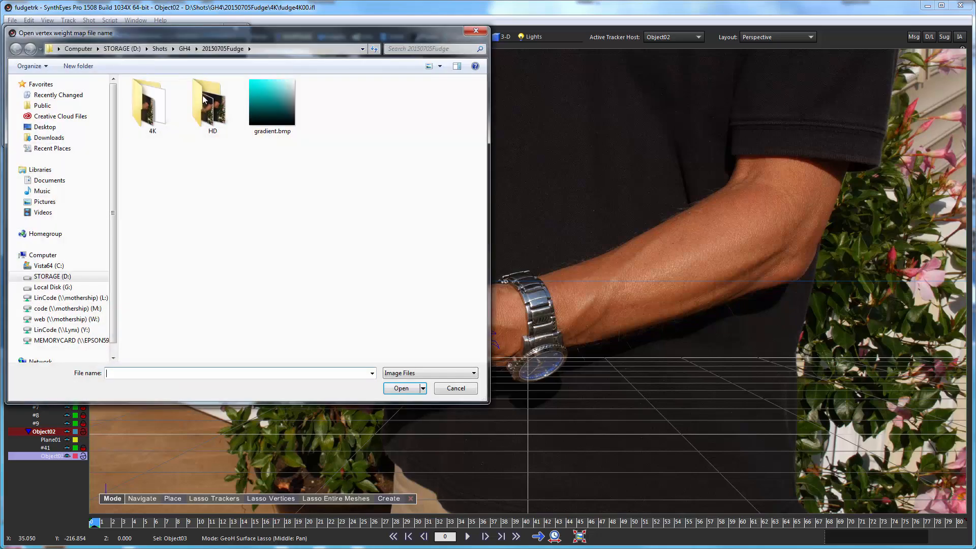
mouse_move(261, 112)
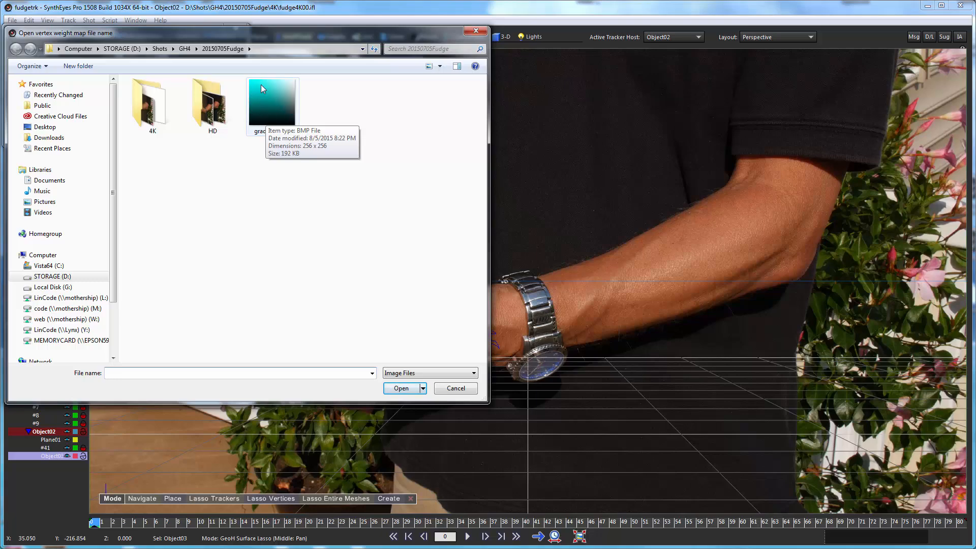
mouse_move(263, 83)
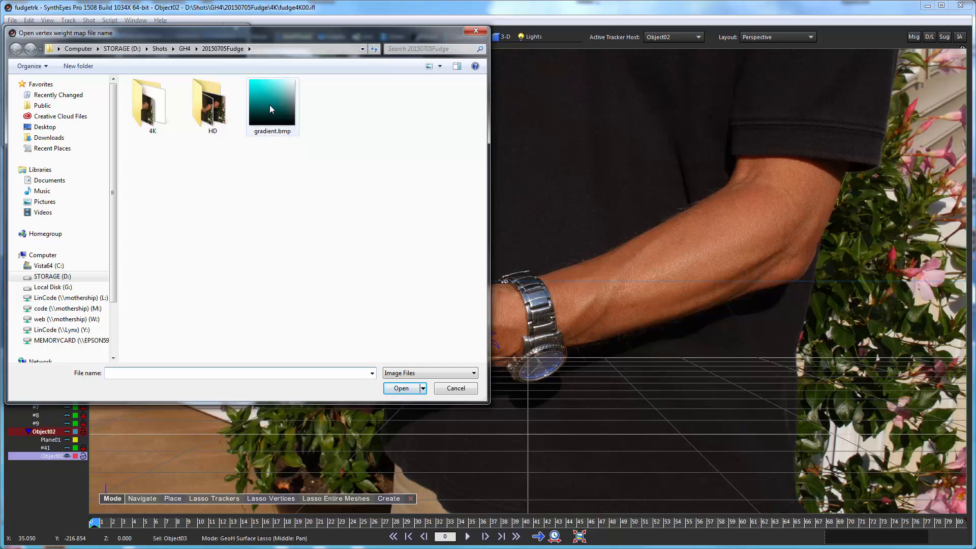
mouse_move(273, 99)
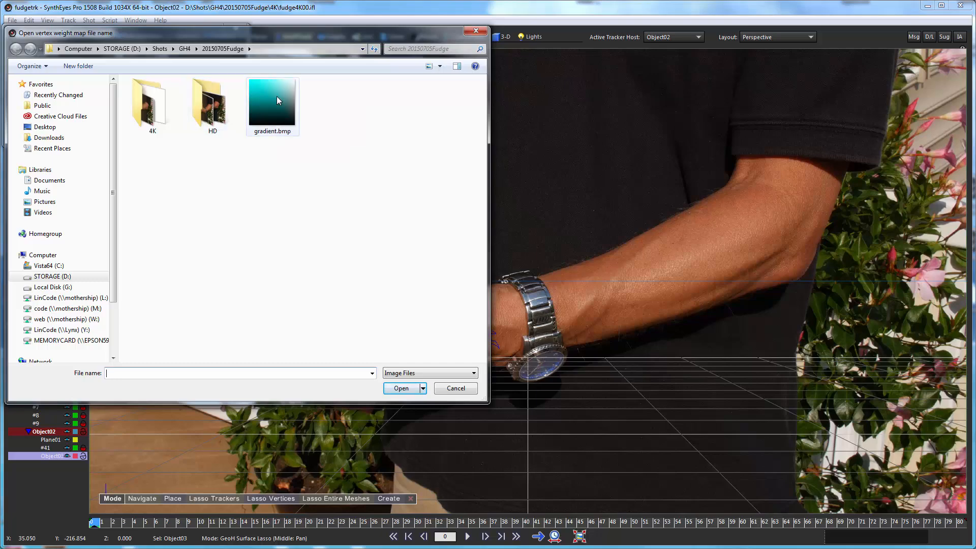
click(273, 100)
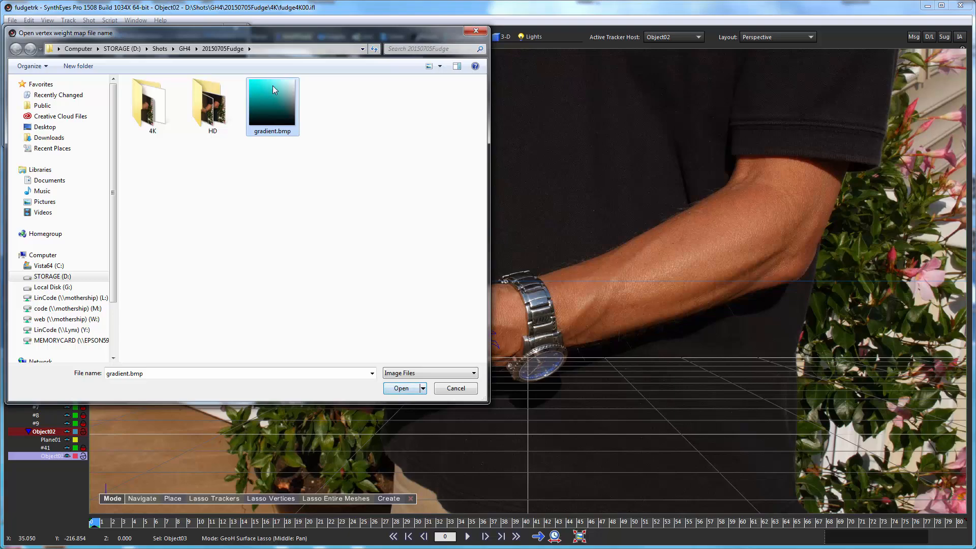
click(401, 387)
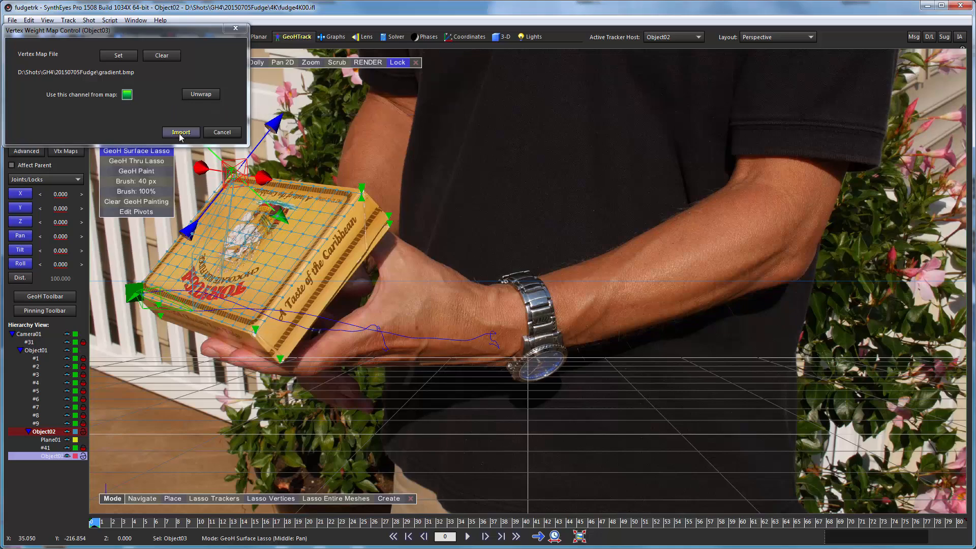
click(181, 132)
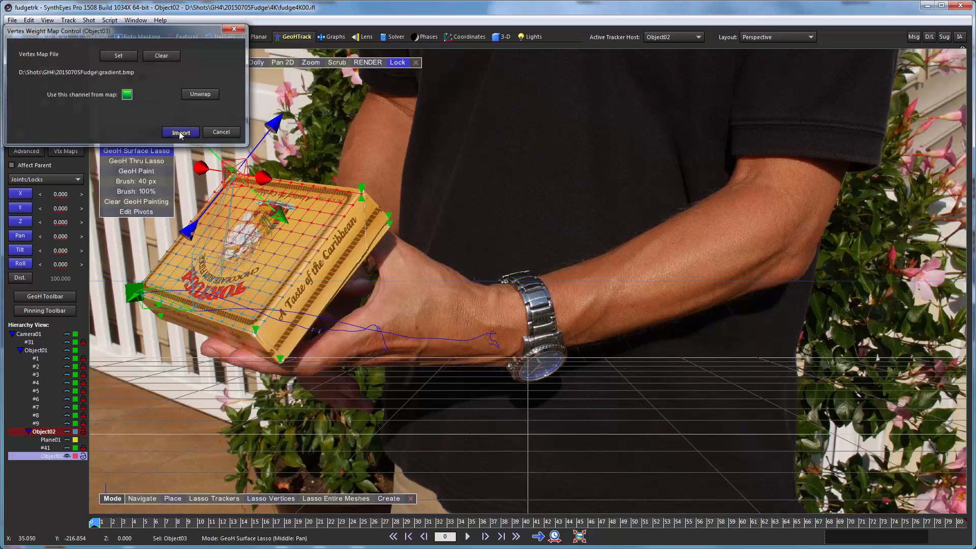
click(180, 132)
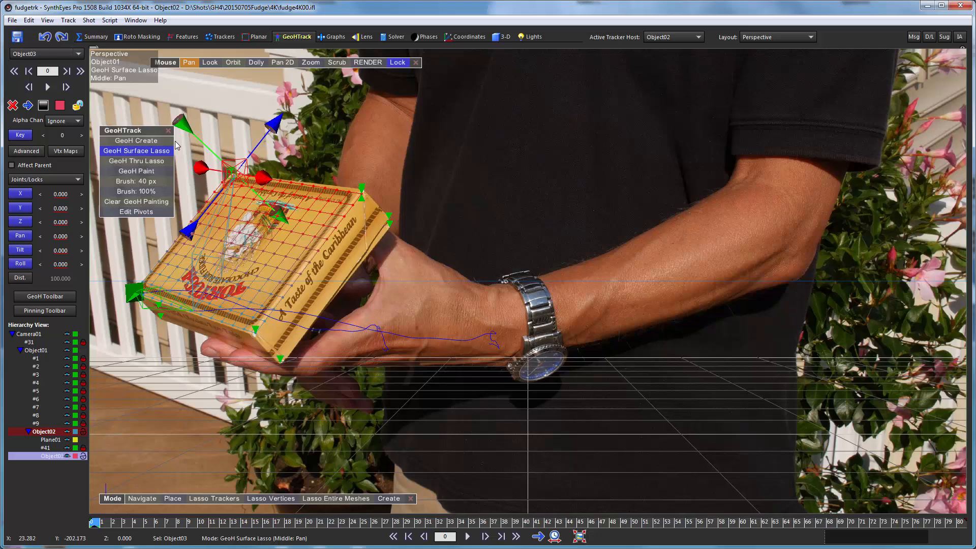
mouse_move(51, 229)
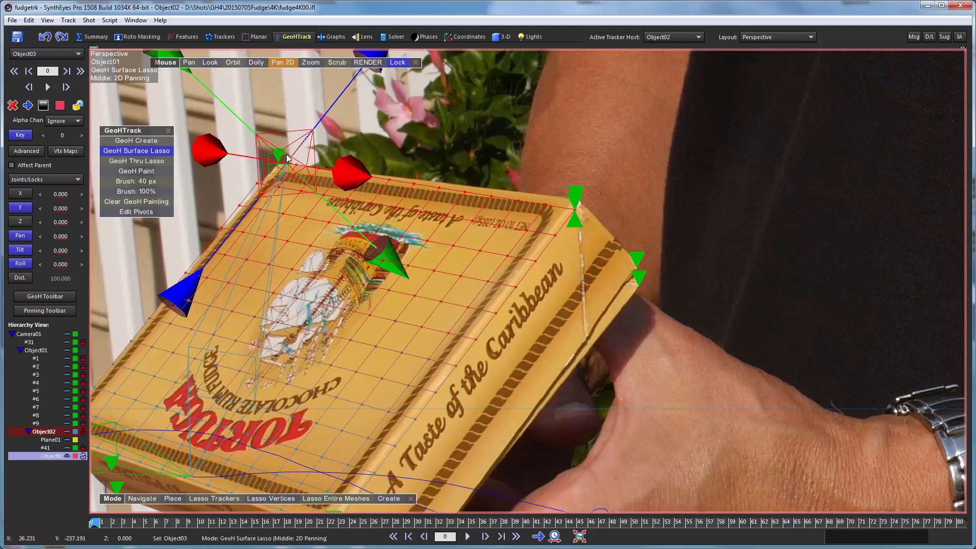
mouse_move(290, 157)
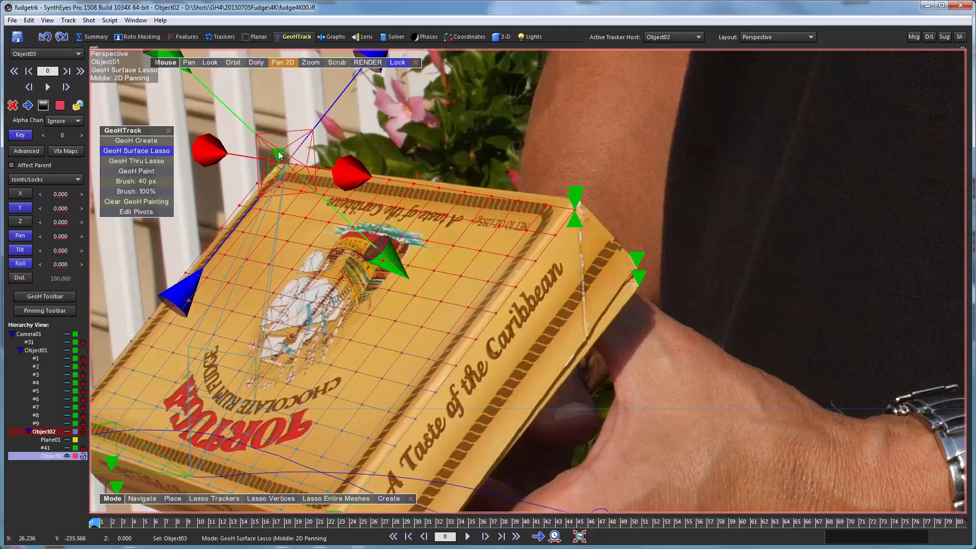
mouse_move(145, 254)
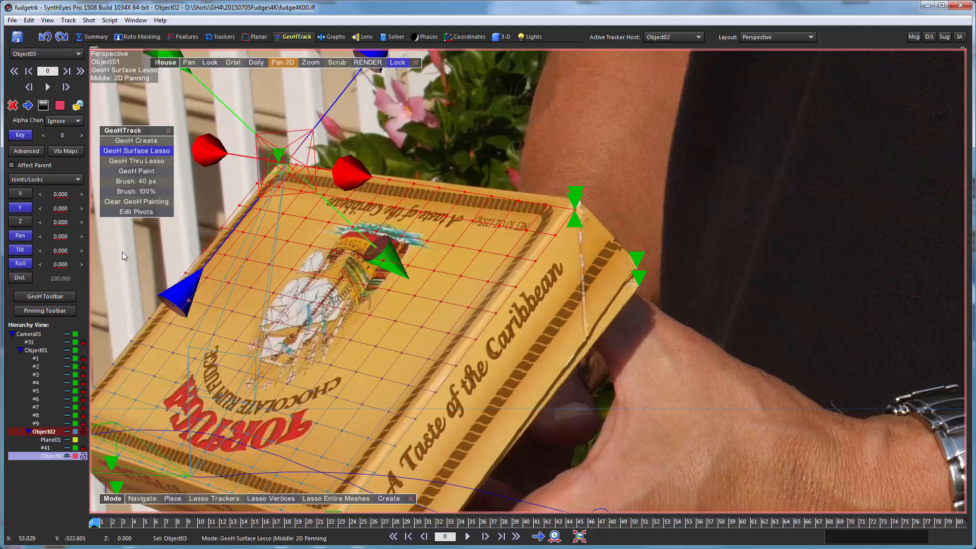
mouse_move(28, 347)
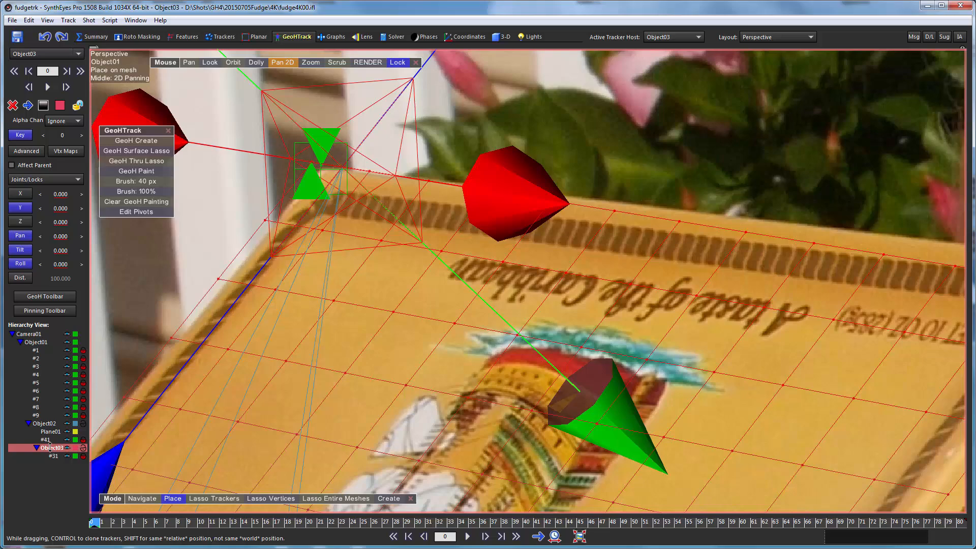
mouse_move(21, 135)
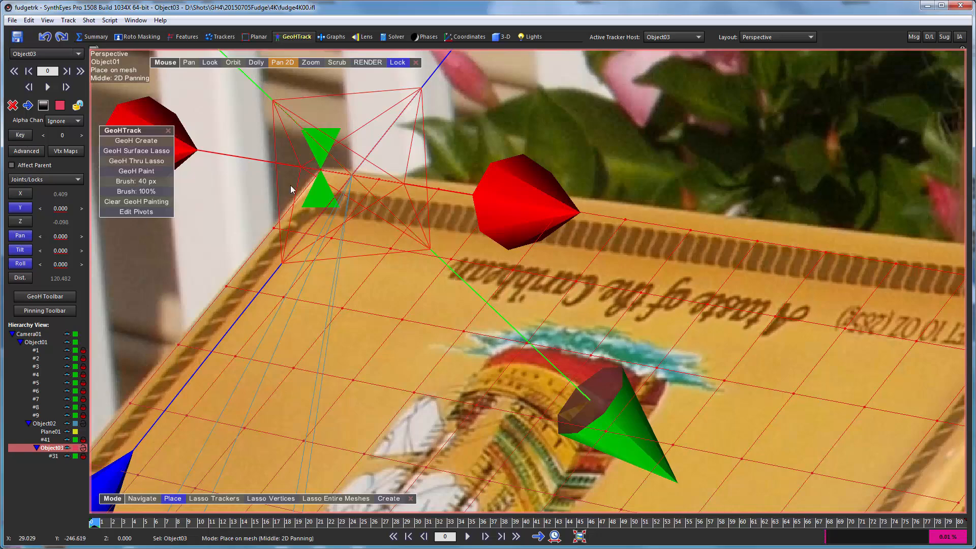
mouse_move(319, 173)
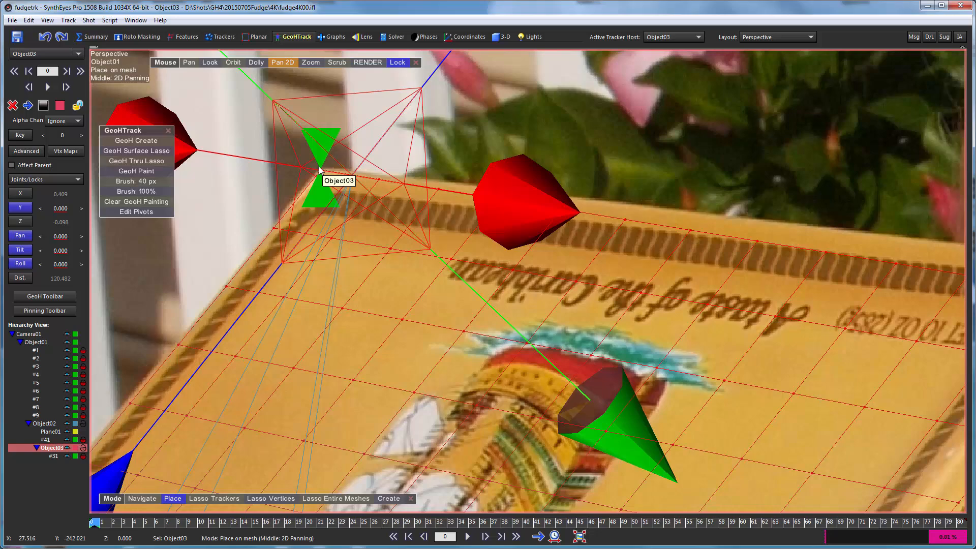
mouse_move(176, 348)
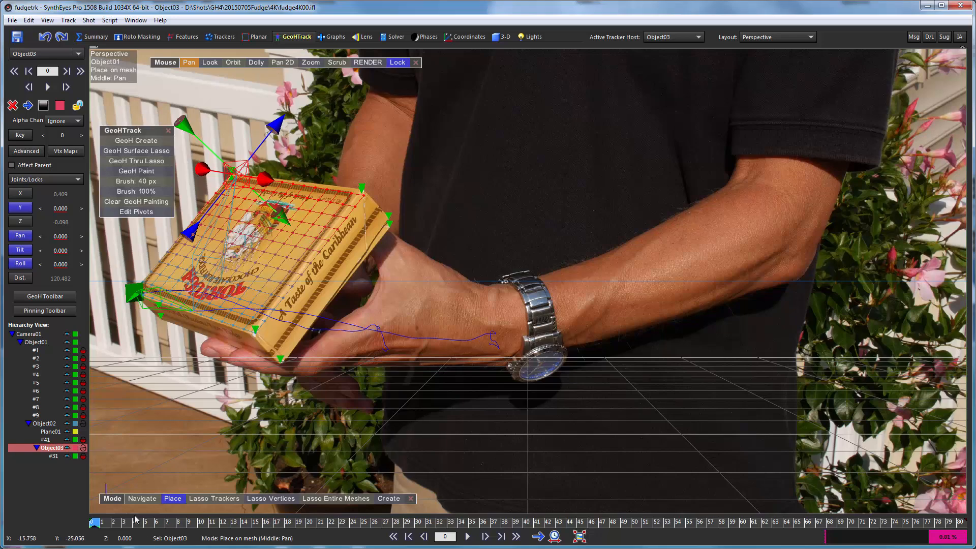
click(468, 536)
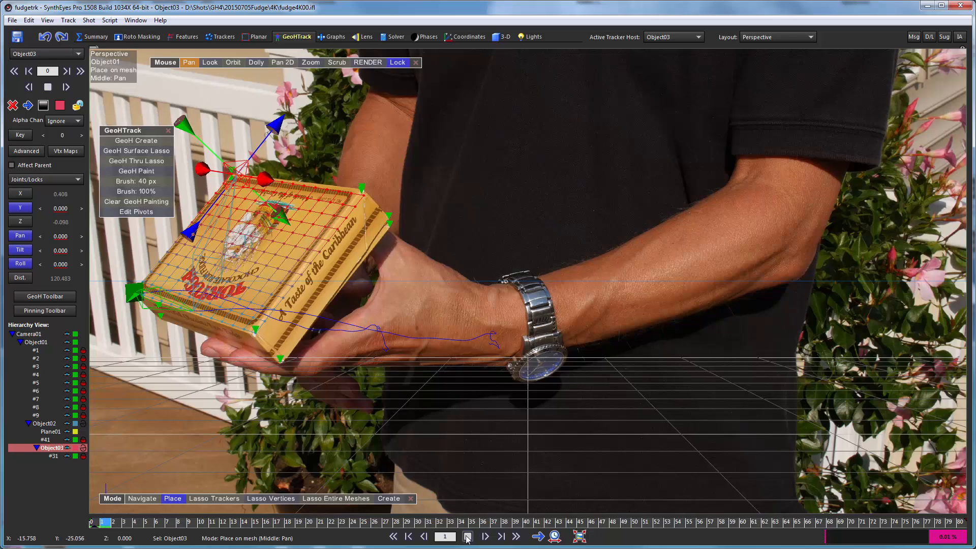
click(485, 537)
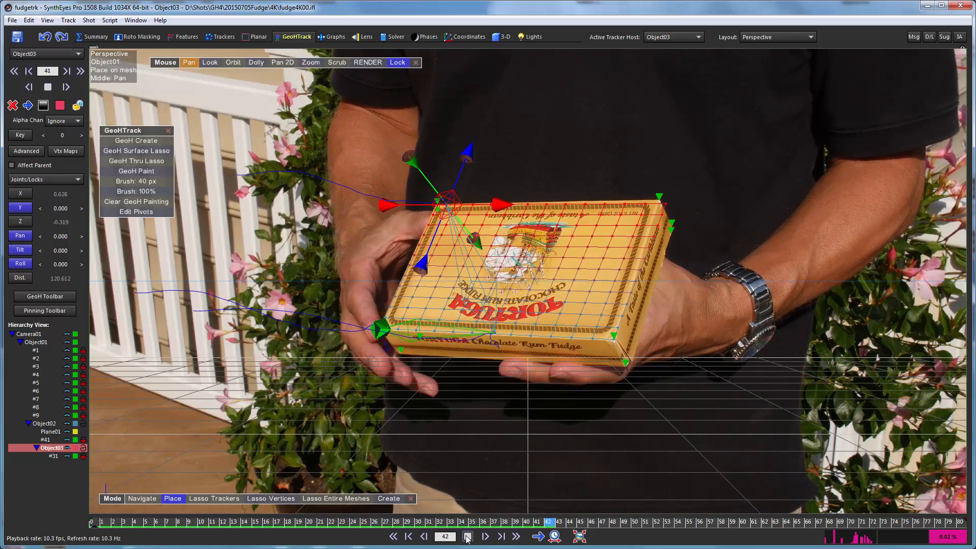
click(485, 537)
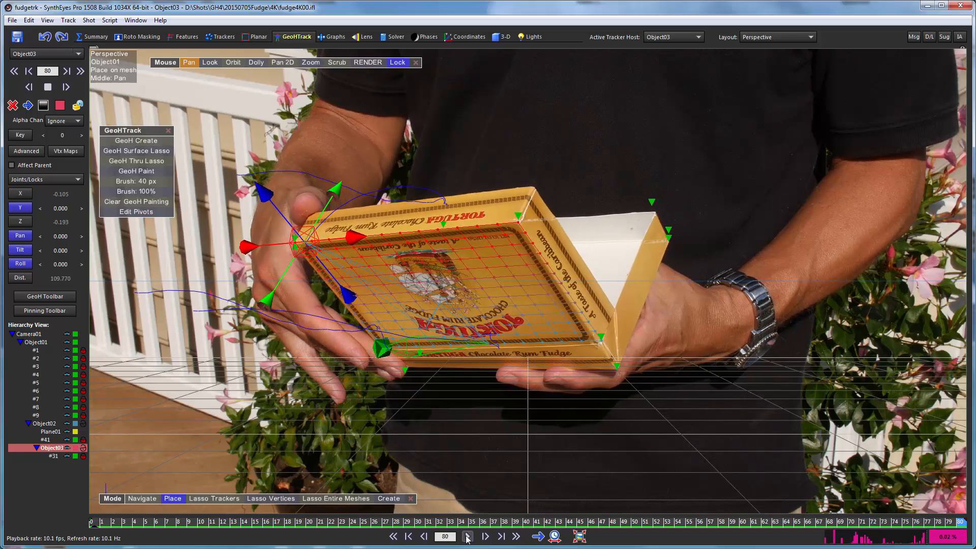
click(467, 537)
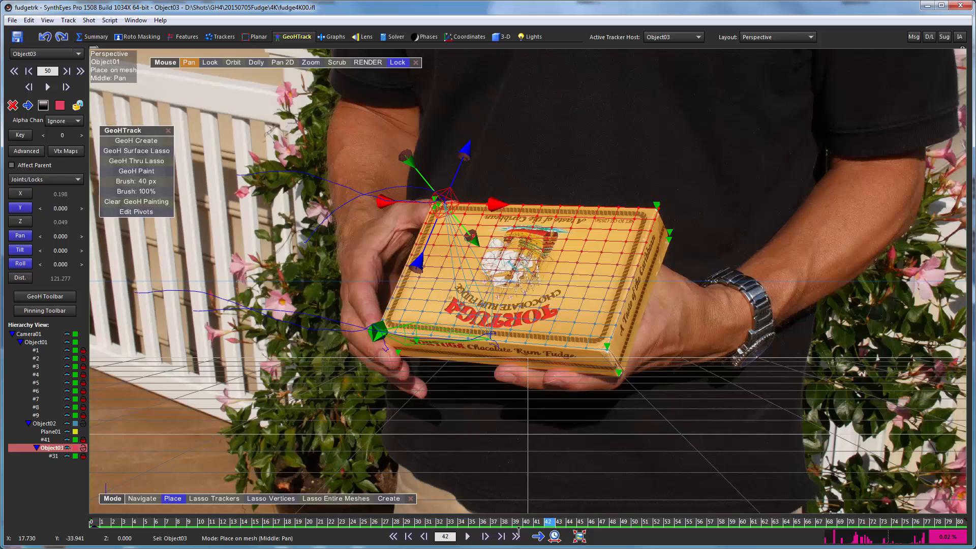
click(409, 536)
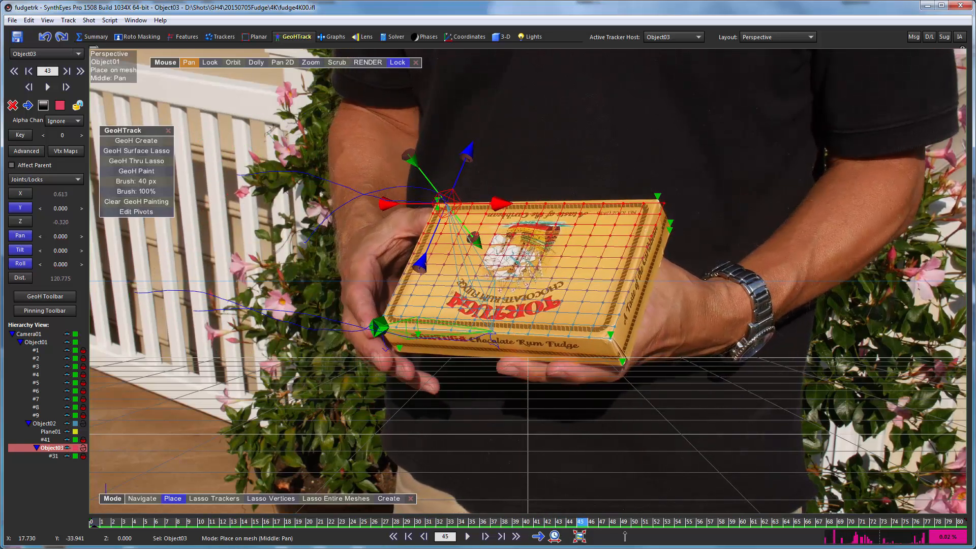
click(467, 528)
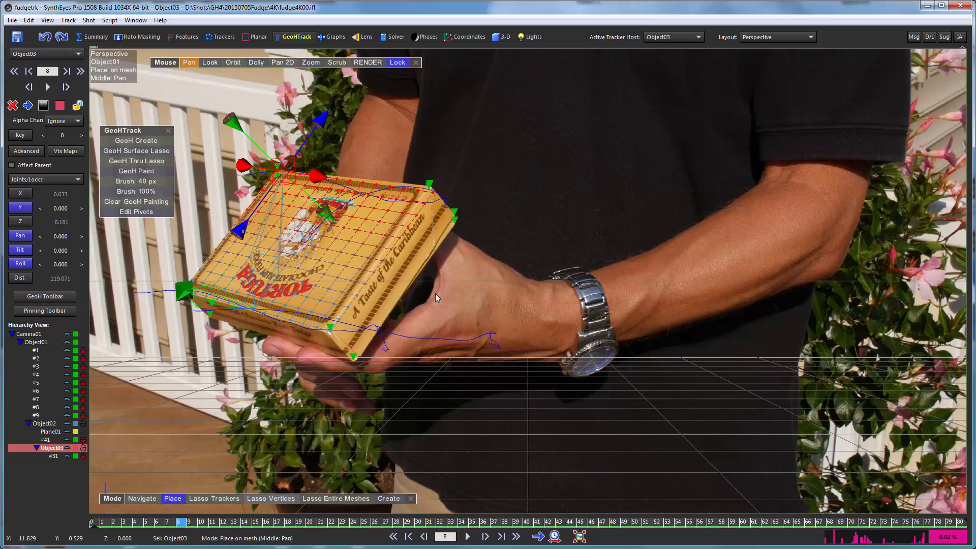
mouse_move(431, 202)
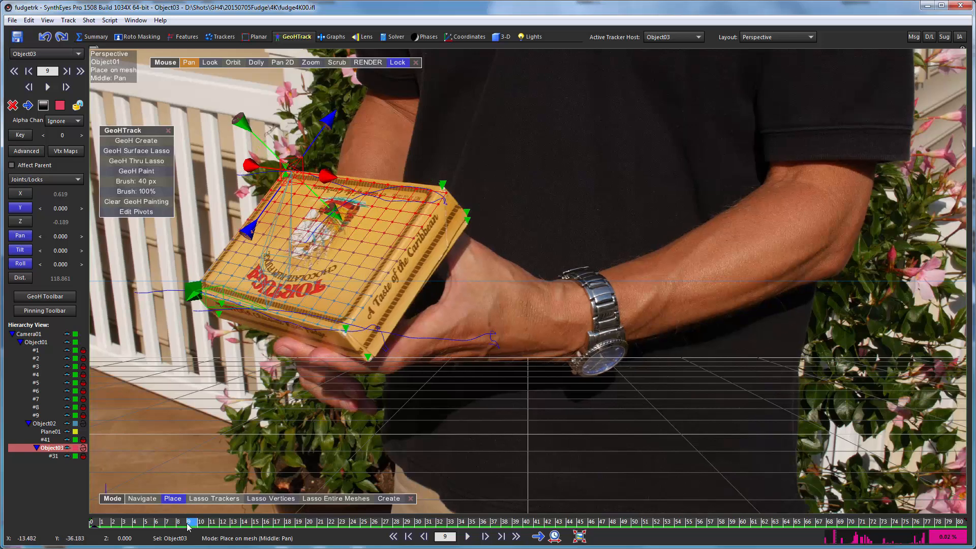
- Jump the timeline back to frame 0
click(409, 536)
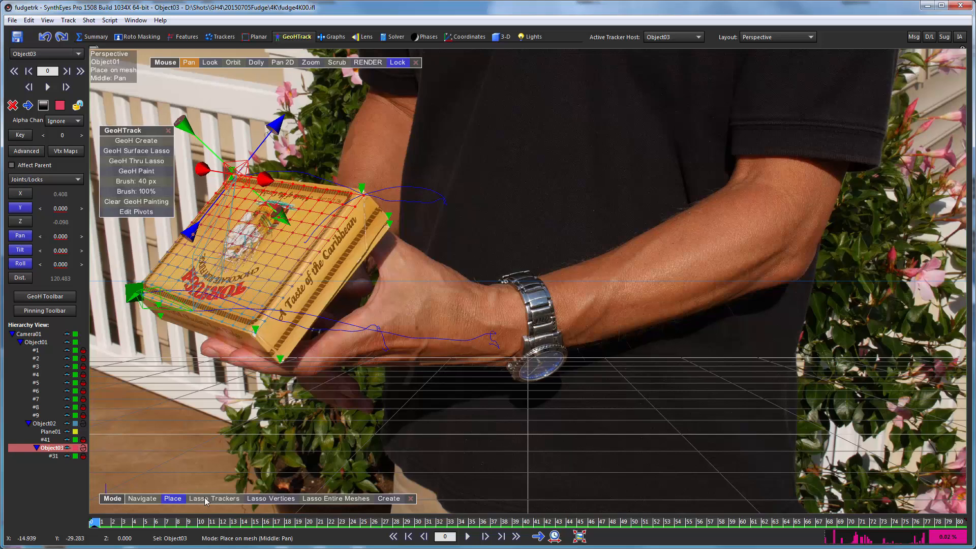
mouse_move(211, 232)
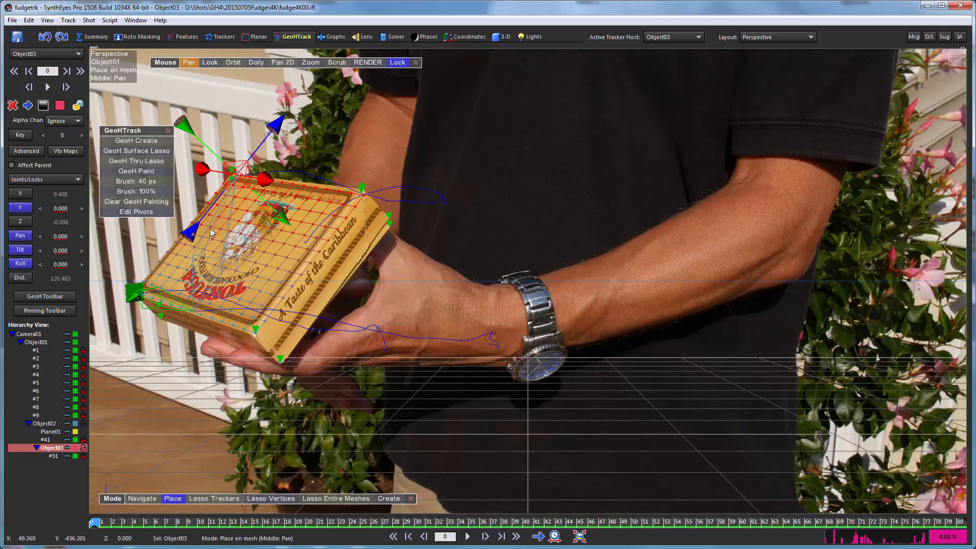
mouse_move(277, 238)
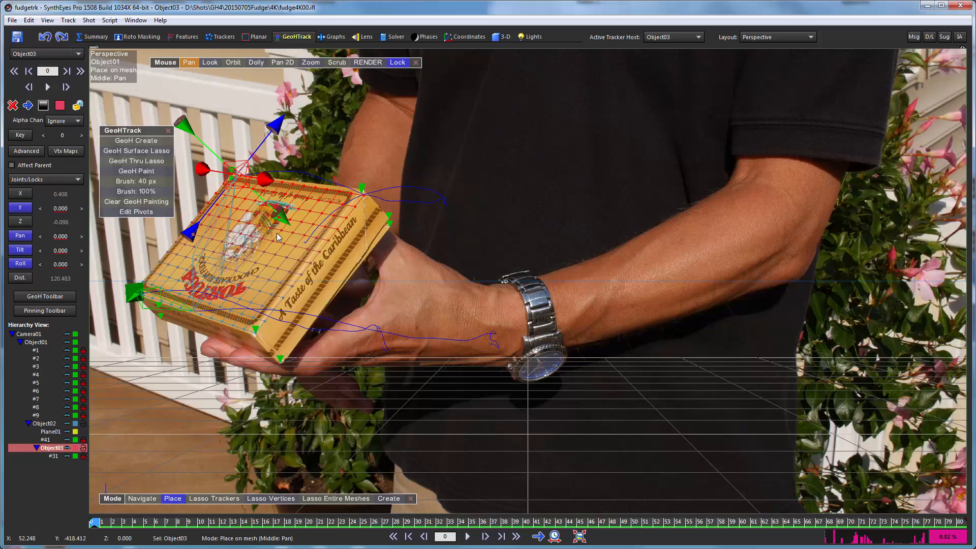
mouse_move(350, 204)
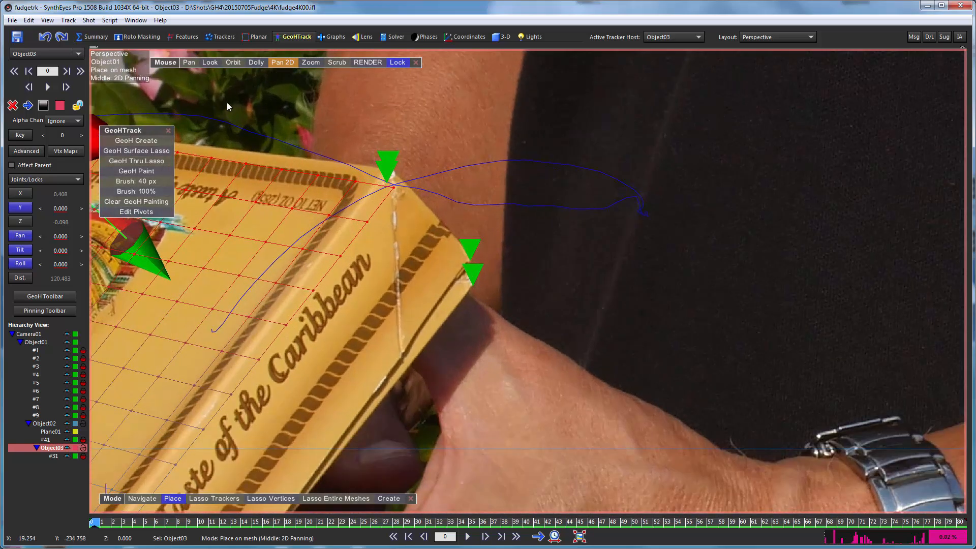
- Switch the GeoHTrack panel to GeoH Surface Lasso mode
click(135, 151)
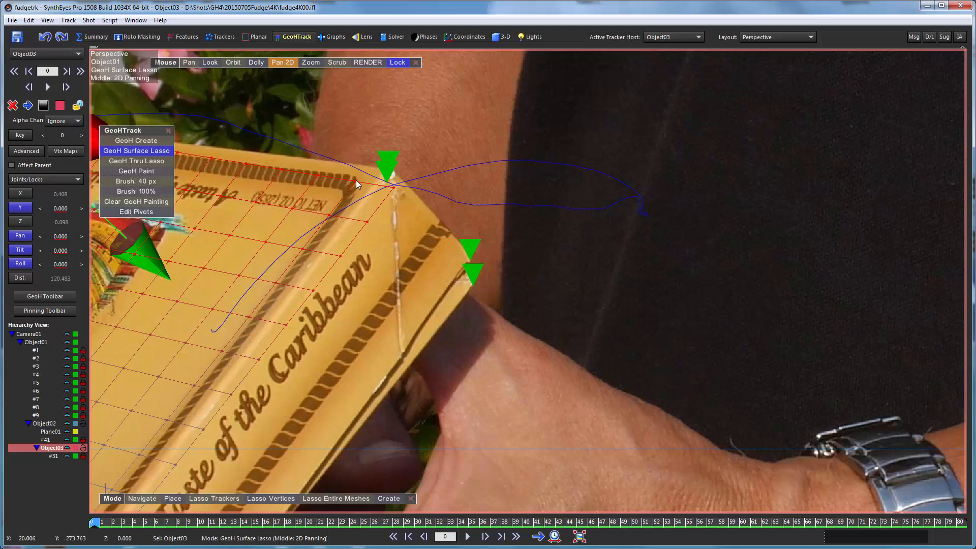
mouse_move(368, 187)
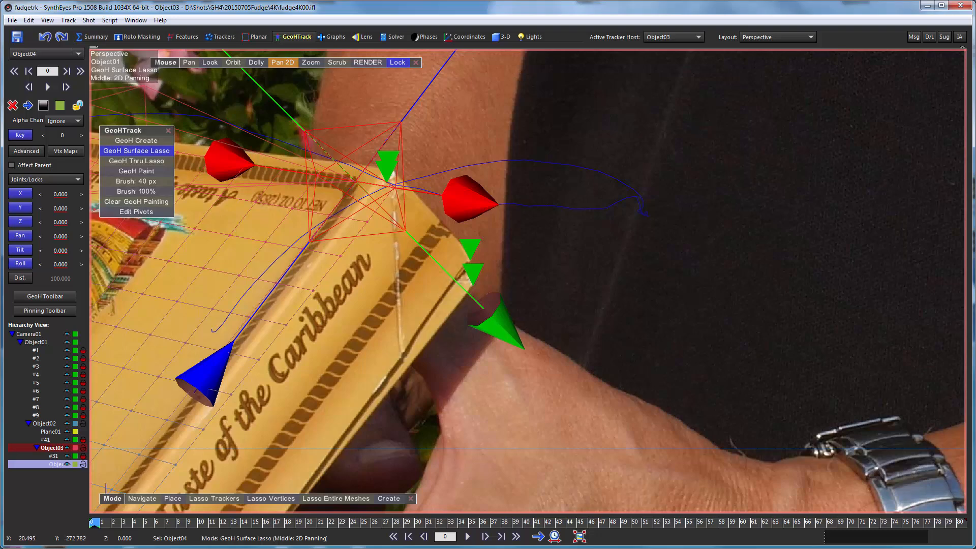
mouse_move(358, 201)
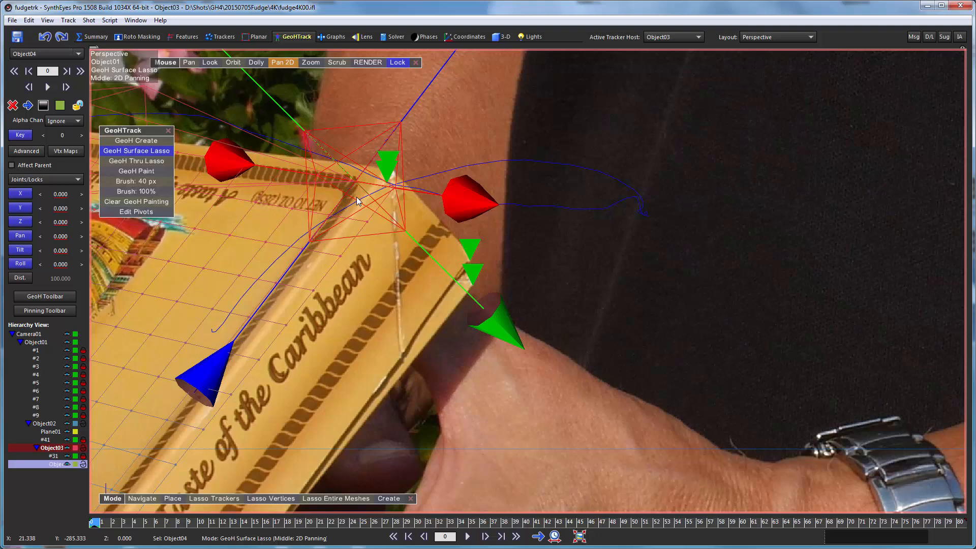
mouse_move(349, 184)
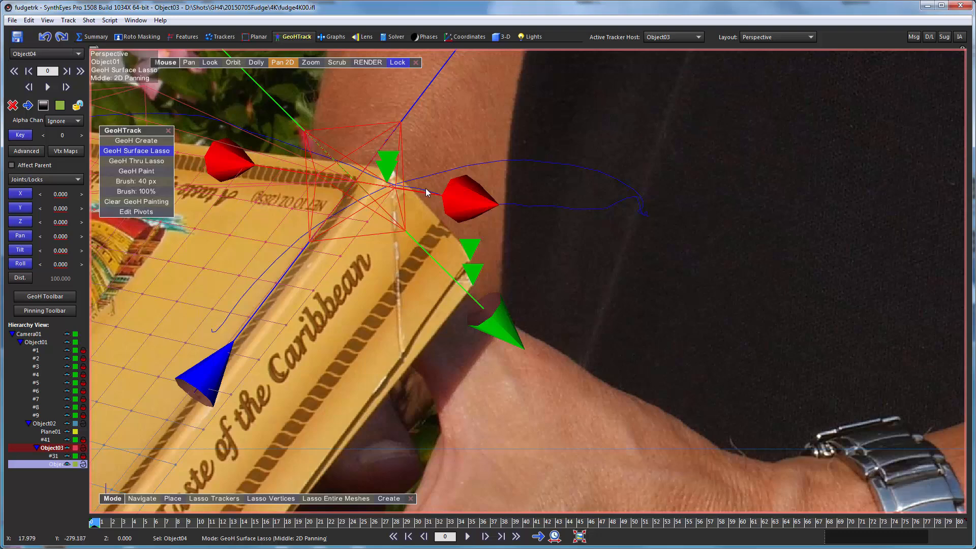
mouse_move(290, 340)
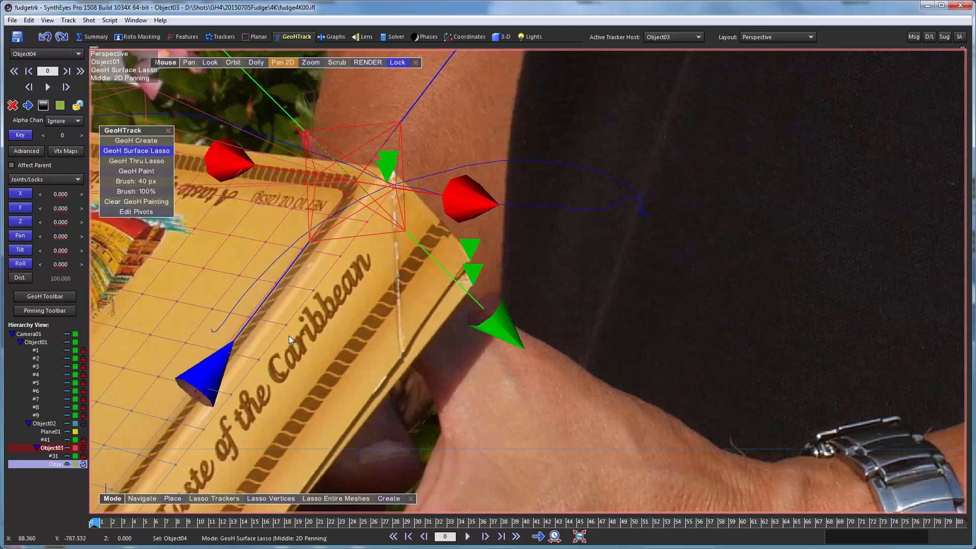
mouse_move(207, 468)
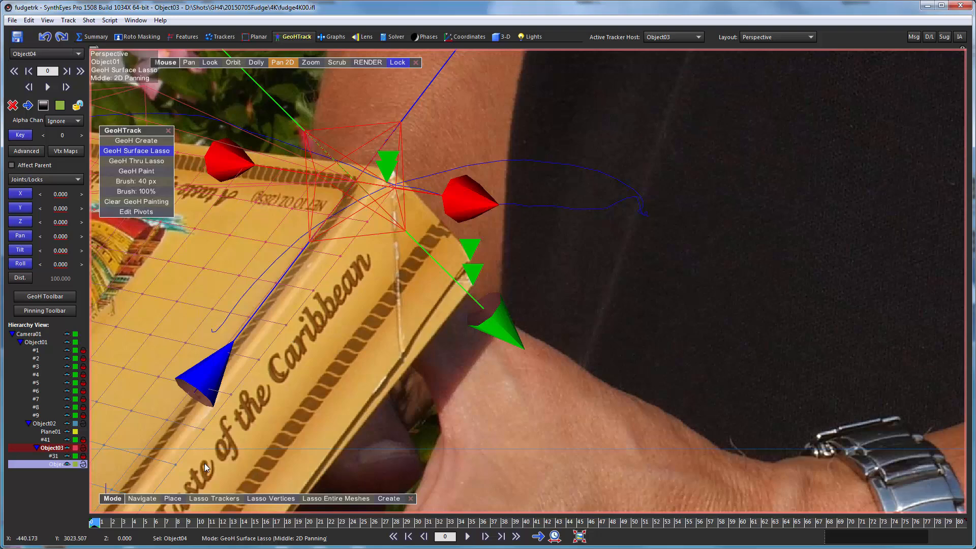
mouse_move(245, 376)
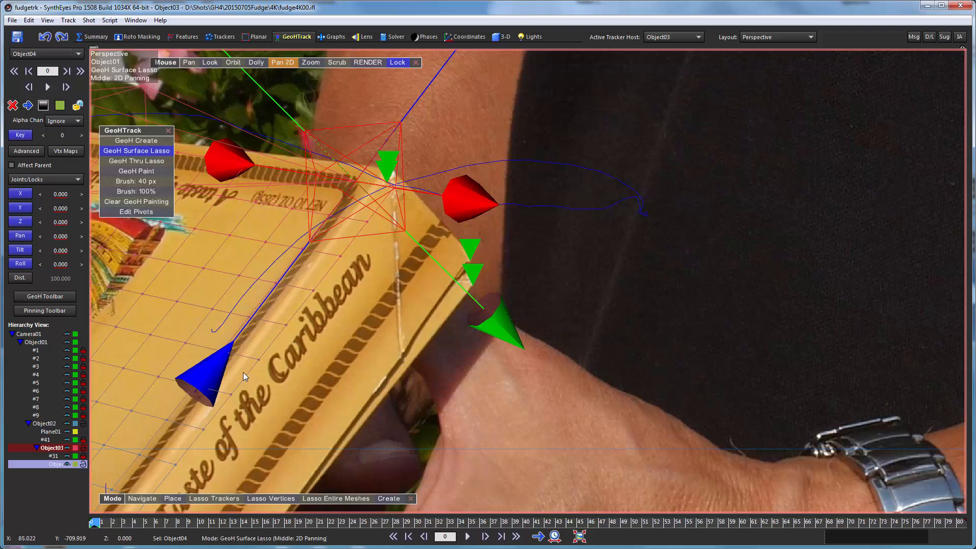
mouse_move(133, 372)
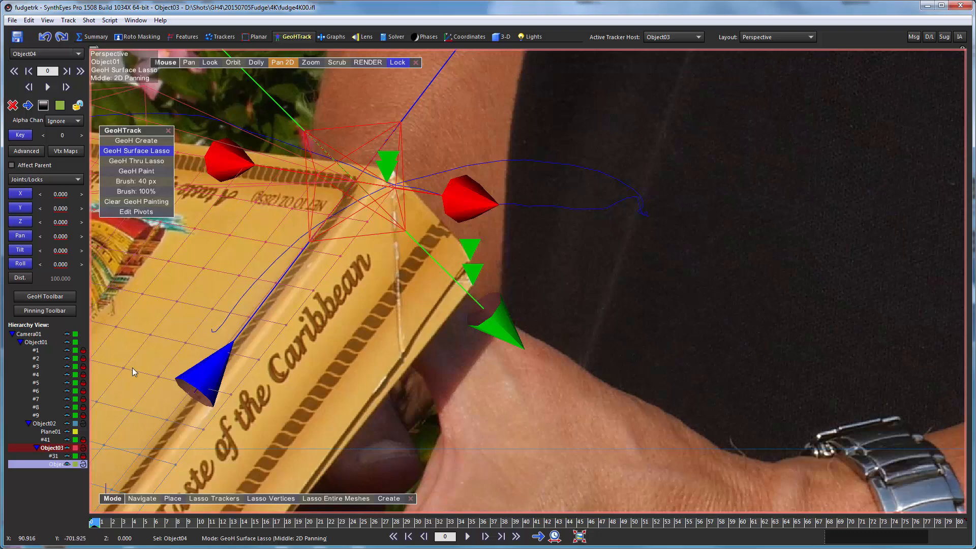
mouse_move(381, 173)
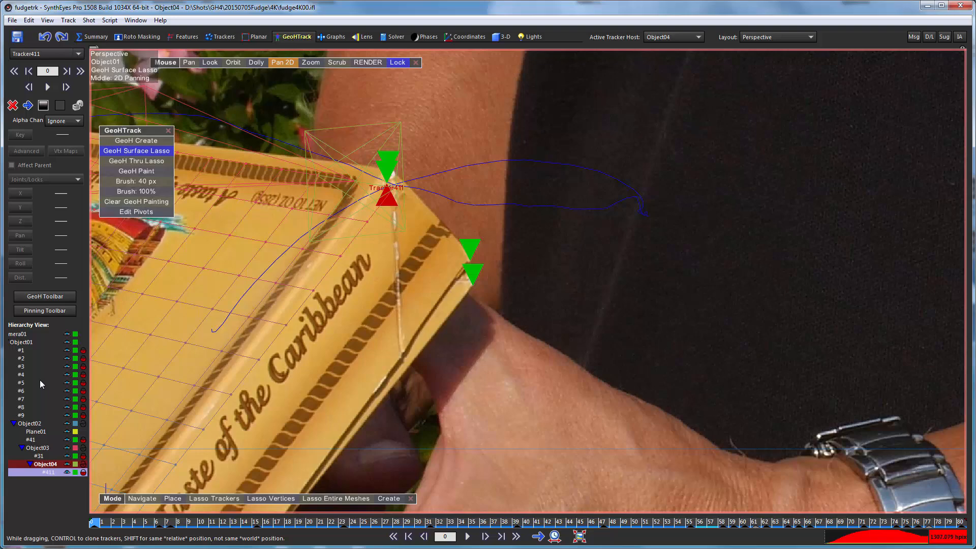
mouse_move(891, 104)
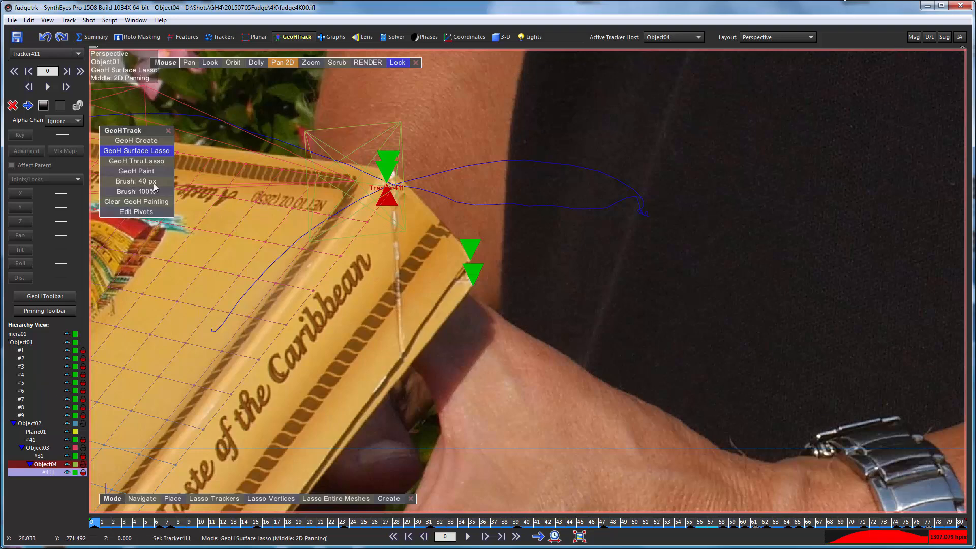
mouse_move(154, 276)
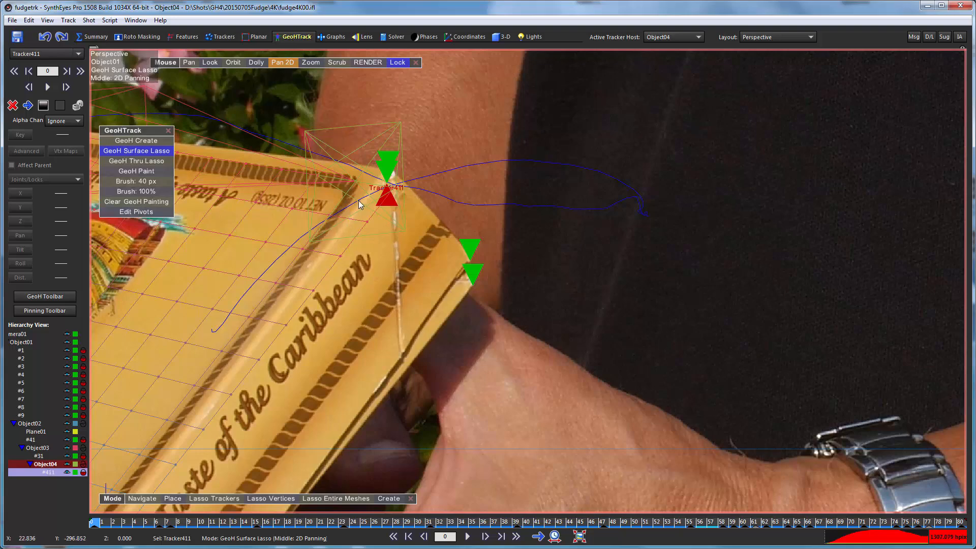
mouse_move(376, 193)
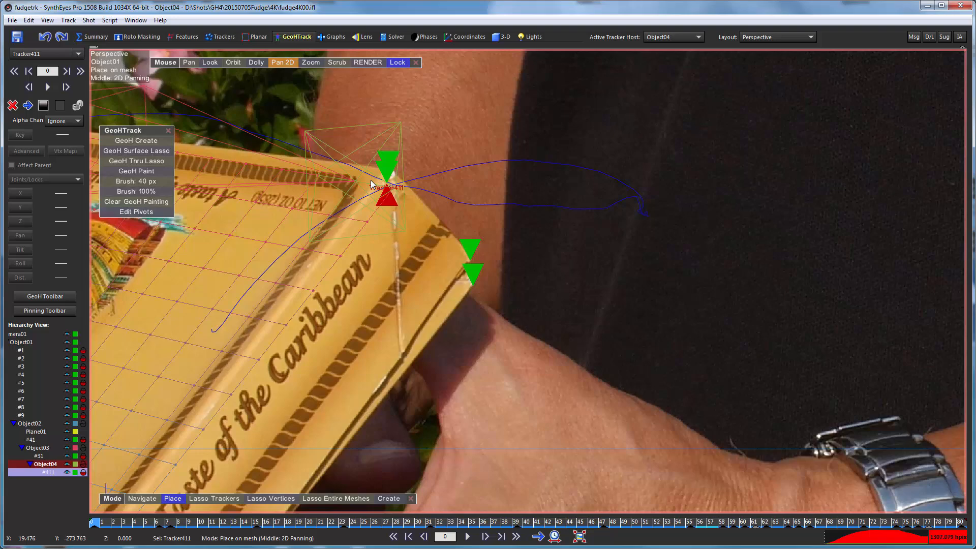
mouse_move(346, 207)
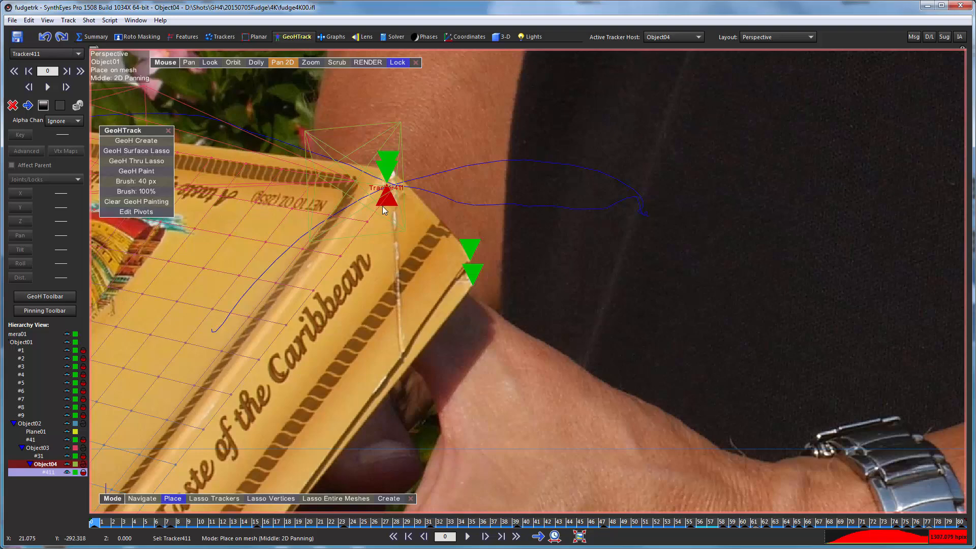
mouse_move(381, 211)
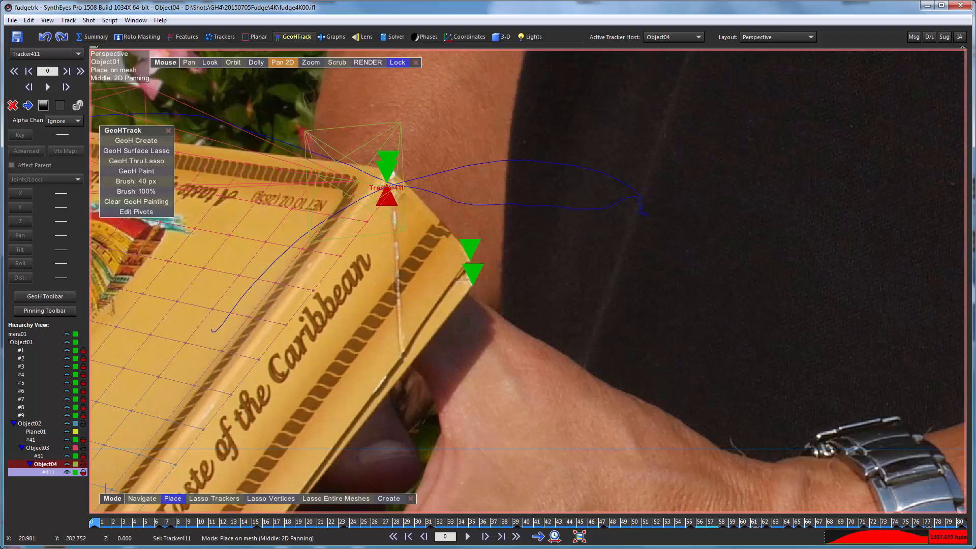
mouse_move(177, 350)
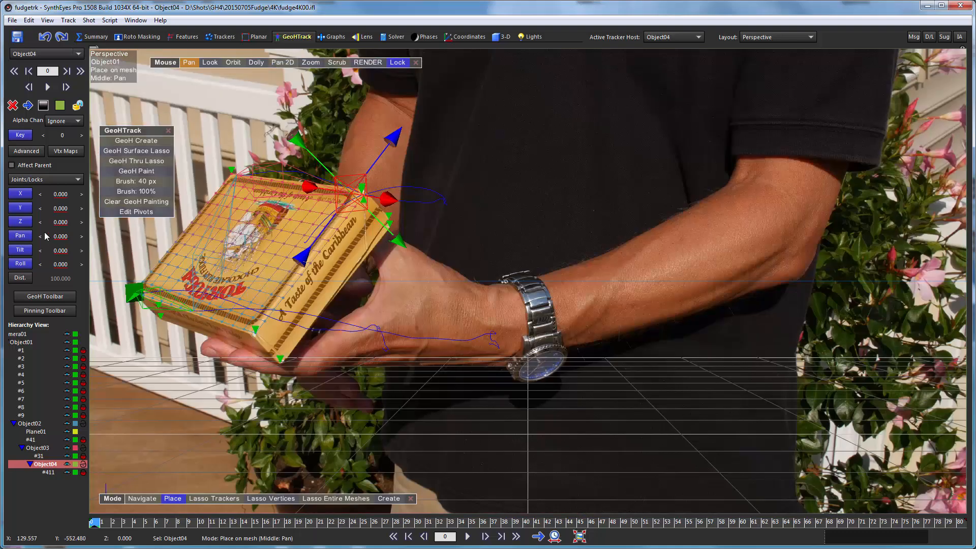
mouse_move(53, 200)
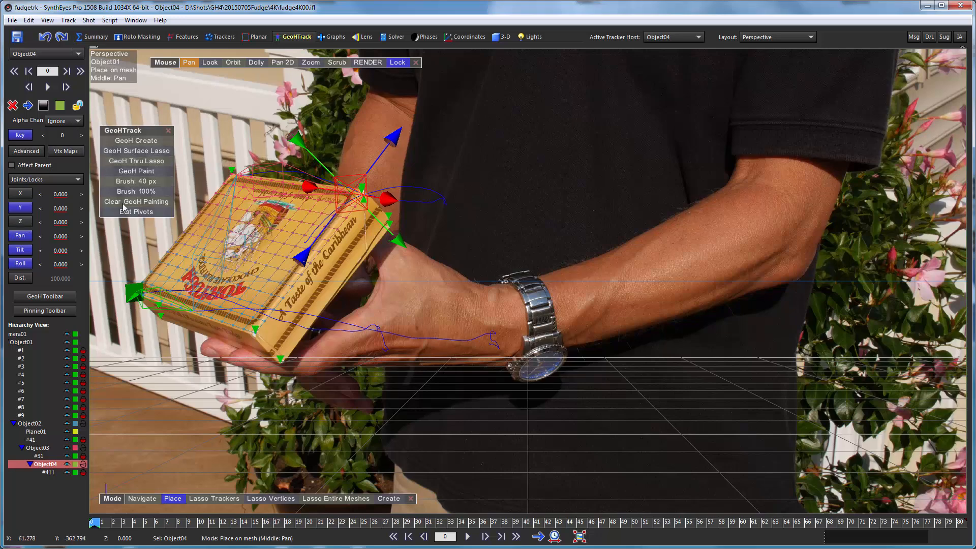
- Bring up the Vtx Maps settings for Object04
click(65, 152)
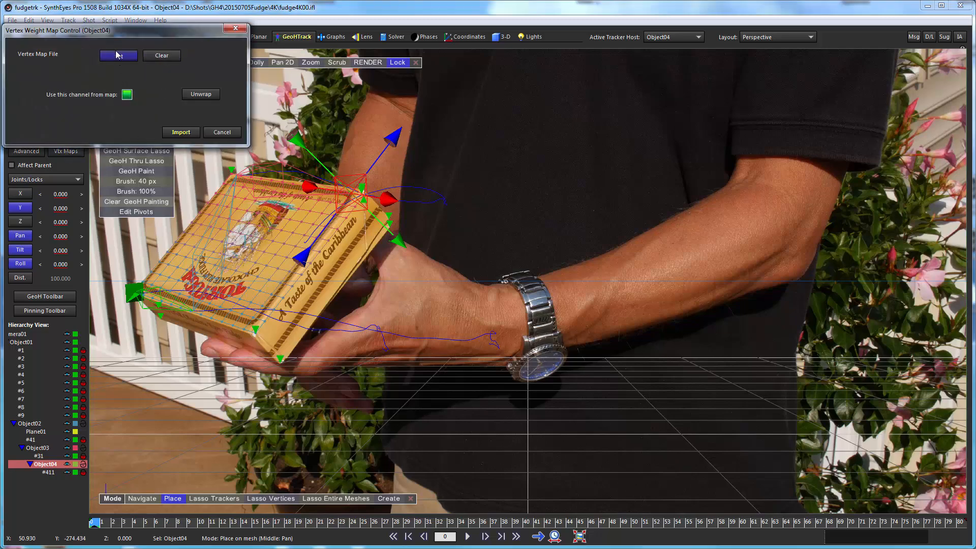
- Load gradient.bmp, take weights from its red channel, import them onto Object04 and close the dialog
click(117, 55)
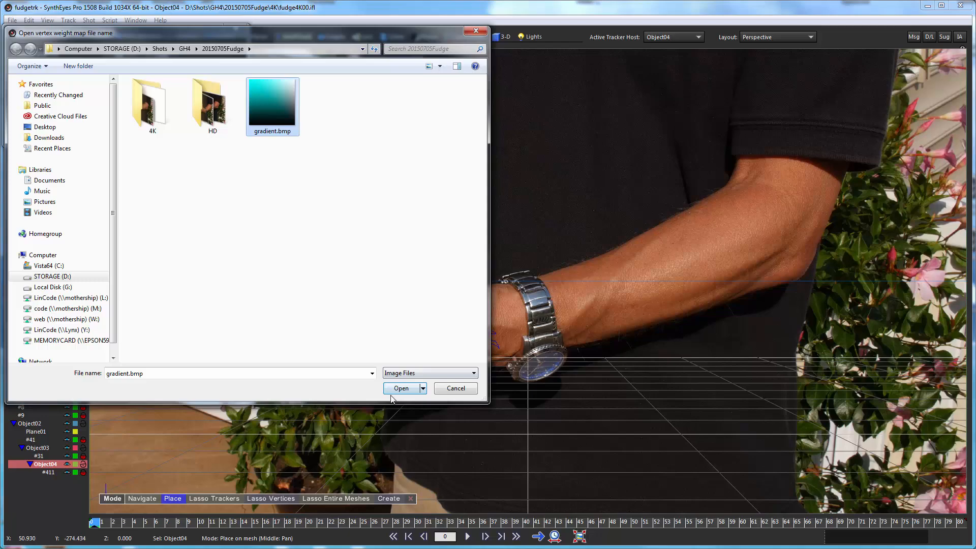
click(401, 388)
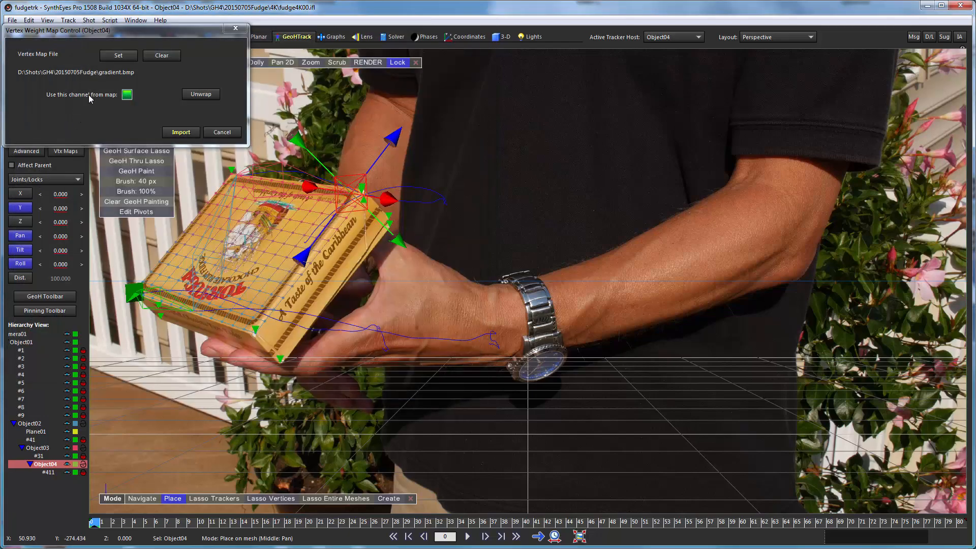
click(127, 94)
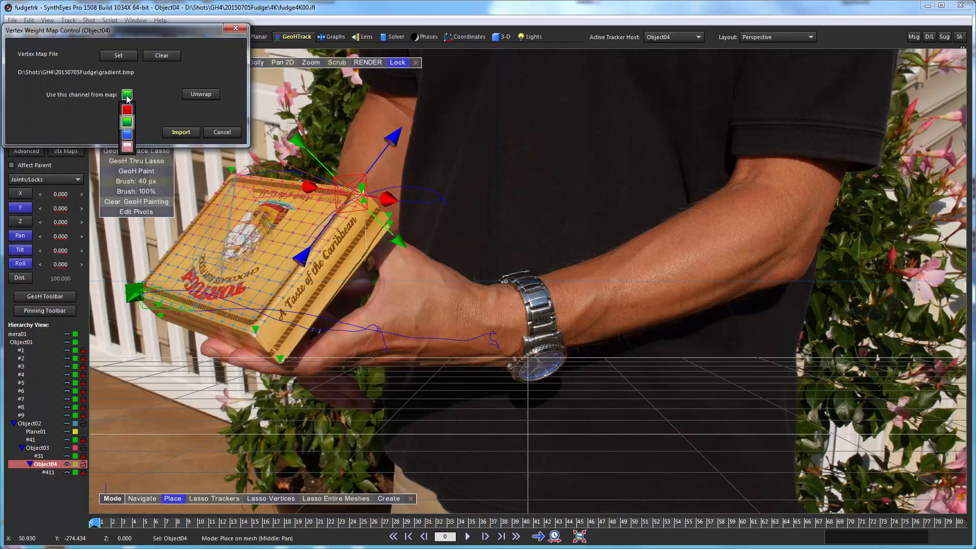
click(127, 109)
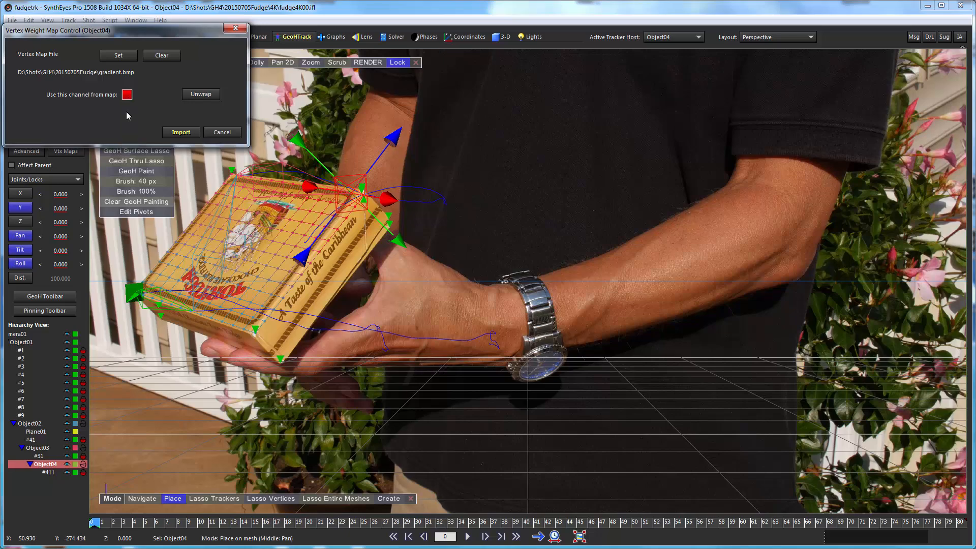
mouse_move(260, 314)
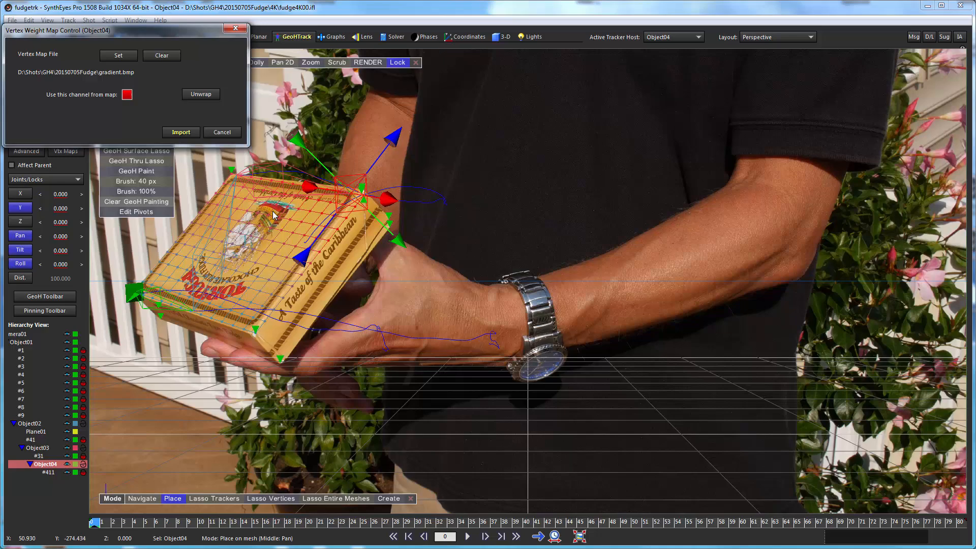
mouse_move(238, 234)
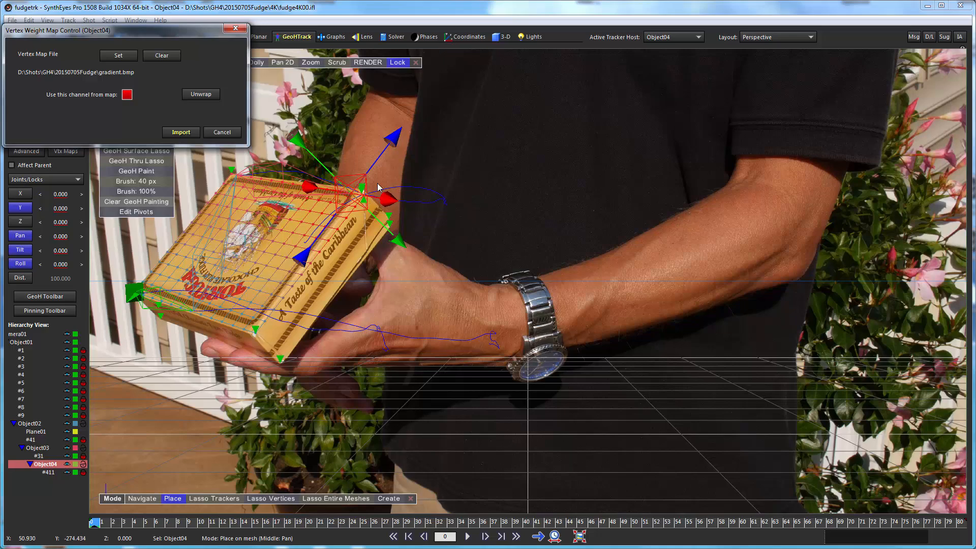
click(181, 132)
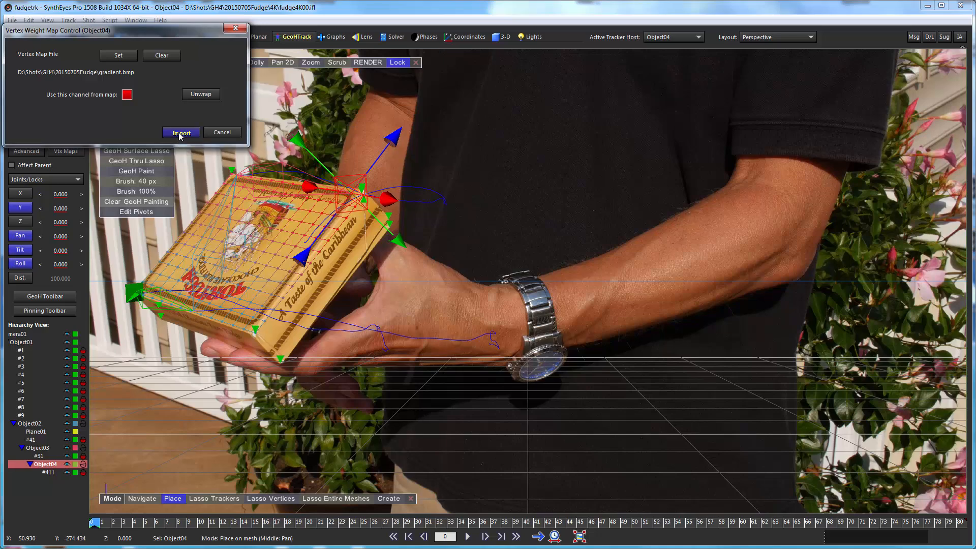
click(181, 132)
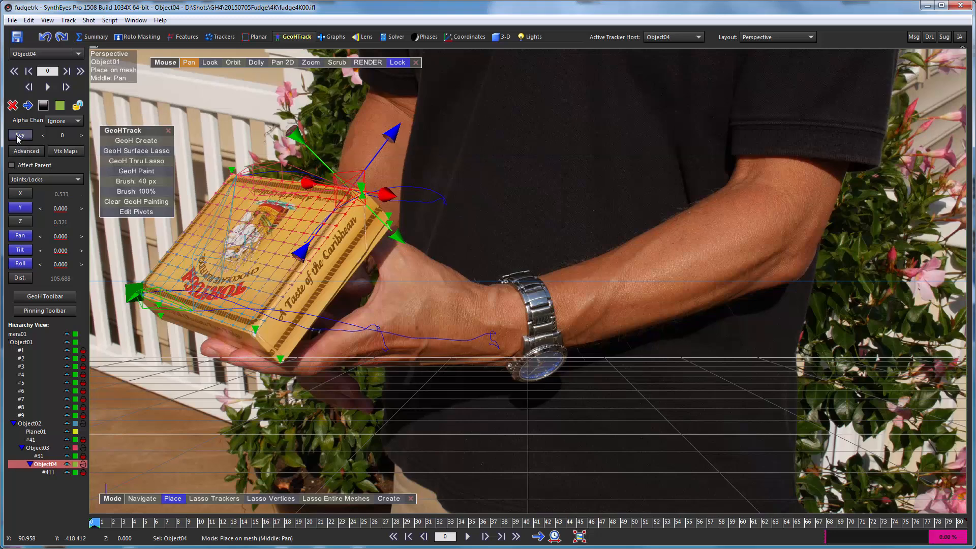
mouse_move(89, 413)
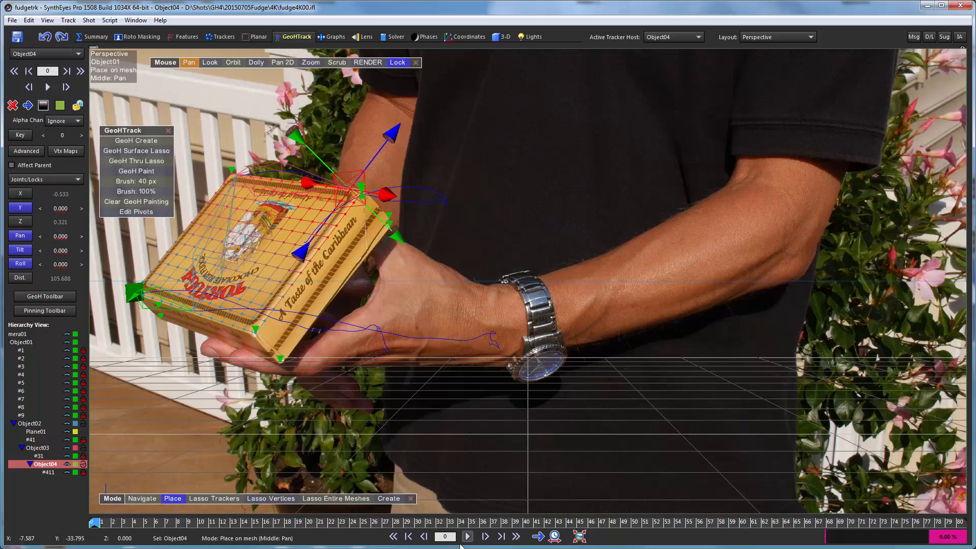
- Play and scrub the shot to frames 25, 71 and 75 to check the gradient-weighted lid follows the box
click(467, 536)
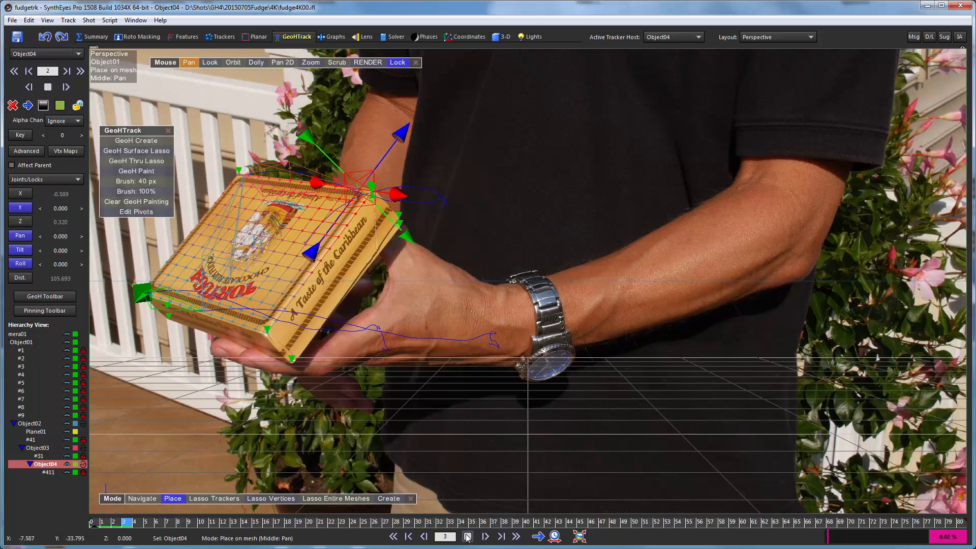
click(485, 536)
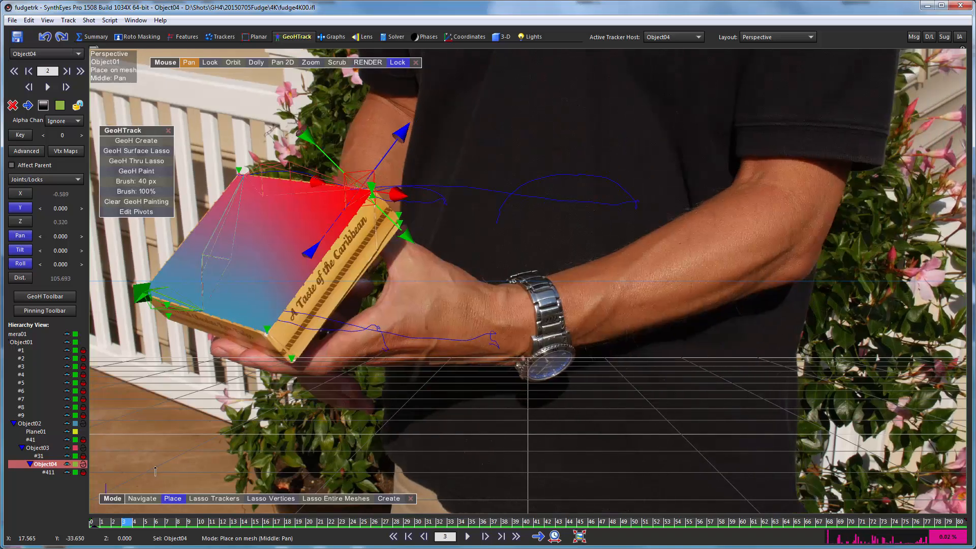
click(467, 536)
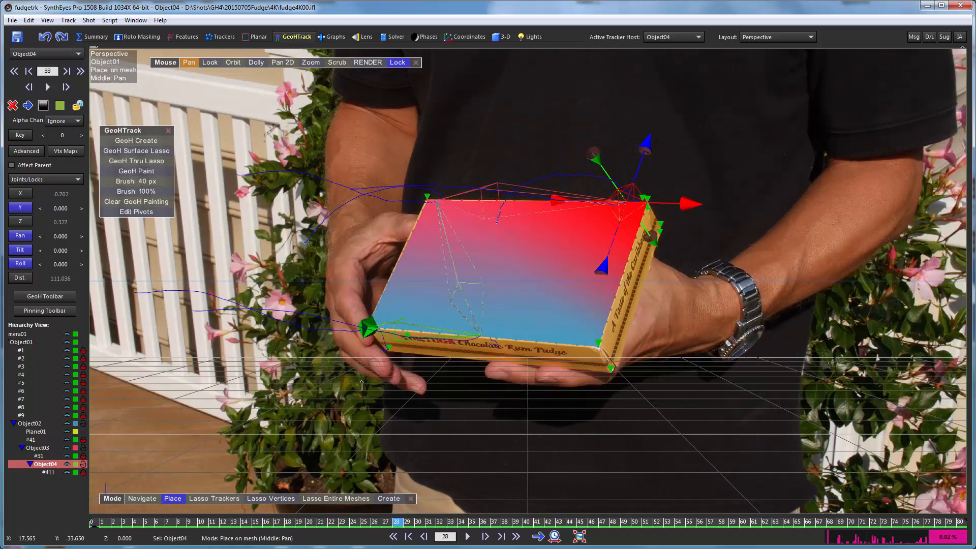
click(365, 521)
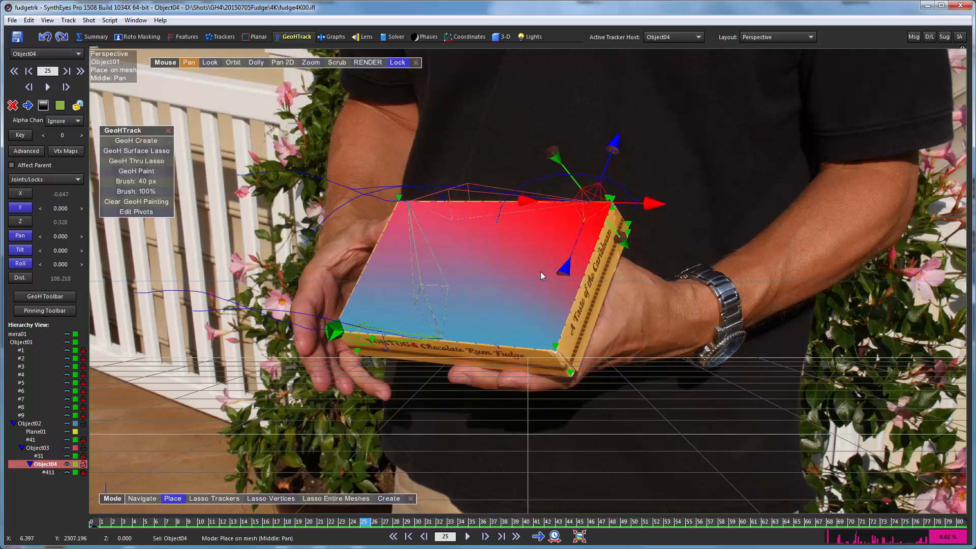
mouse_move(557, 297)
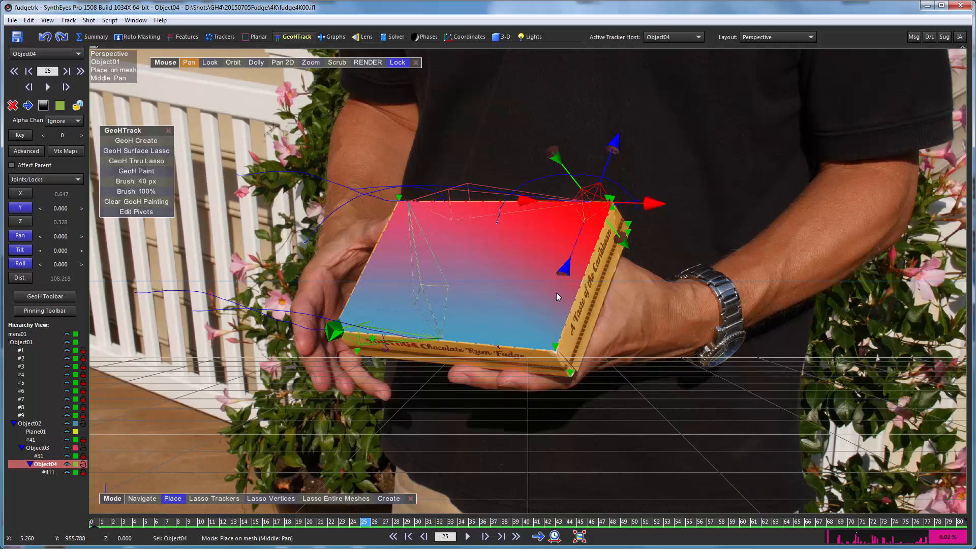
mouse_move(416, 215)
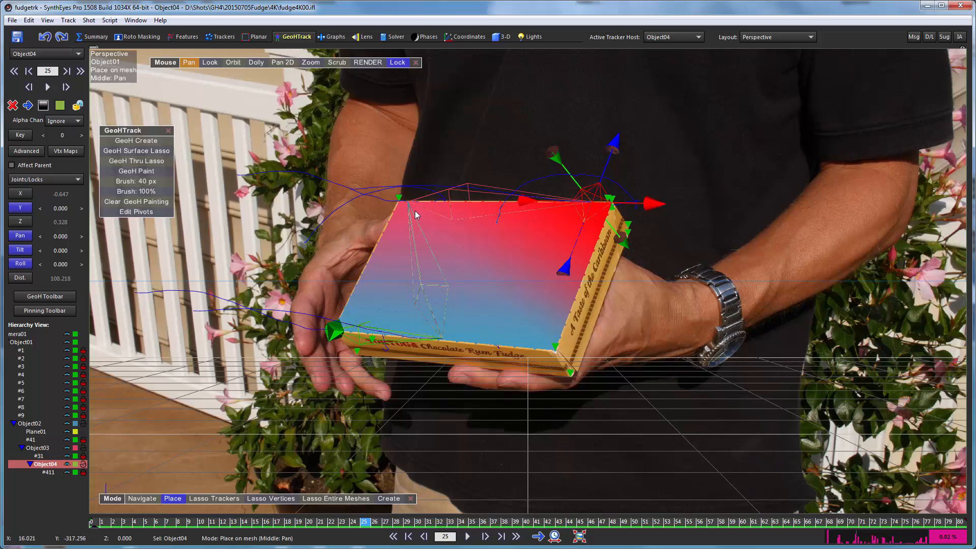
mouse_move(431, 223)
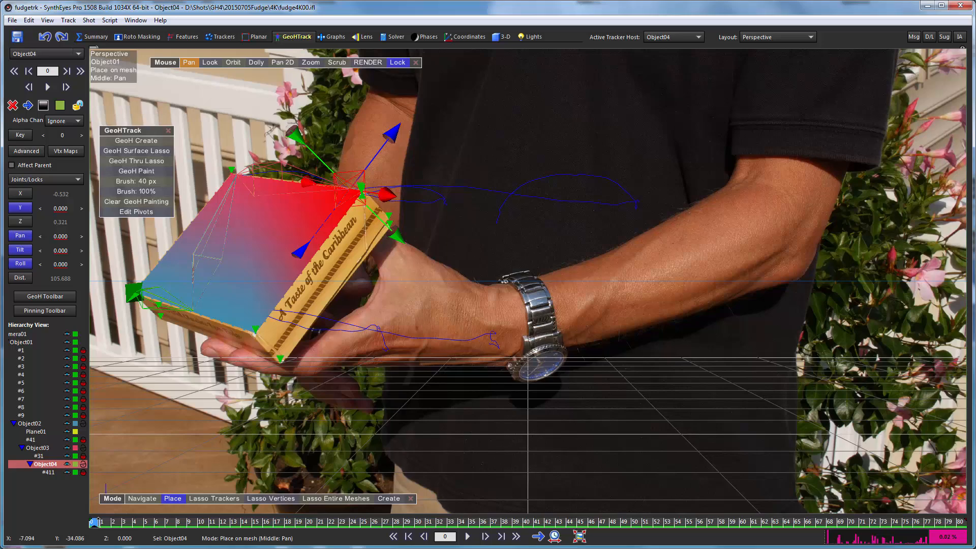
click(467, 536)
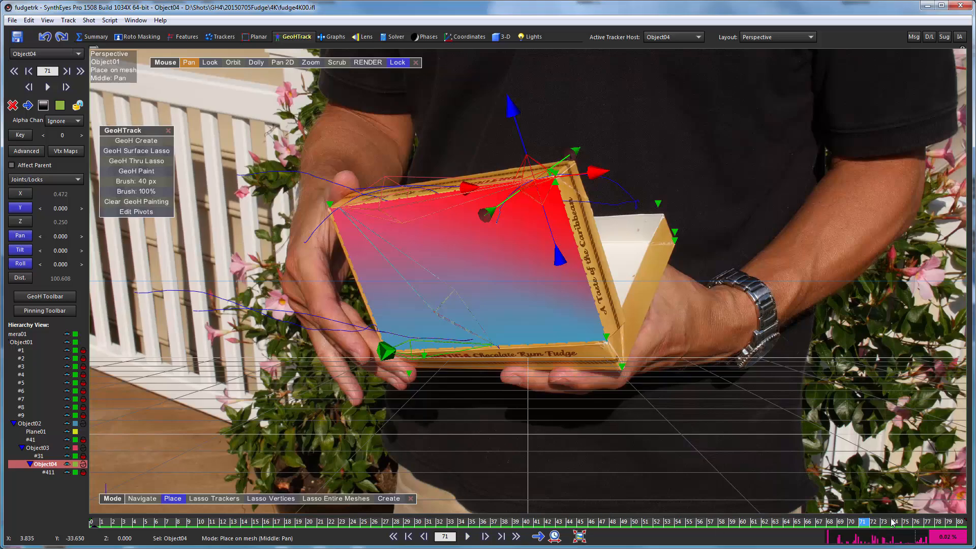
click(467, 536)
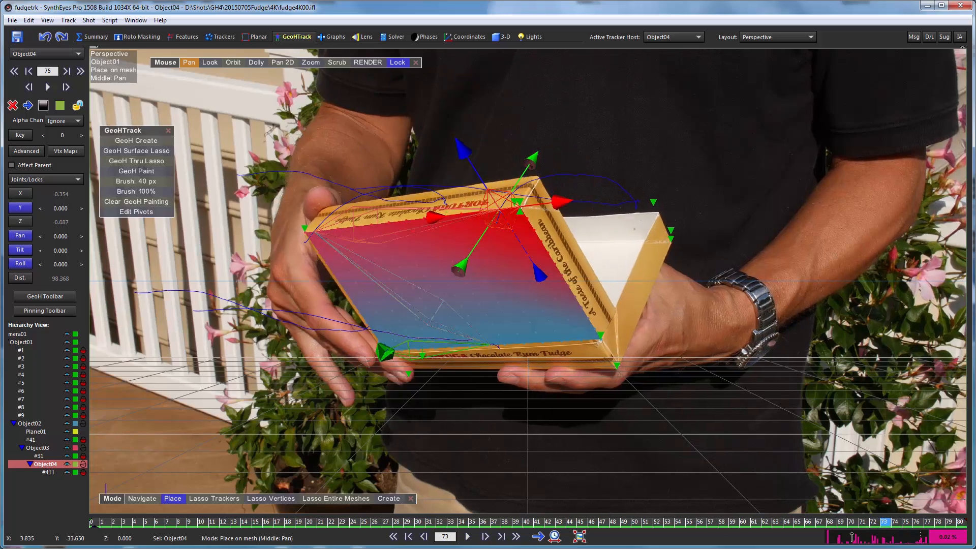